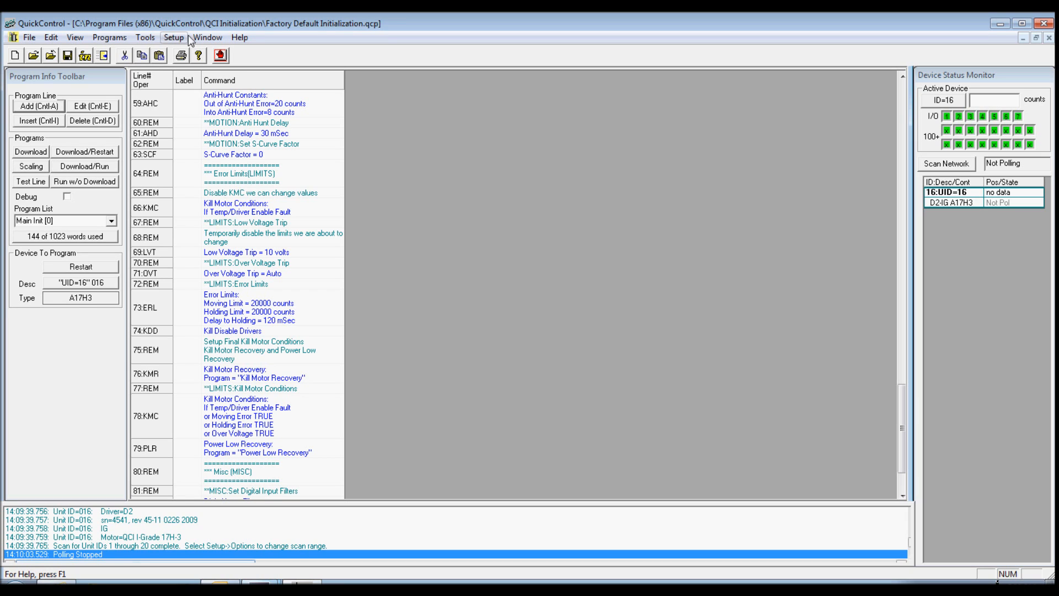
# Set the comm port to COM7 at 57.6K baud and enable it
pyautogui.click(173, 38)
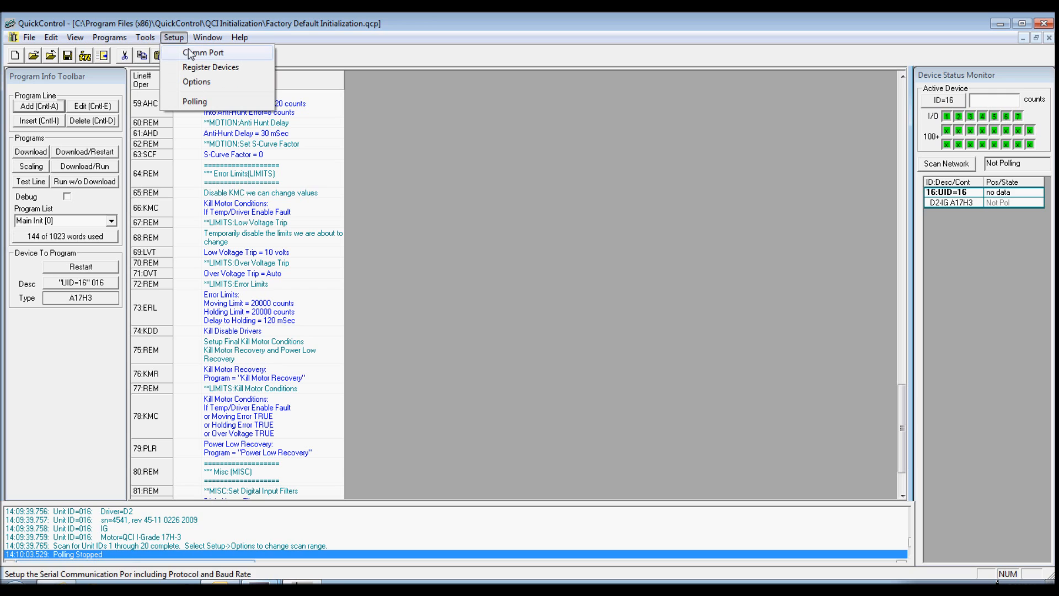
pyautogui.click(205, 53)
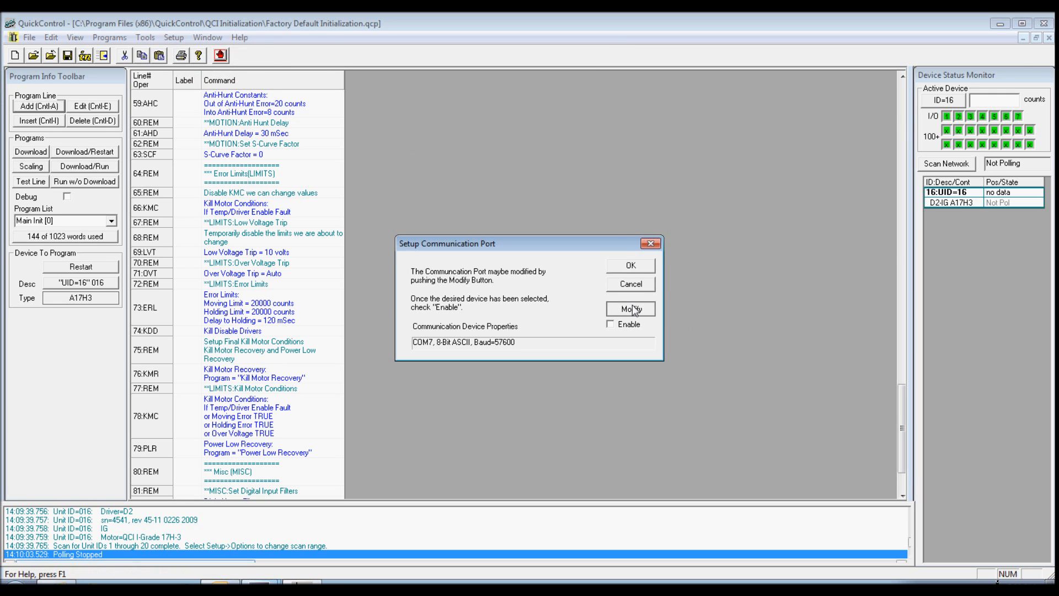
pyautogui.click(629, 309)
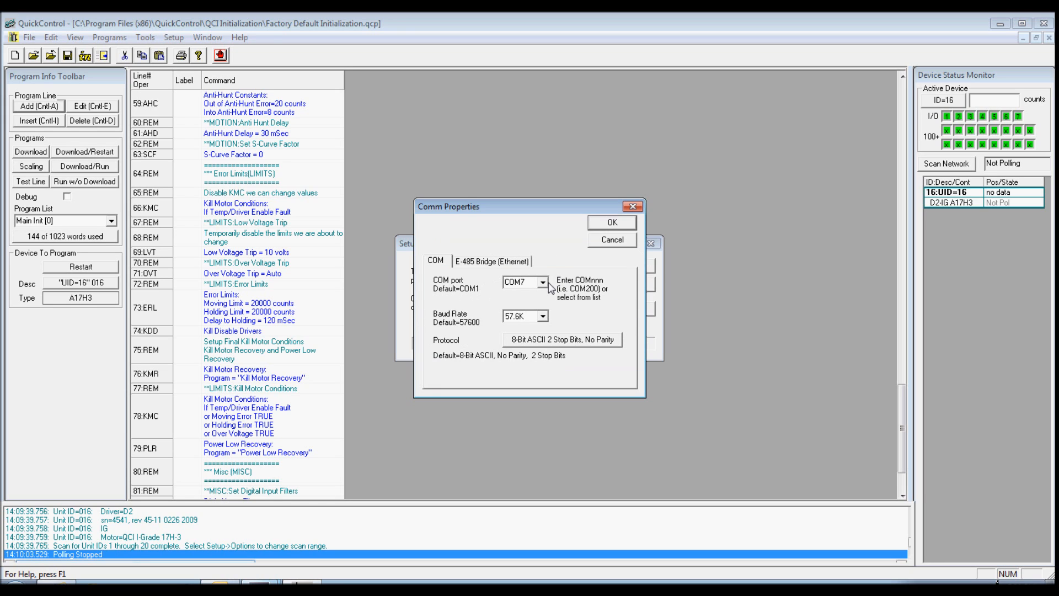
pyautogui.click(520, 281)
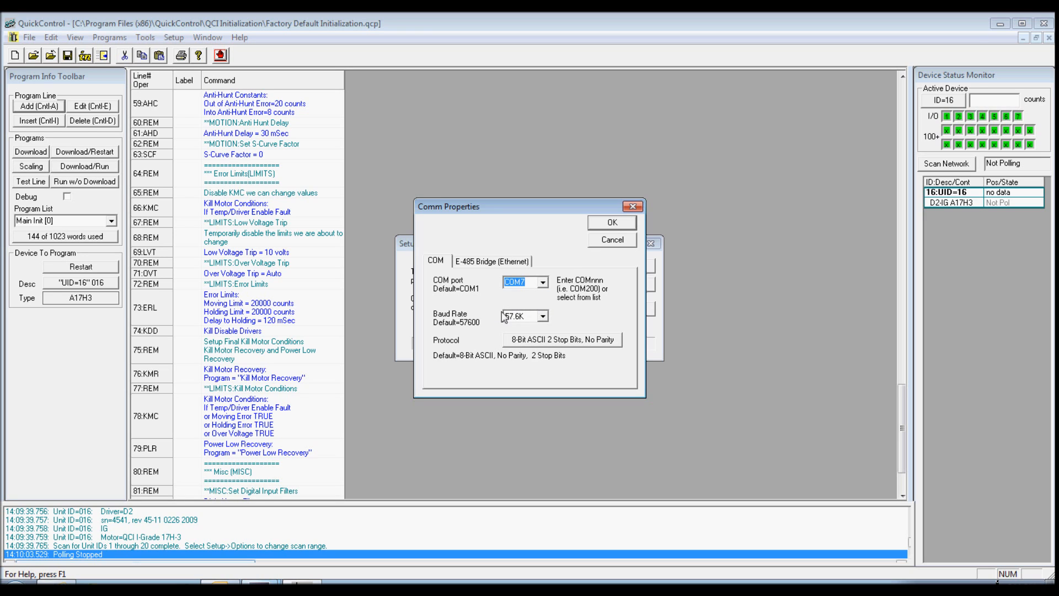
pyautogui.moveTo(484, 338)
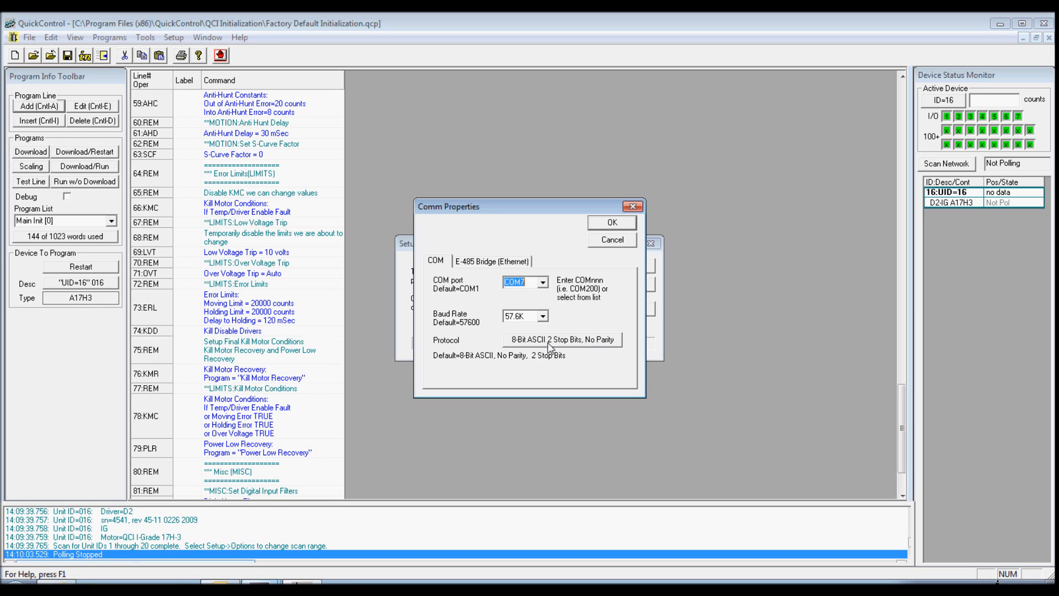
pyautogui.moveTo(591, 239)
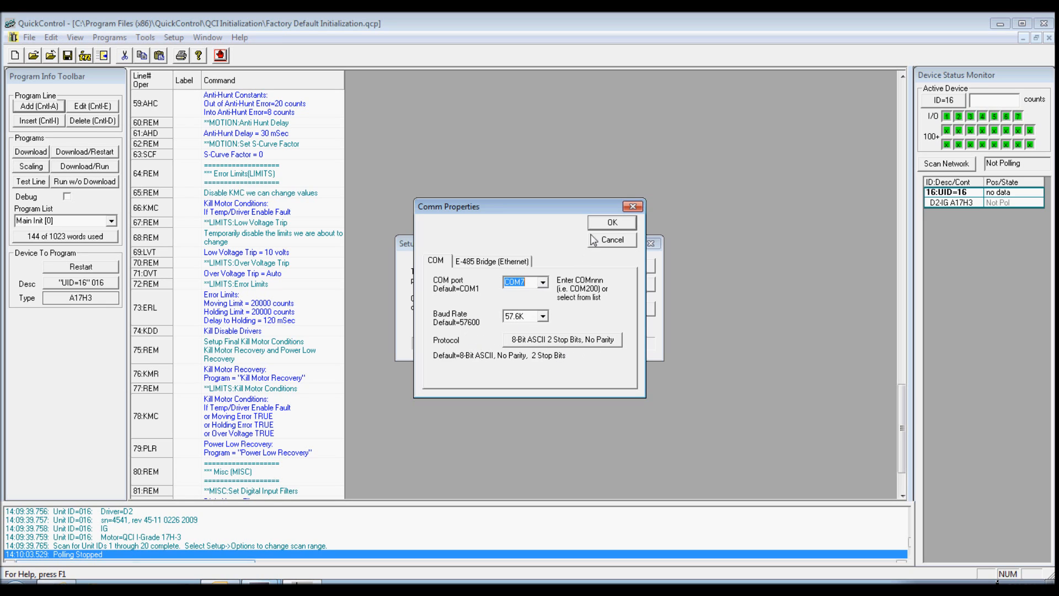
pyautogui.click(610, 222)
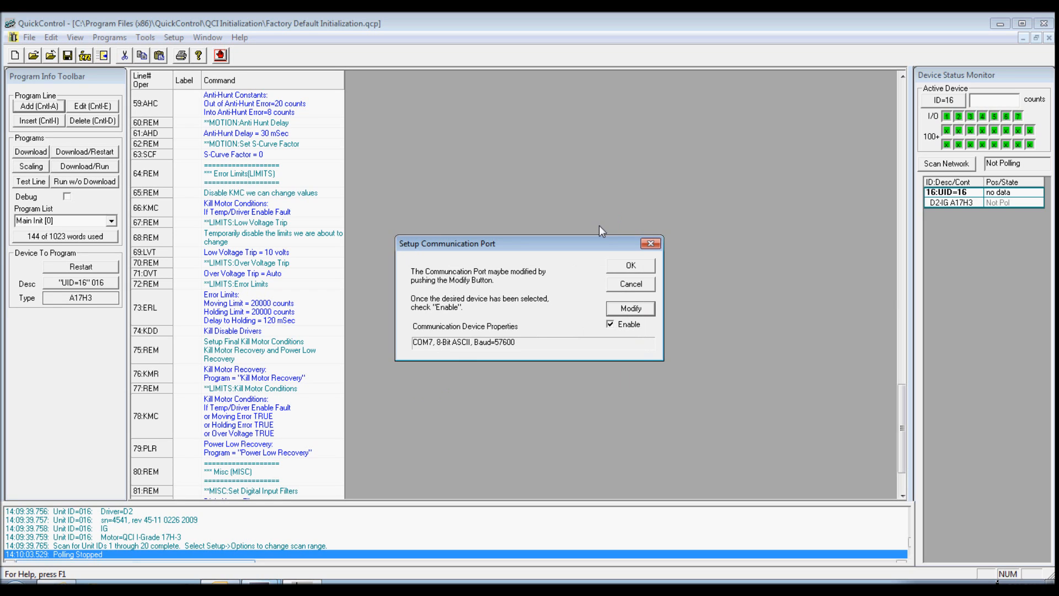
pyautogui.moveTo(618, 329)
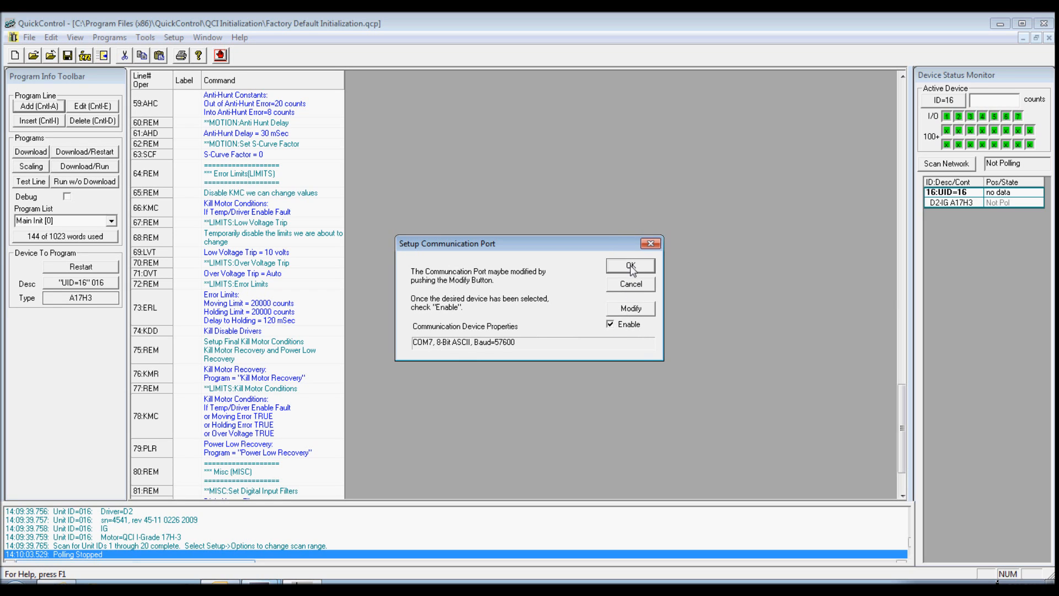
pyautogui.click(629, 265)
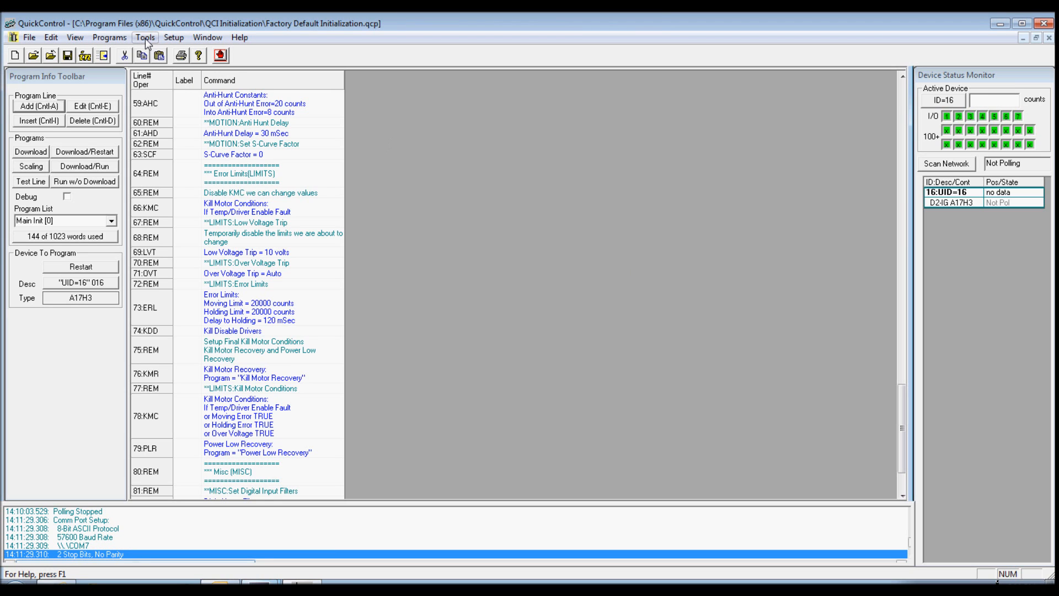
# Launch the Initialization Wizard from Tools and browse for an initialization file
pyautogui.click(144, 37)
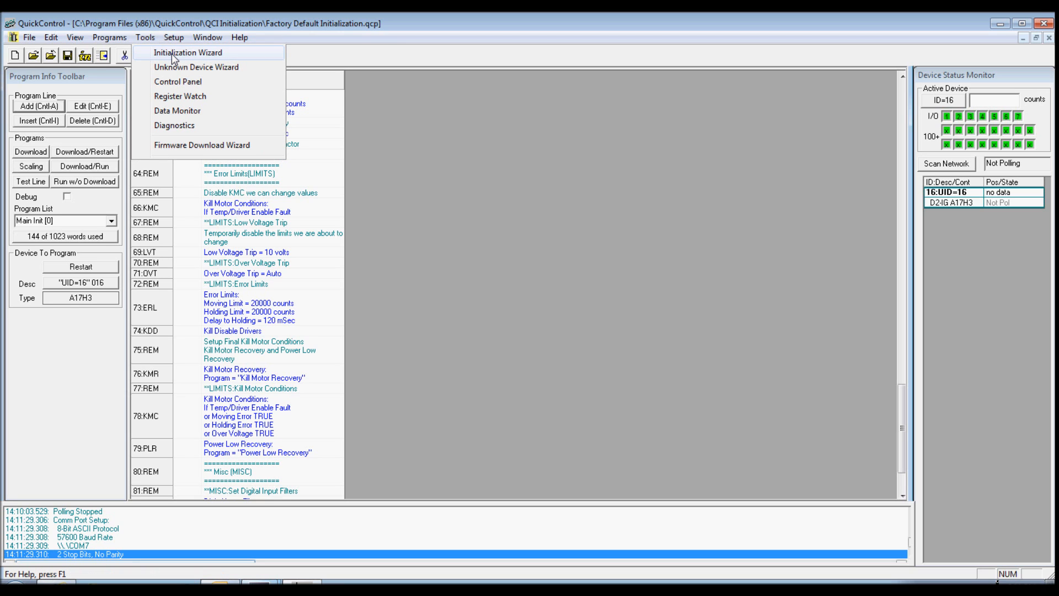
pyautogui.click(187, 53)
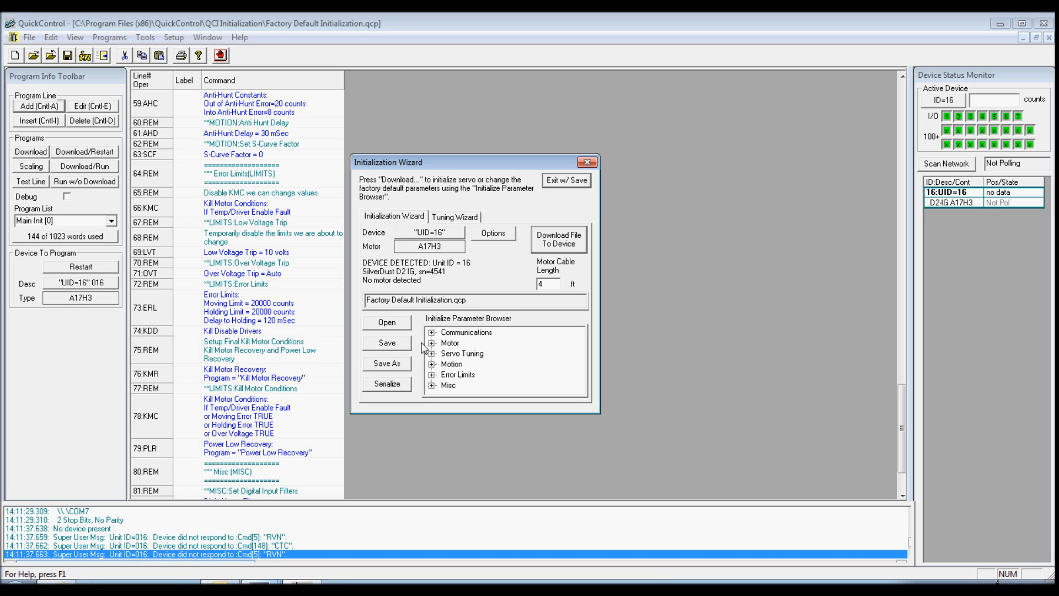
pyautogui.click(386, 322)
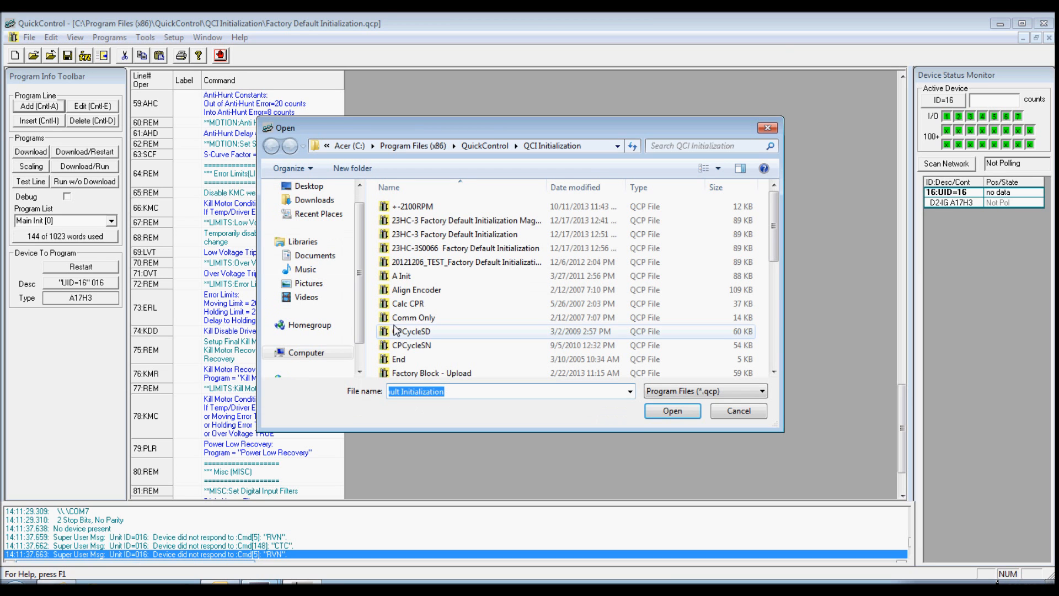
pyautogui.moveTo(411, 331)
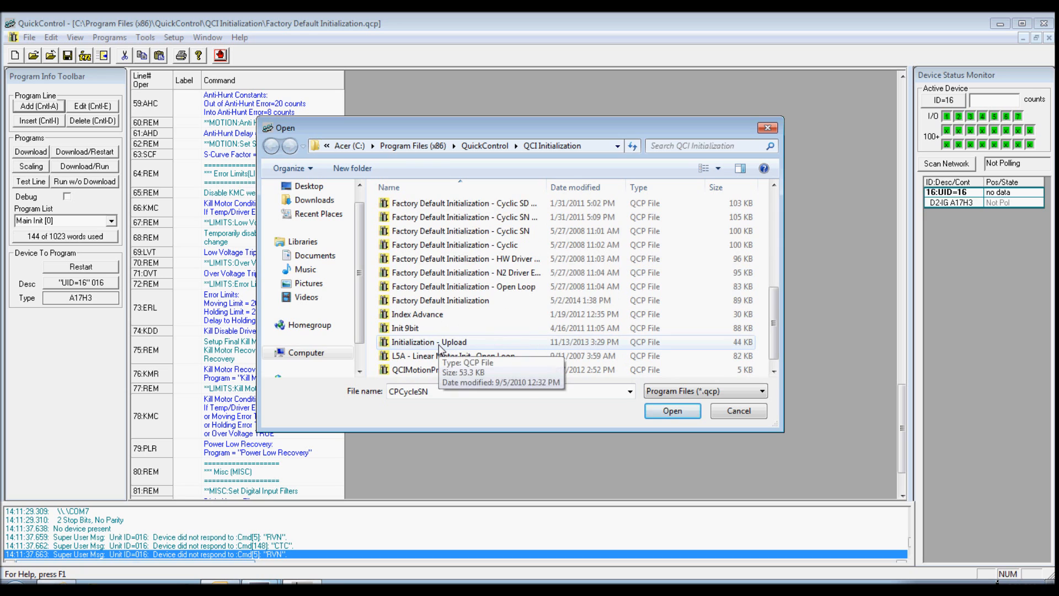
pyautogui.moveTo(443, 301)
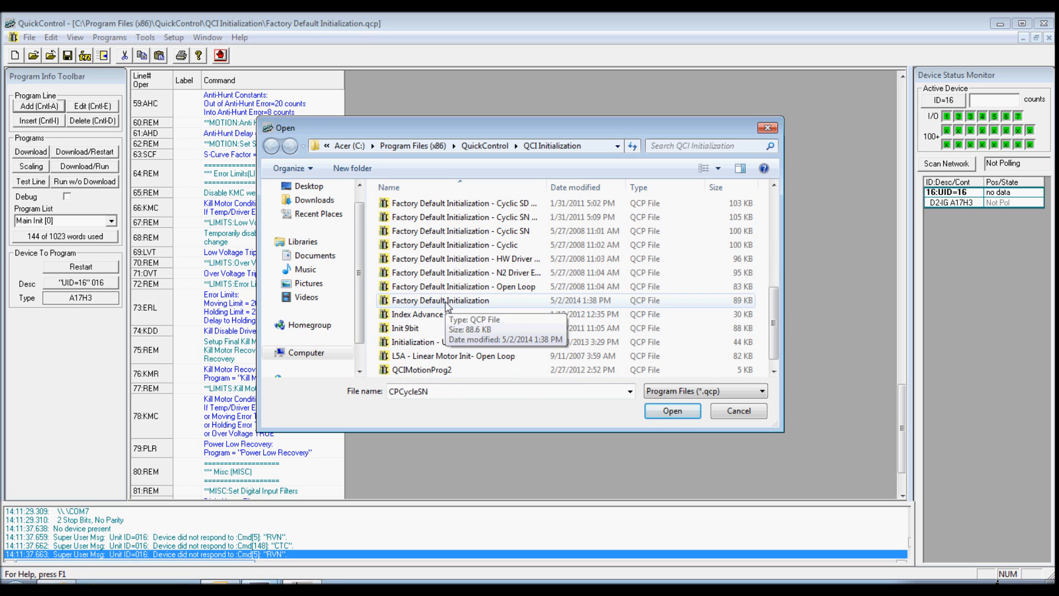
# Load Factory Default Initialization.qcp into the wizard with a 4 ft motor cable
pyautogui.click(672, 411)
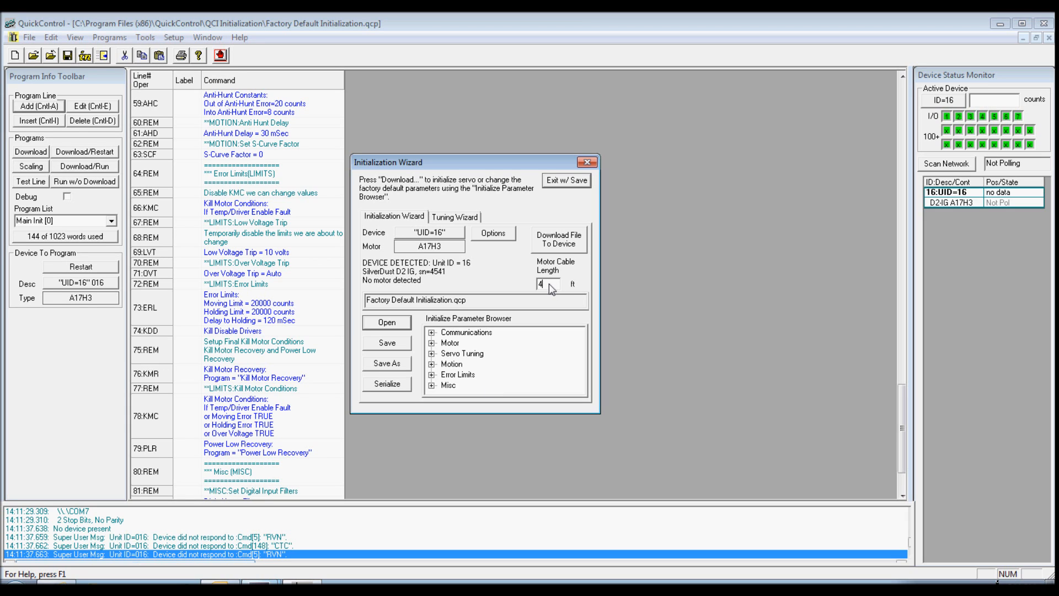
pyautogui.moveTo(550, 296)
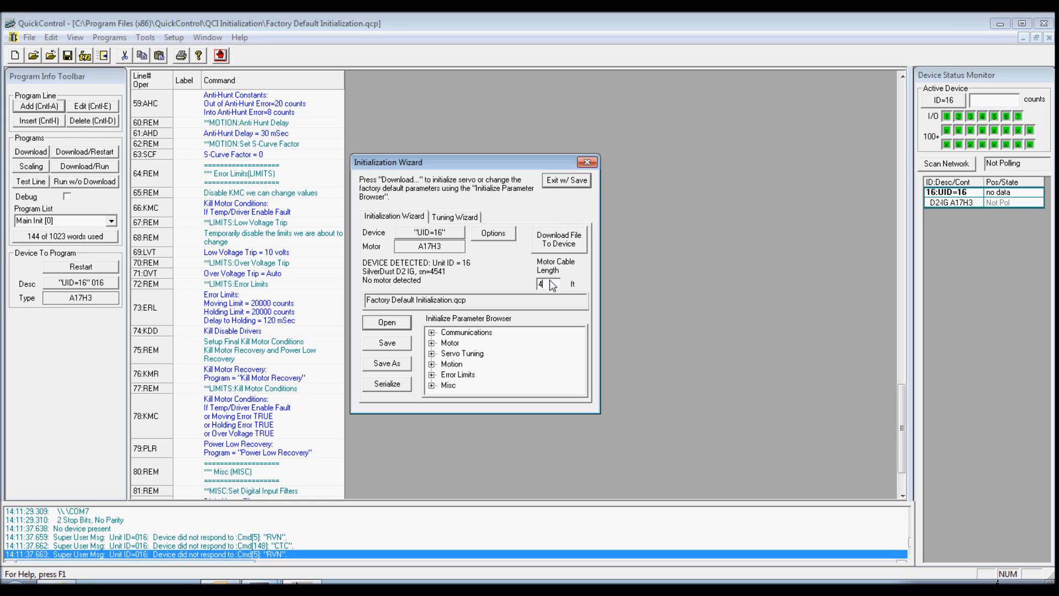
pyautogui.moveTo(552, 288)
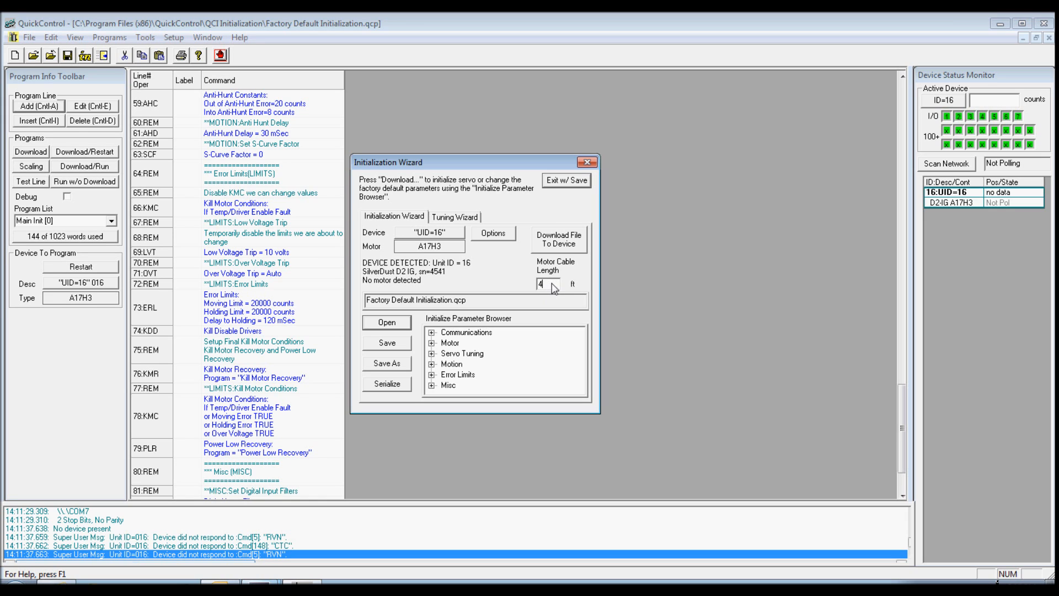
pyautogui.moveTo(553, 245)
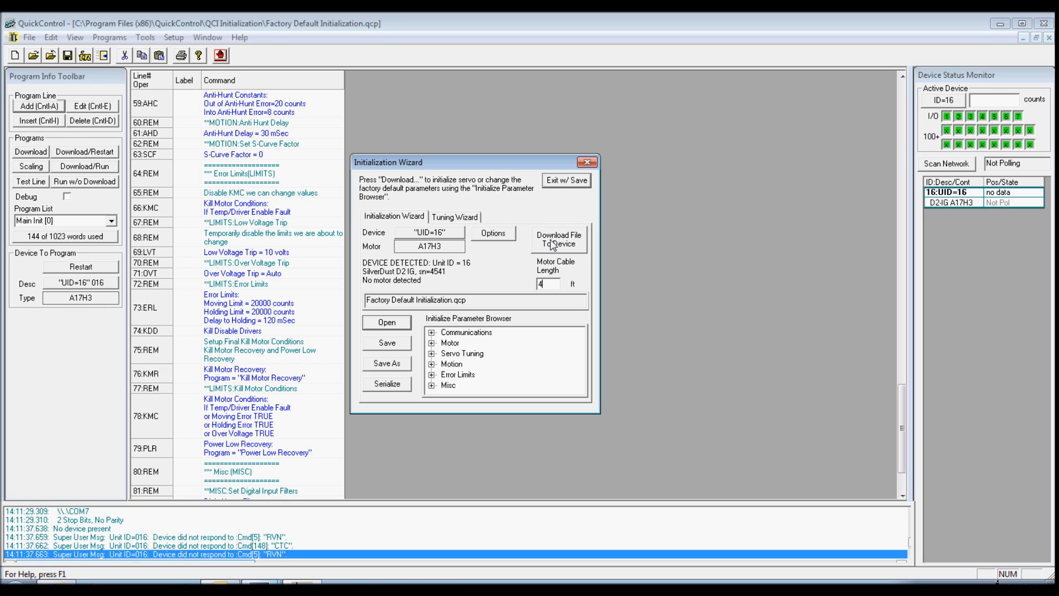
pyautogui.moveTo(557, 244)
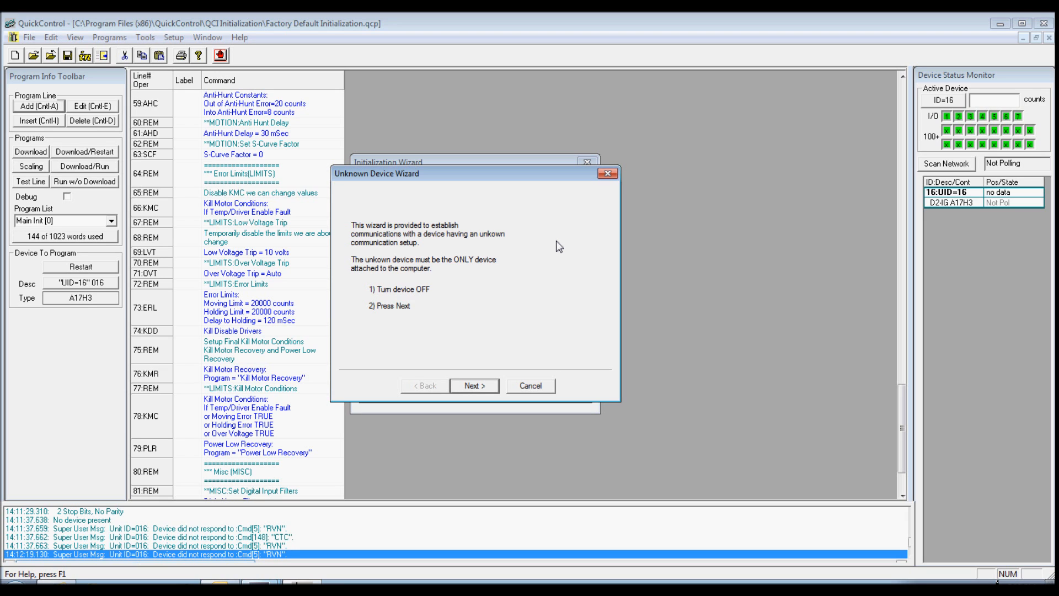
pyautogui.moveTo(544, 311)
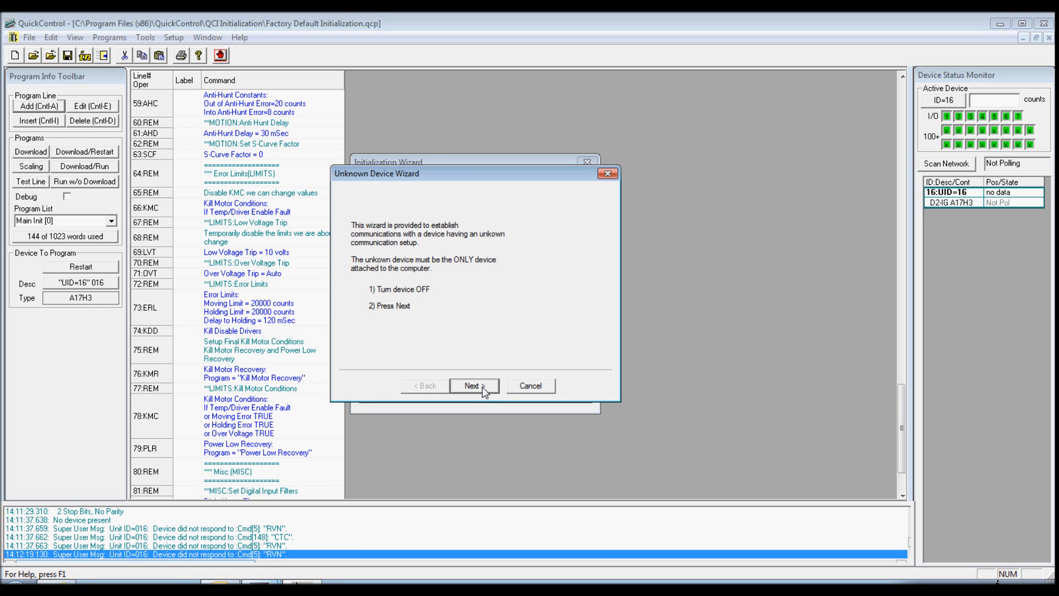
# Step through the Unknown Device Wizard keeping RS-232 Single and finish it
pyautogui.click(475, 385)
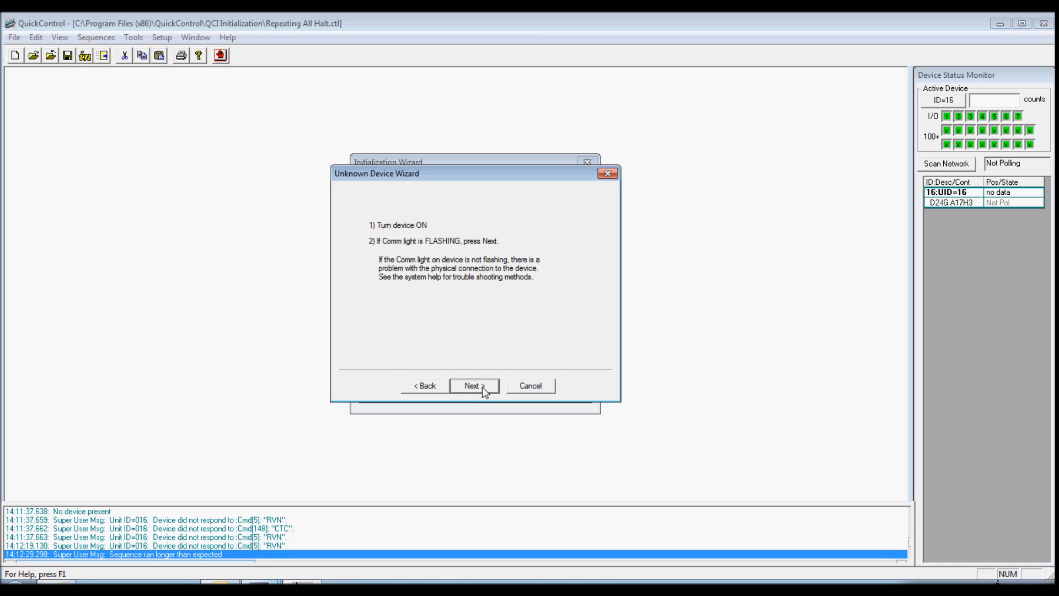
pyautogui.click(475, 385)
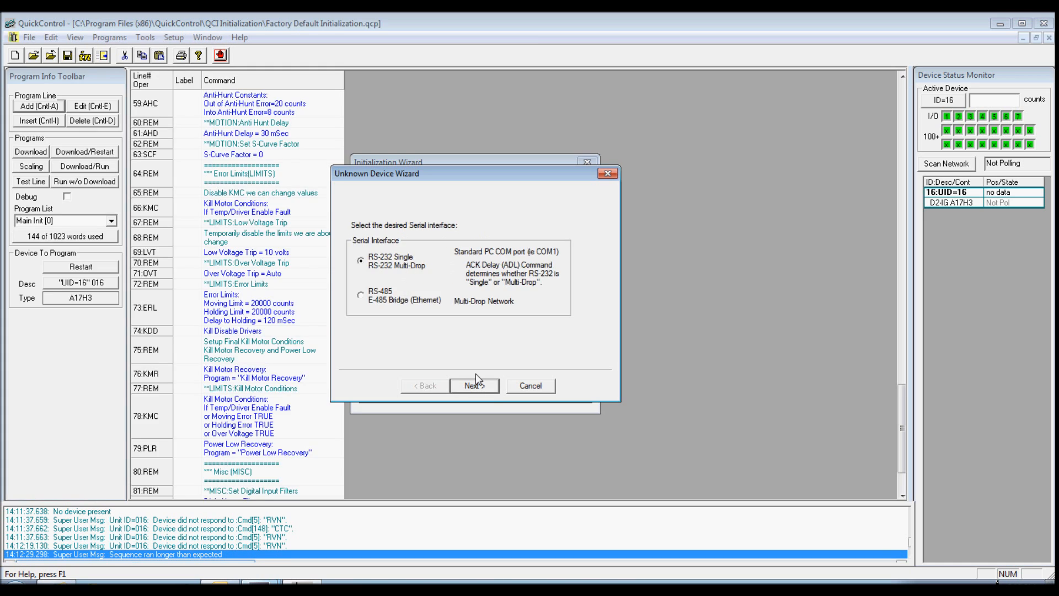
pyautogui.moveTo(476, 389)
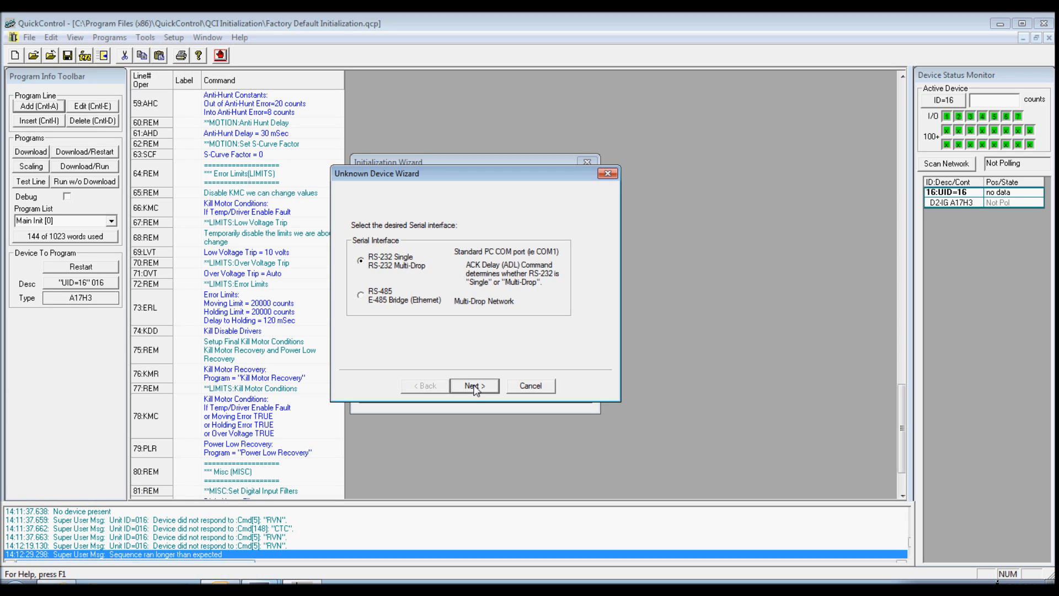
pyautogui.click(474, 386)
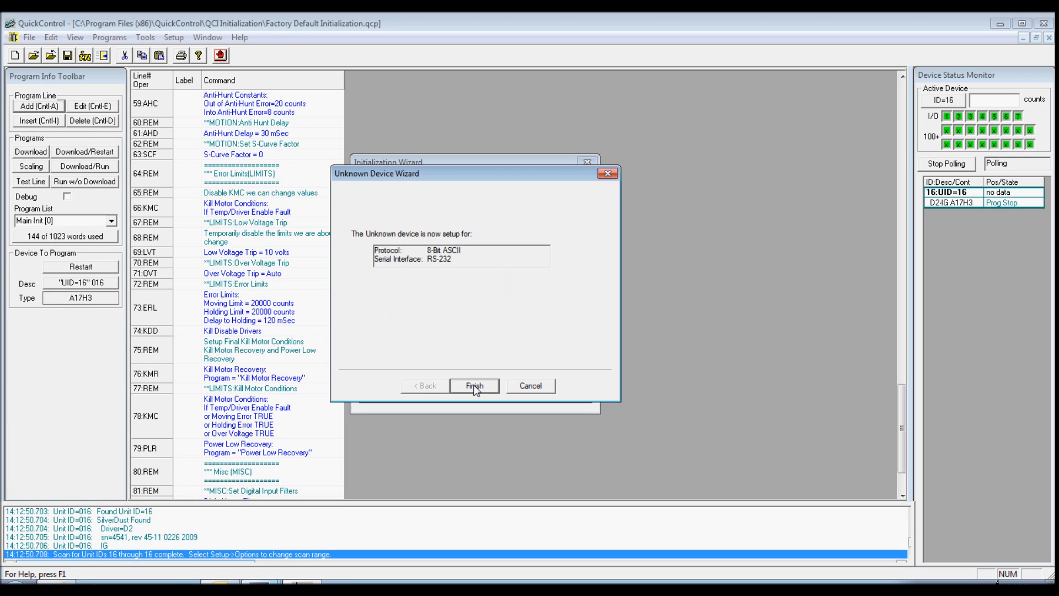
pyautogui.moveTo(475, 389)
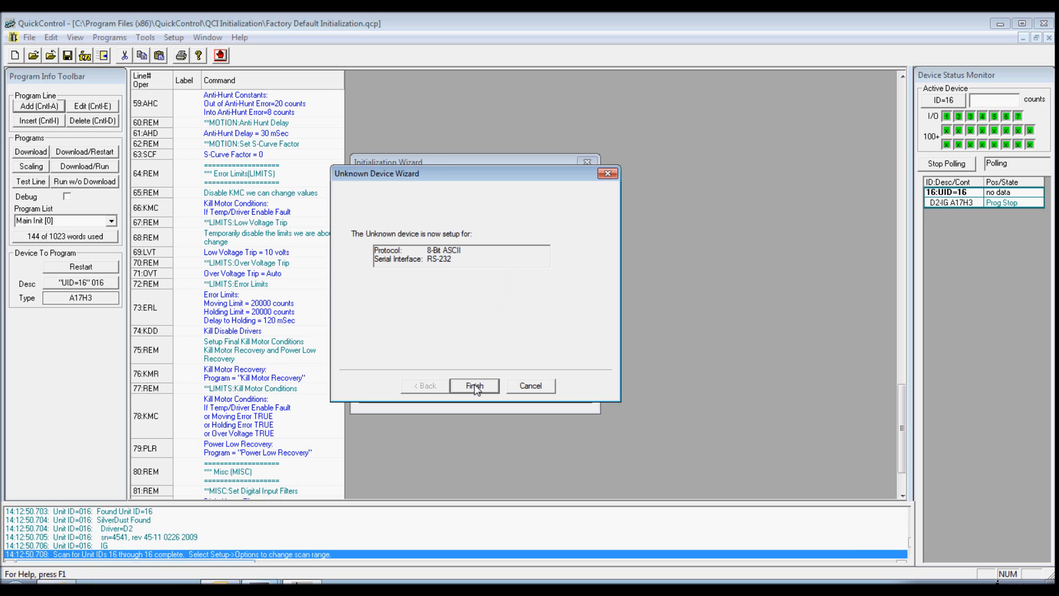
pyautogui.moveTo(518, 403)
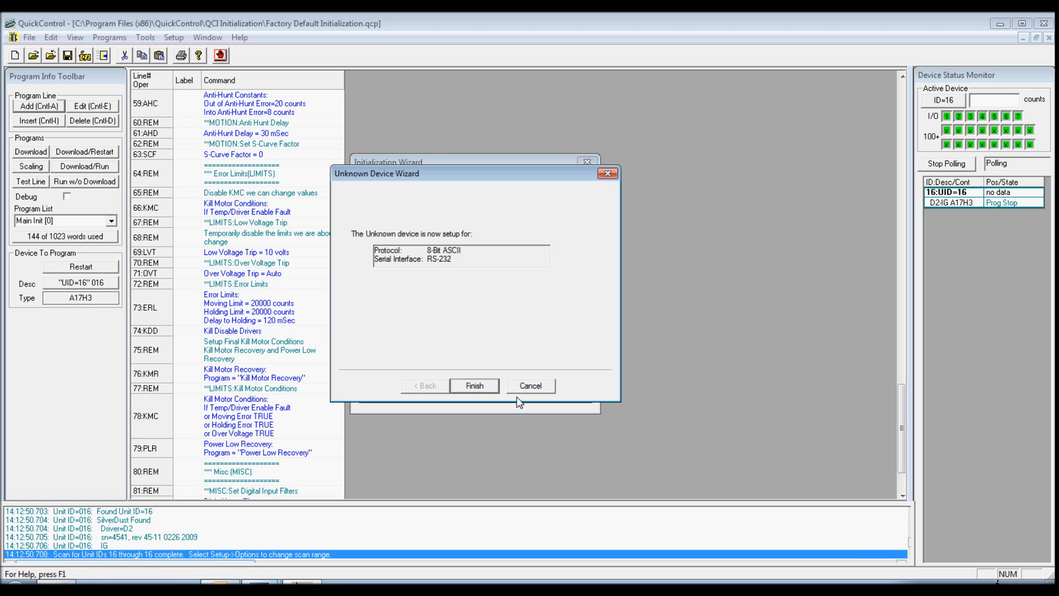
pyautogui.click(473, 385)
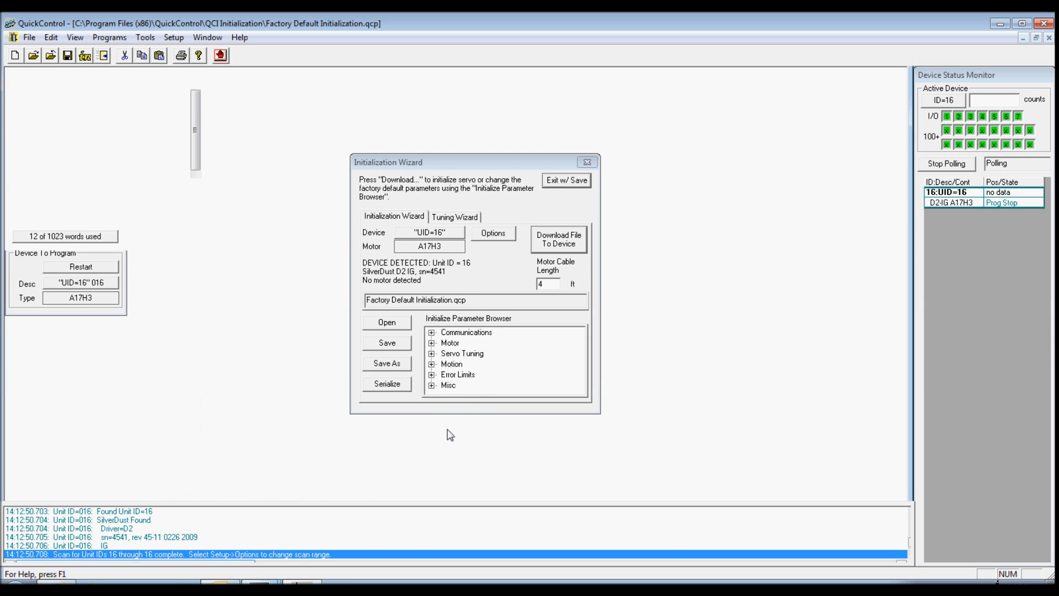
pyautogui.moveTo(411, 509)
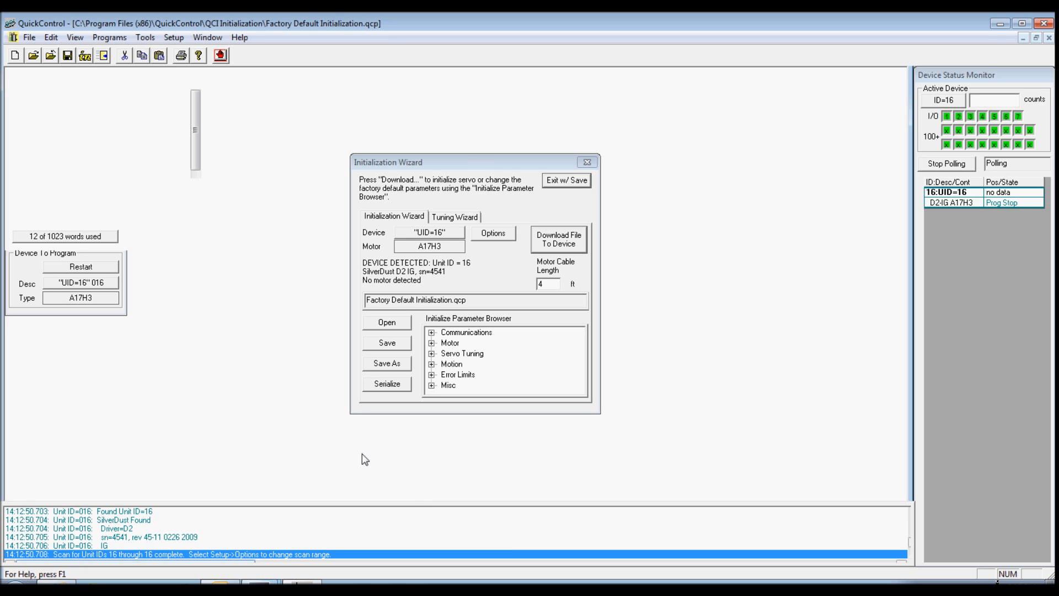
pyautogui.moveTo(467, 444)
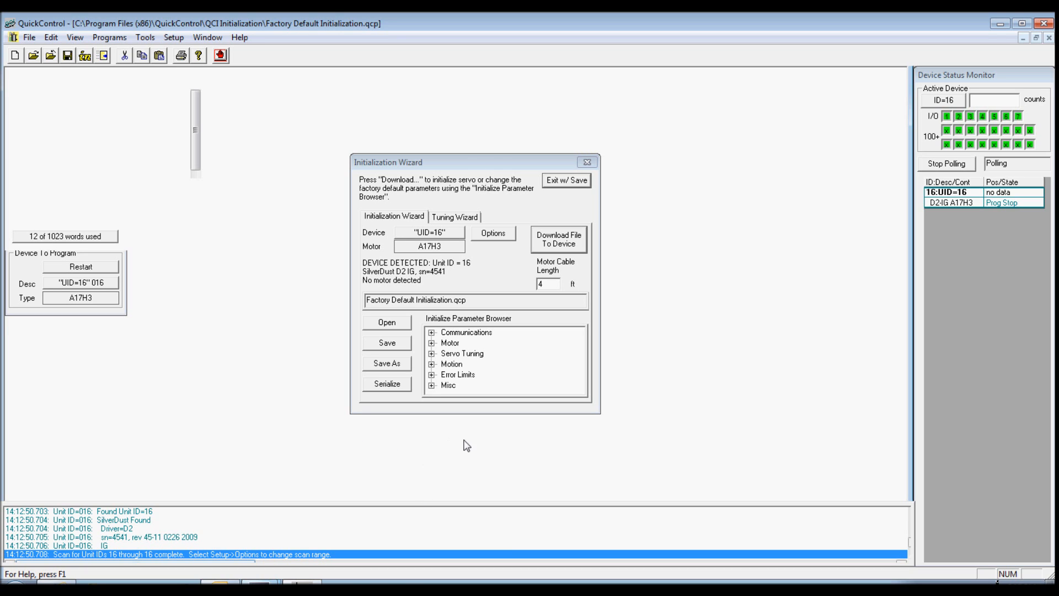
pyautogui.moveTo(441, 474)
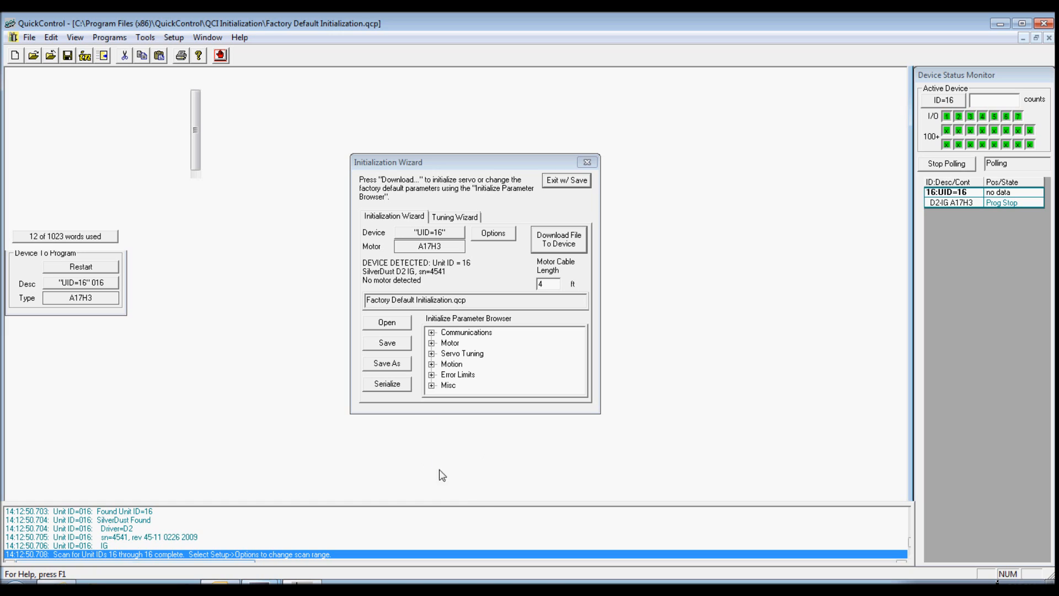
pyautogui.moveTo(401, 529)
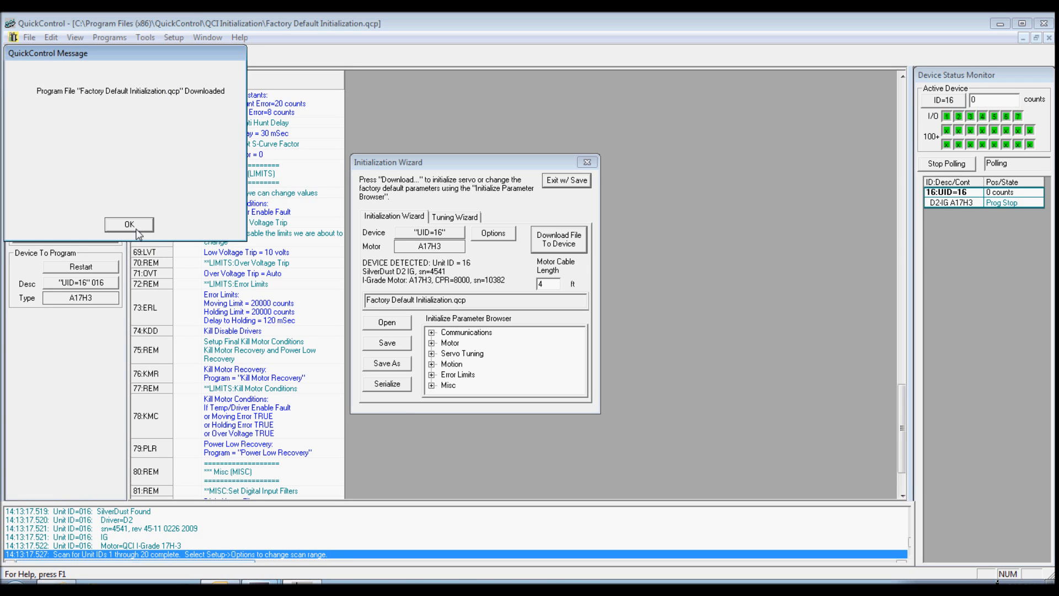
# Acknowledge the completed download and close the Initialization Wizard
pyautogui.click(128, 224)
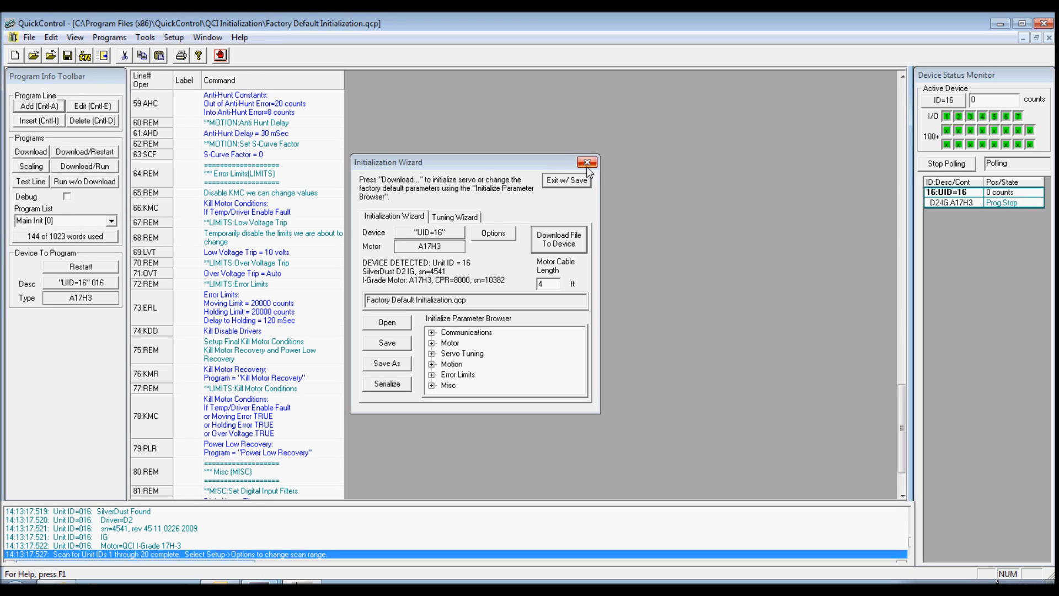
pyautogui.click(586, 161)
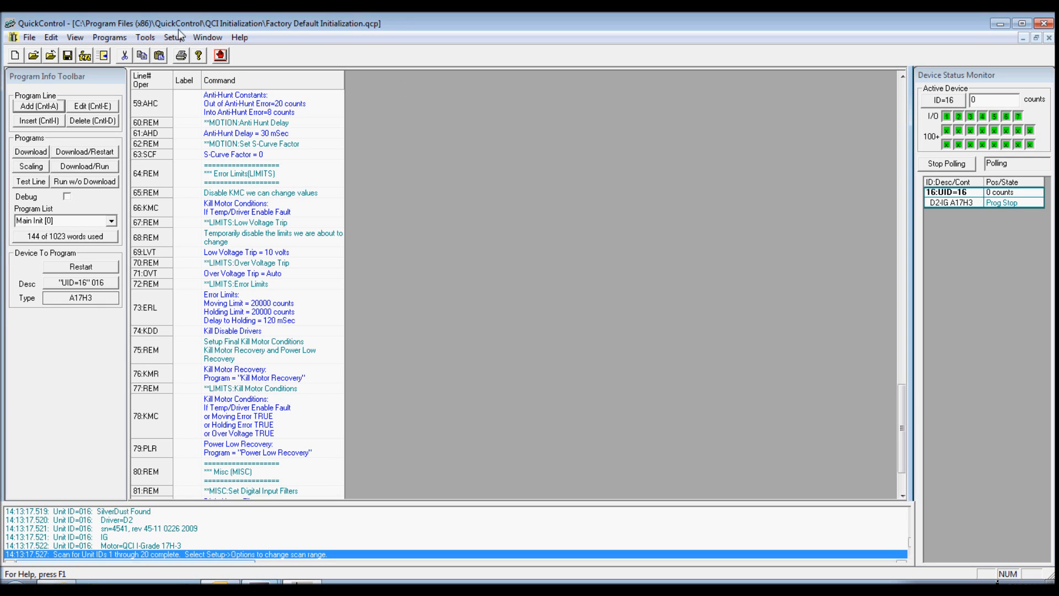
pyautogui.moveTo(155, 36)
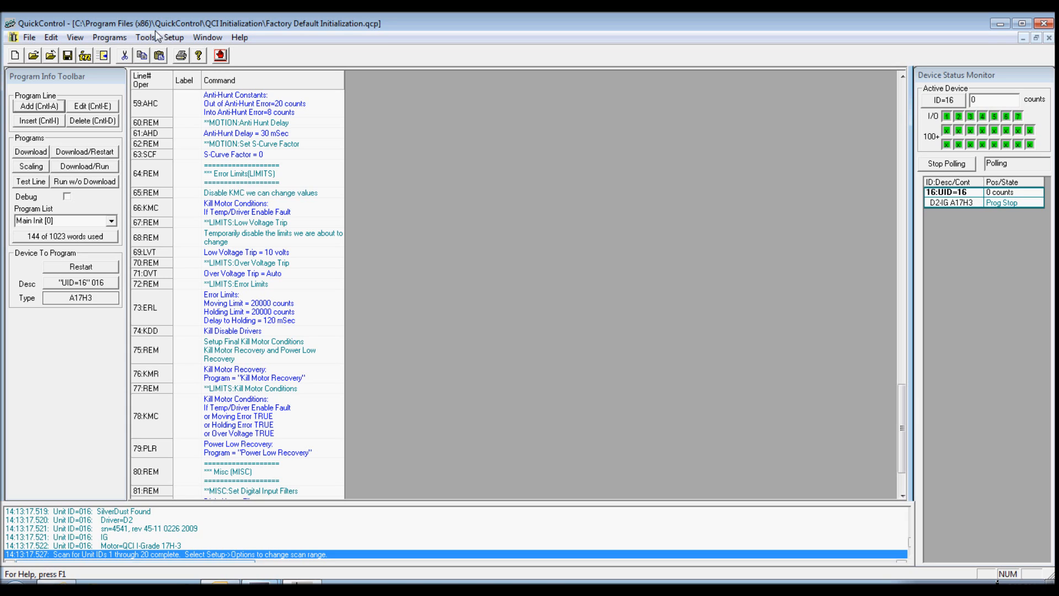
# Bring up the Control Panel for device UID=16 from the Tools menu
pyautogui.click(144, 37)
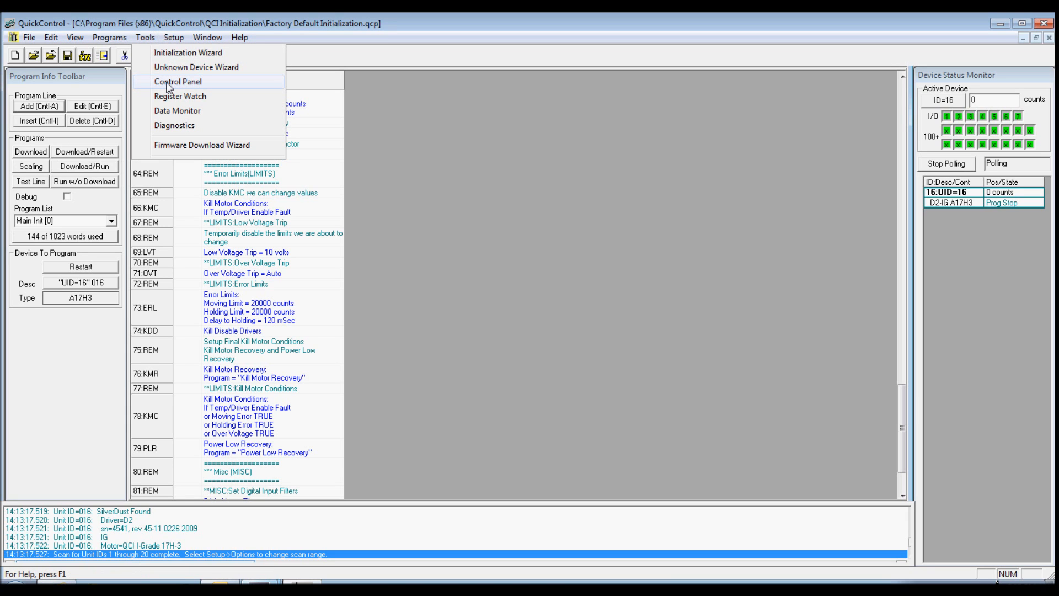
pyautogui.click(177, 80)
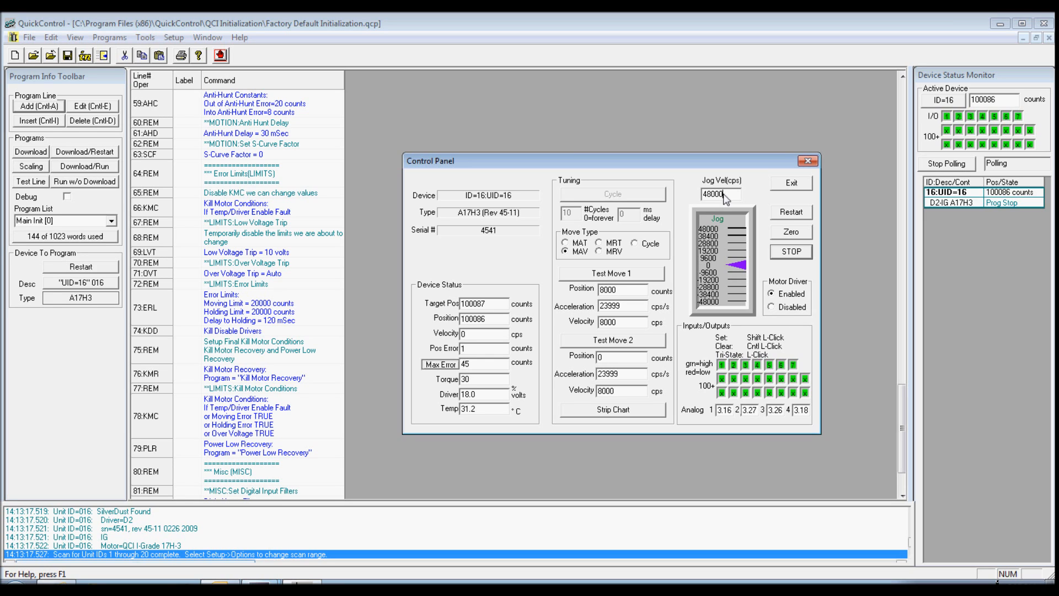
pyautogui.moveTo(727, 197)
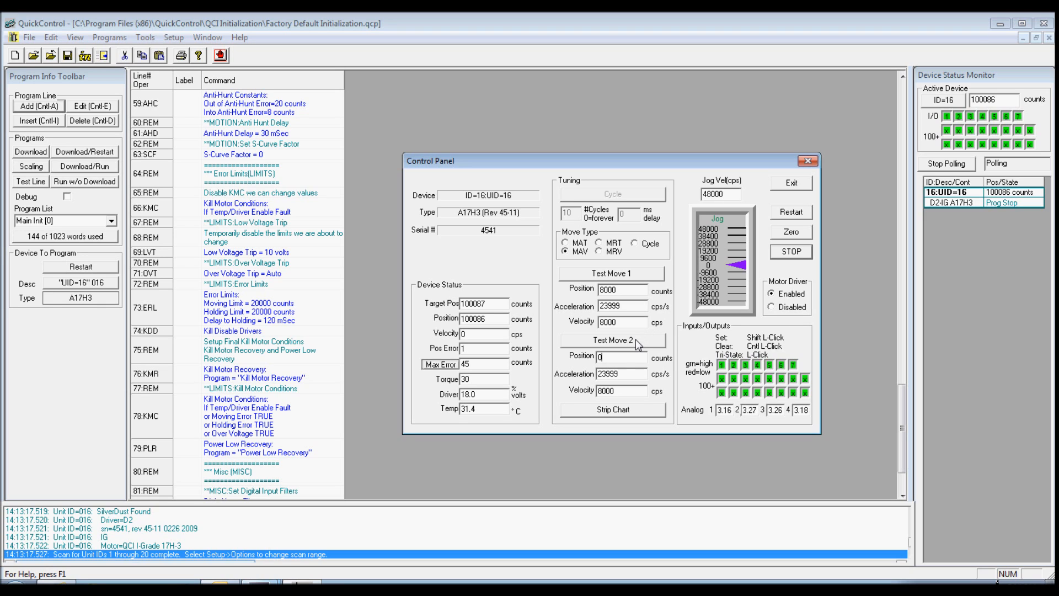
pyautogui.moveTo(796, 181)
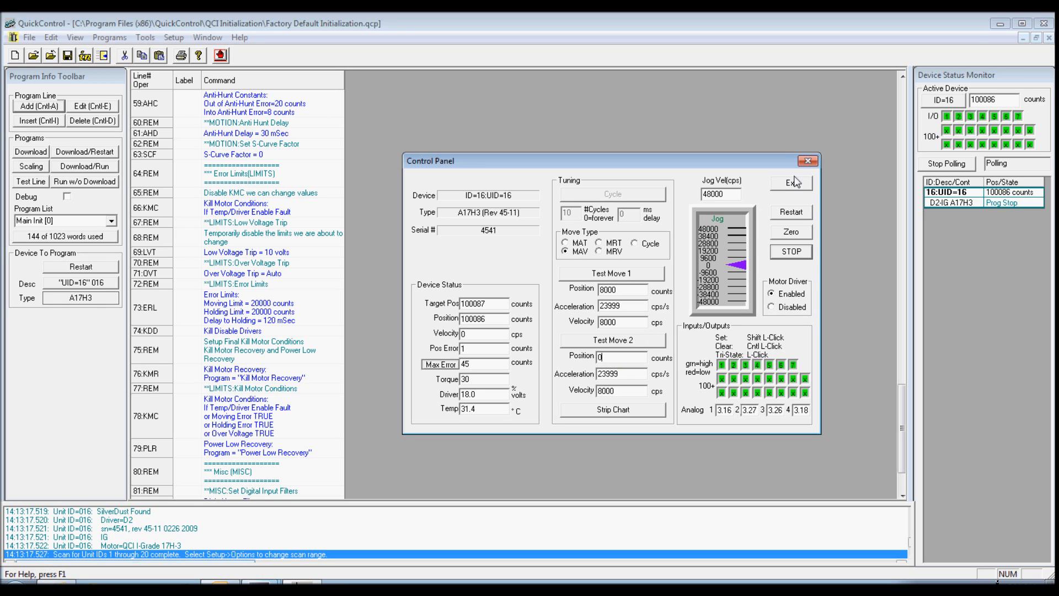
# Exit the Control Panel, leaving the motor at position 100086 counts
pyautogui.click(790, 182)
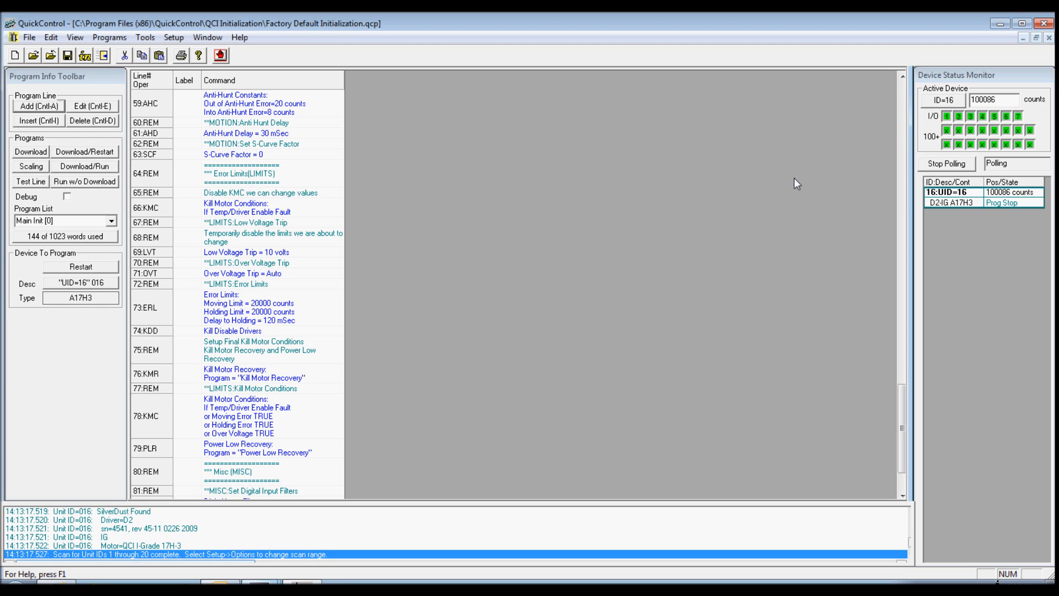
pyautogui.moveTo(645, 187)
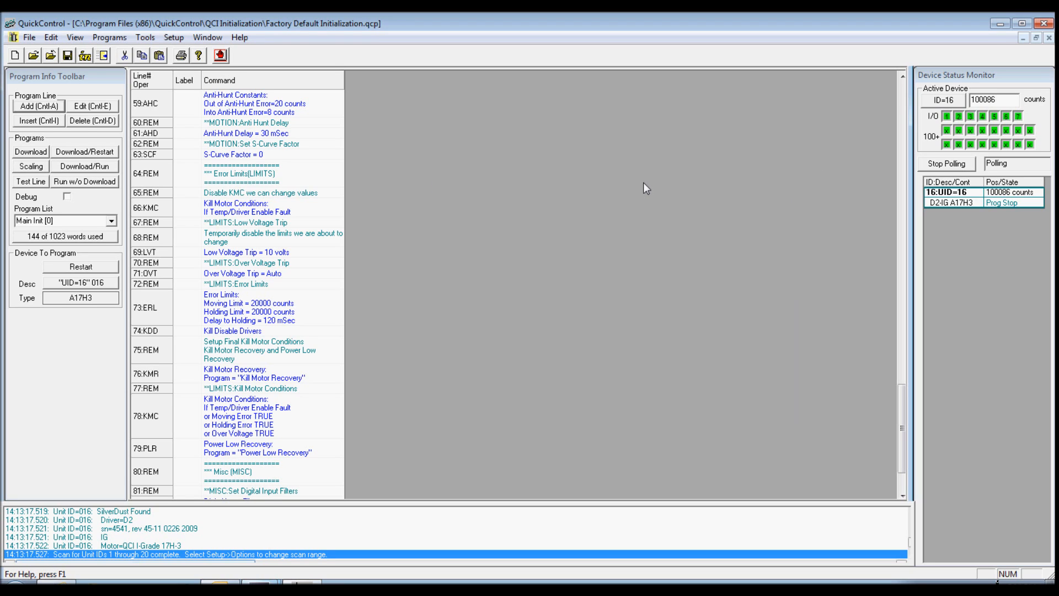
pyautogui.moveTo(580, 413)
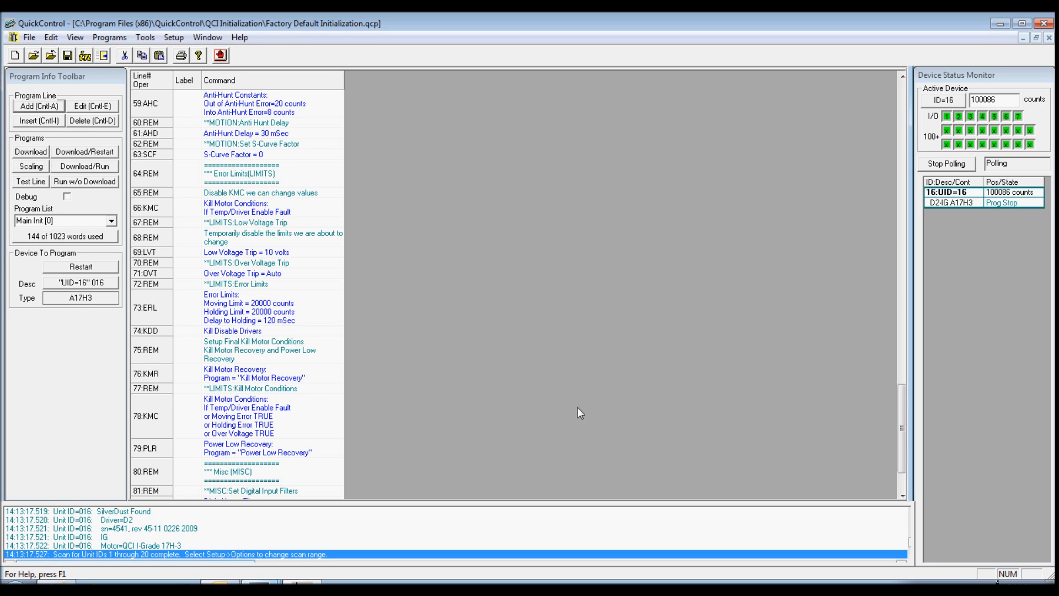
pyautogui.moveTo(673, 376)
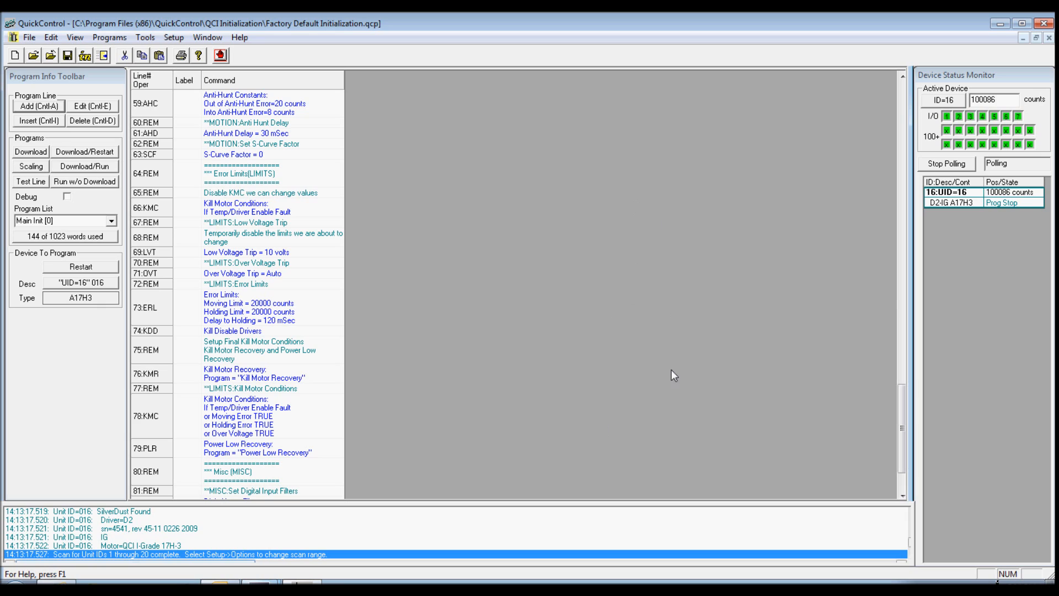
pyautogui.moveTo(986, 197)
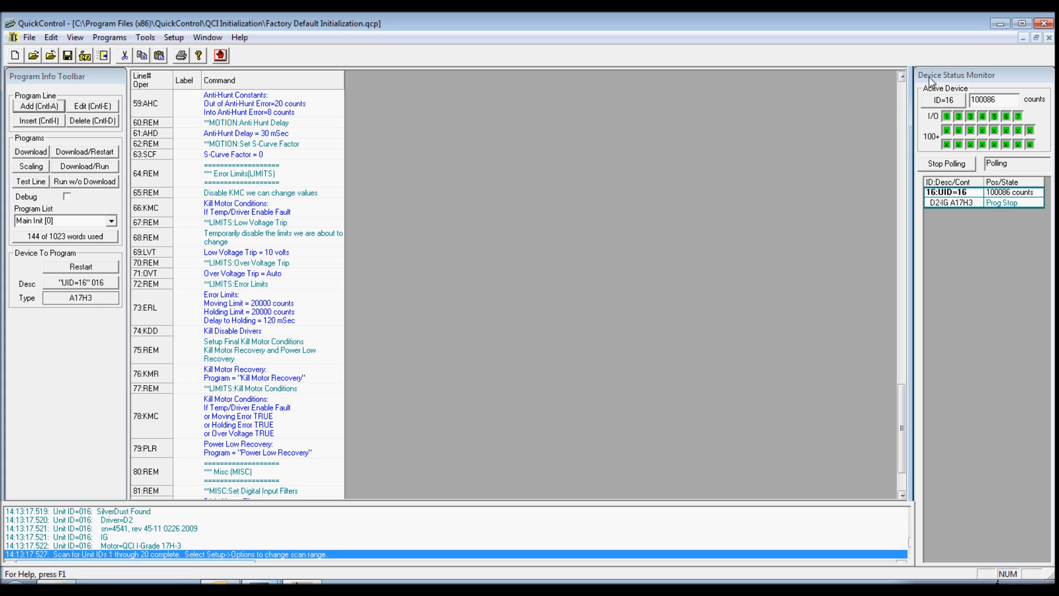
pyautogui.moveTo(511, 115)
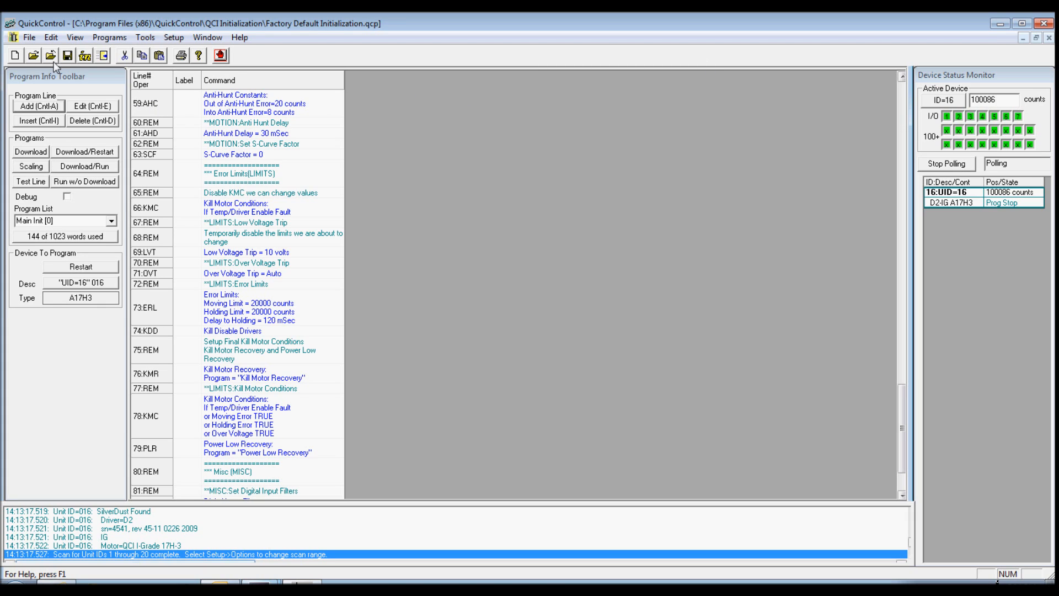
# Create a new empty program file, QCIMotionProg3, from the File menu
pyautogui.click(29, 38)
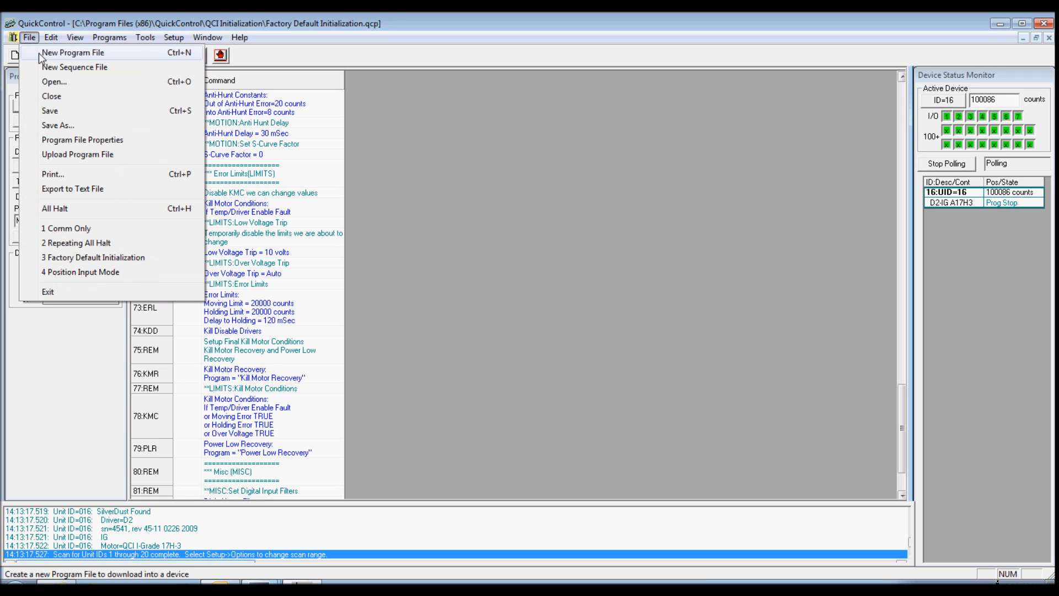
pyautogui.click(70, 52)
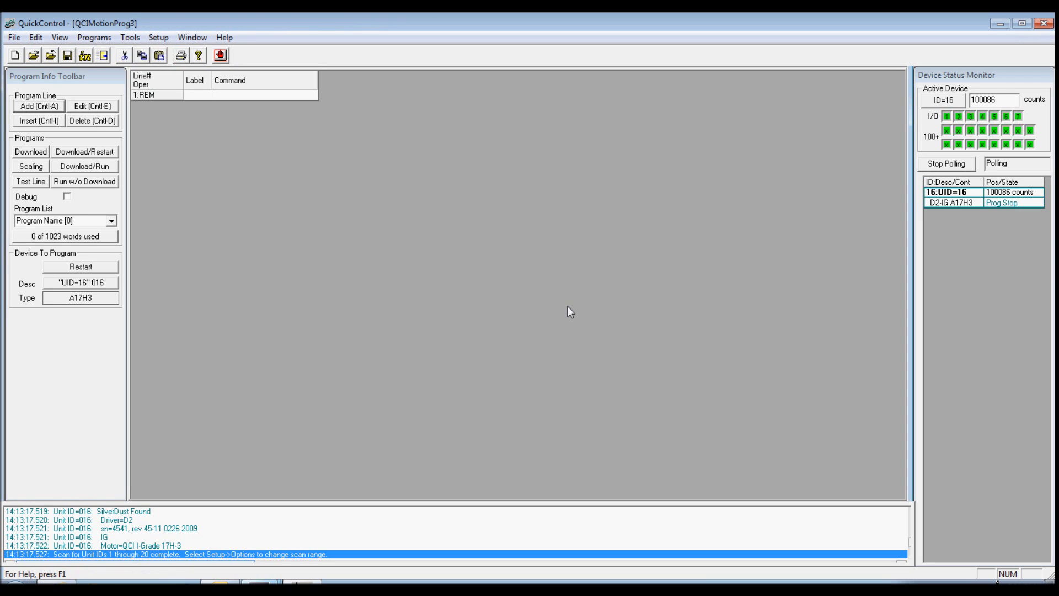
pyautogui.moveTo(574, 318)
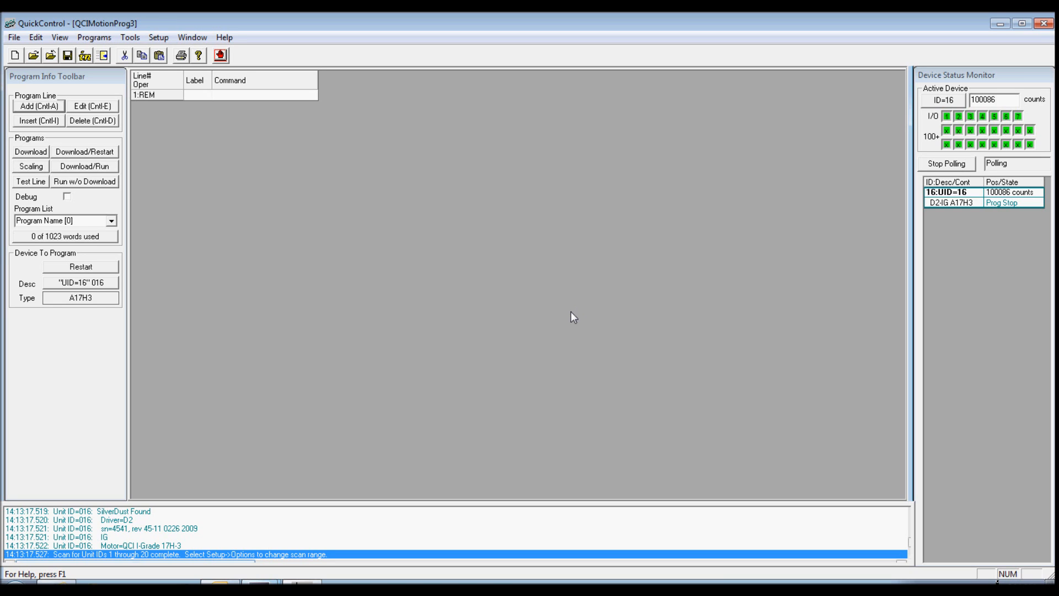
pyautogui.moveTo(549, 306)
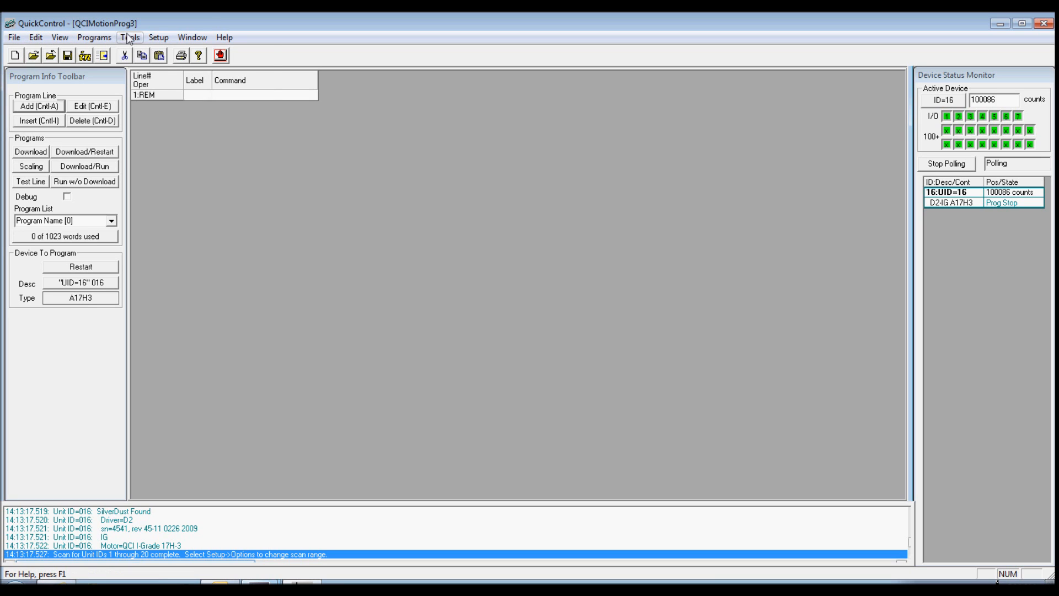
# Add a new program line after line 1 via Programs > Add Line
pyautogui.click(94, 38)
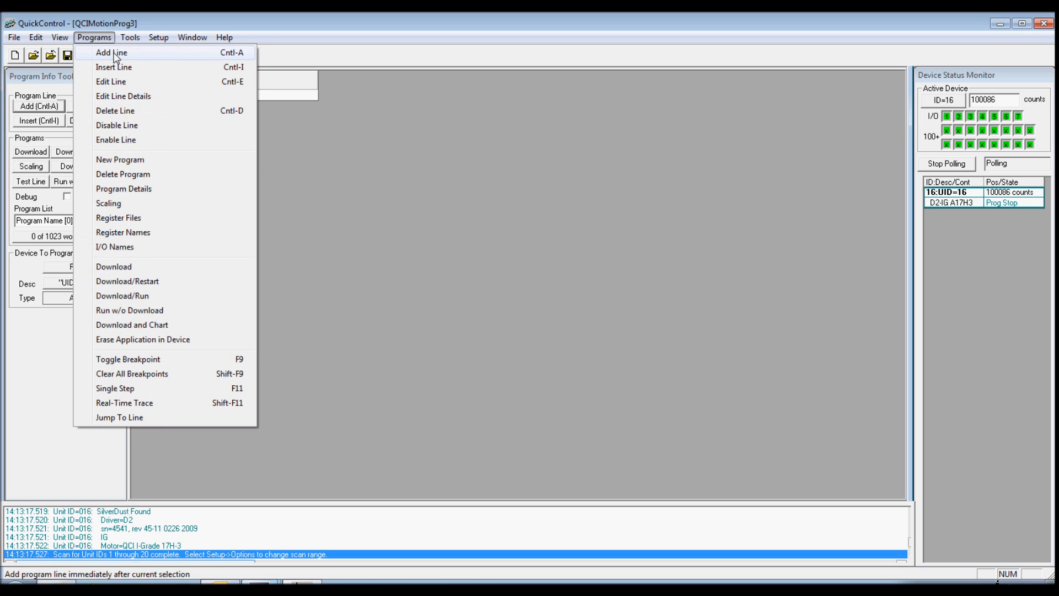
pyautogui.click(110, 52)
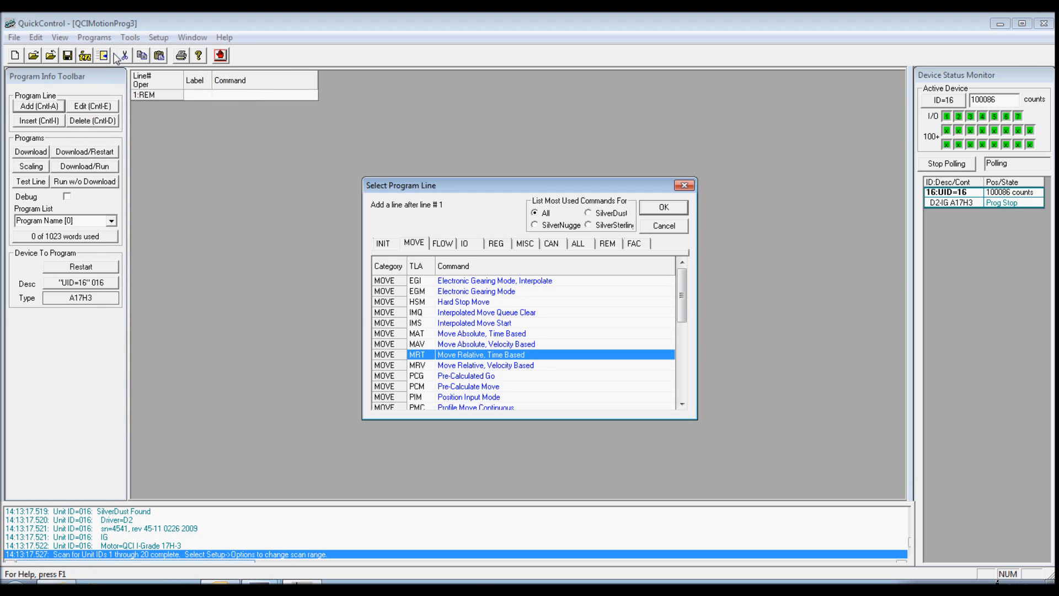
pyautogui.moveTo(267, 130)
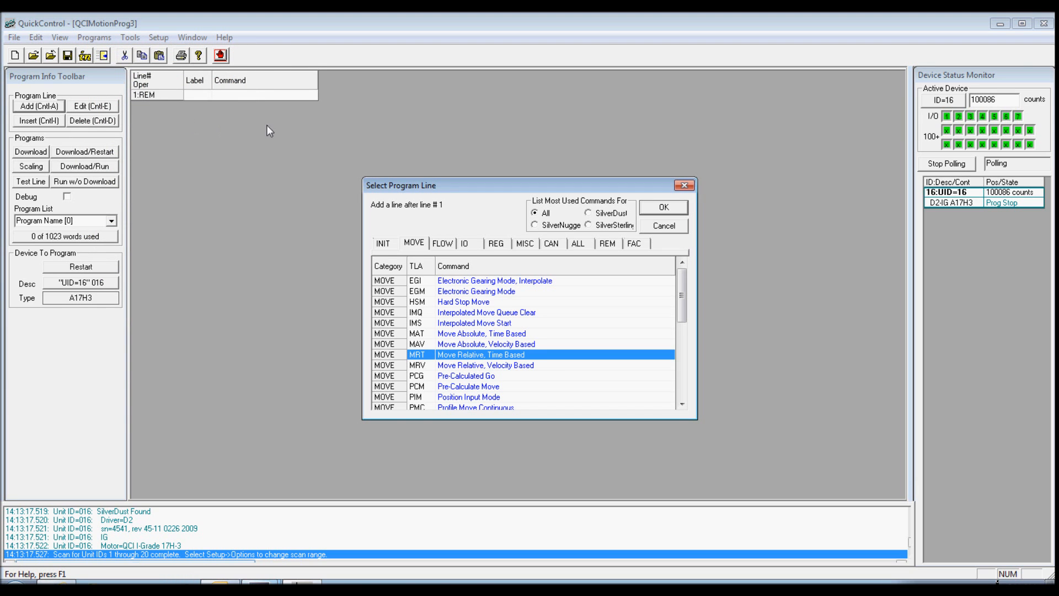
pyautogui.moveTo(438, 194)
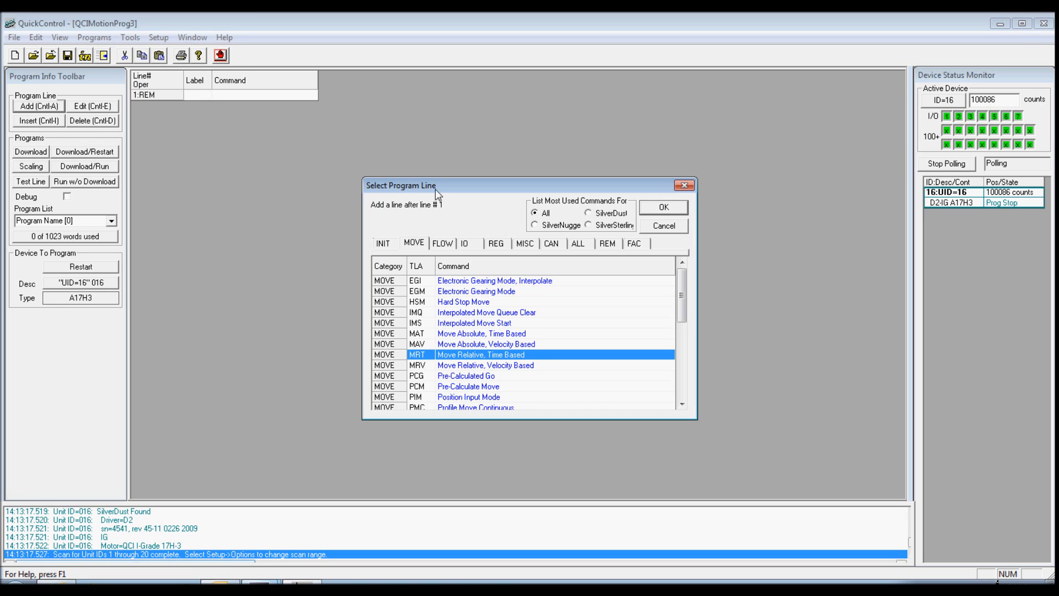
pyautogui.moveTo(424, 249)
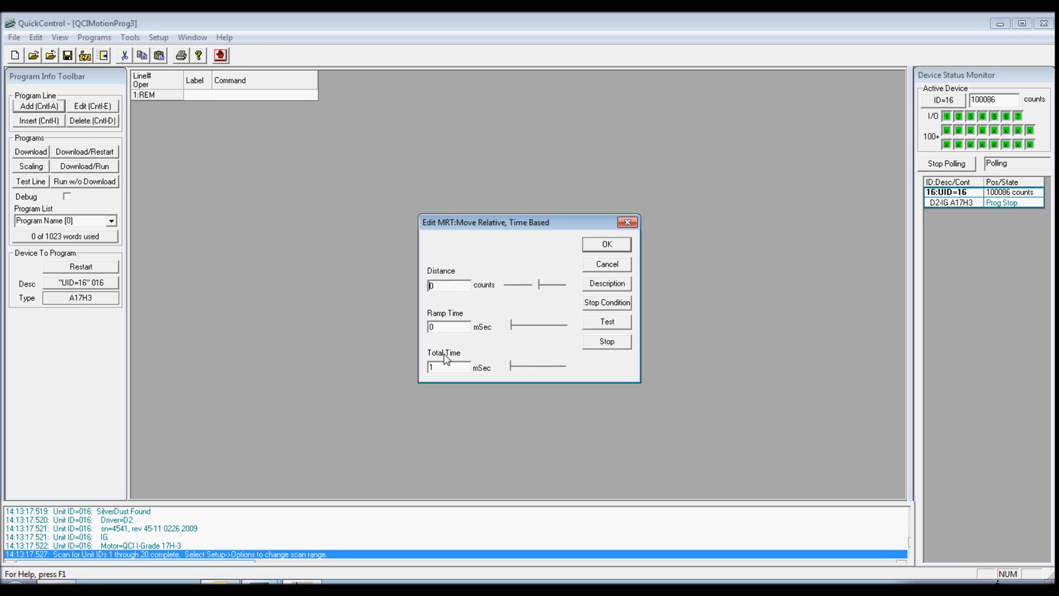
pyautogui.moveTo(482, 322)
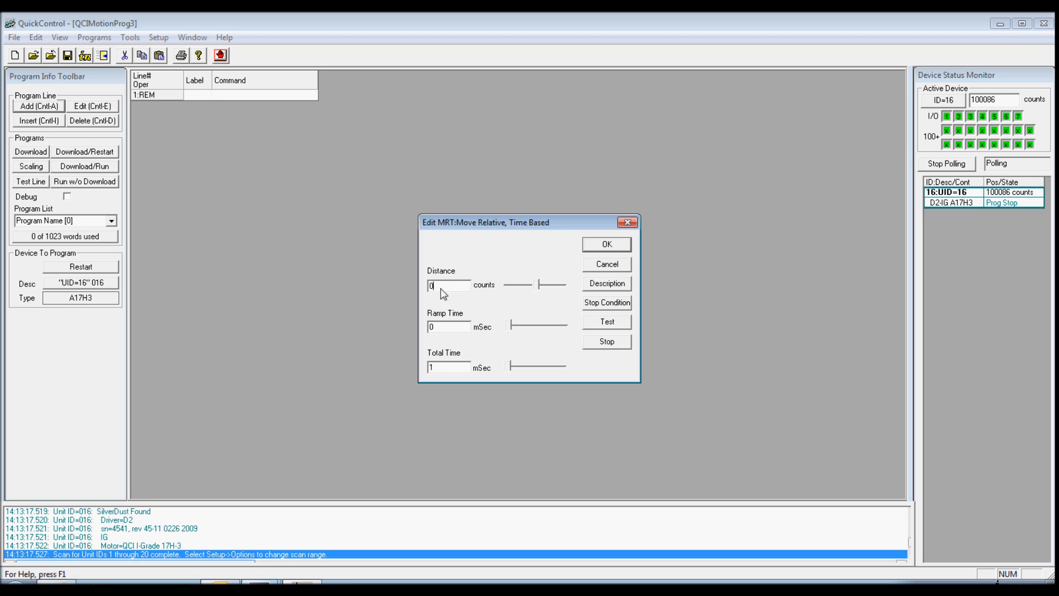
# Enter an 8000-count MRT move with 100 ms ramp and 1000 ms total, test it and accept
pyautogui.write('8')
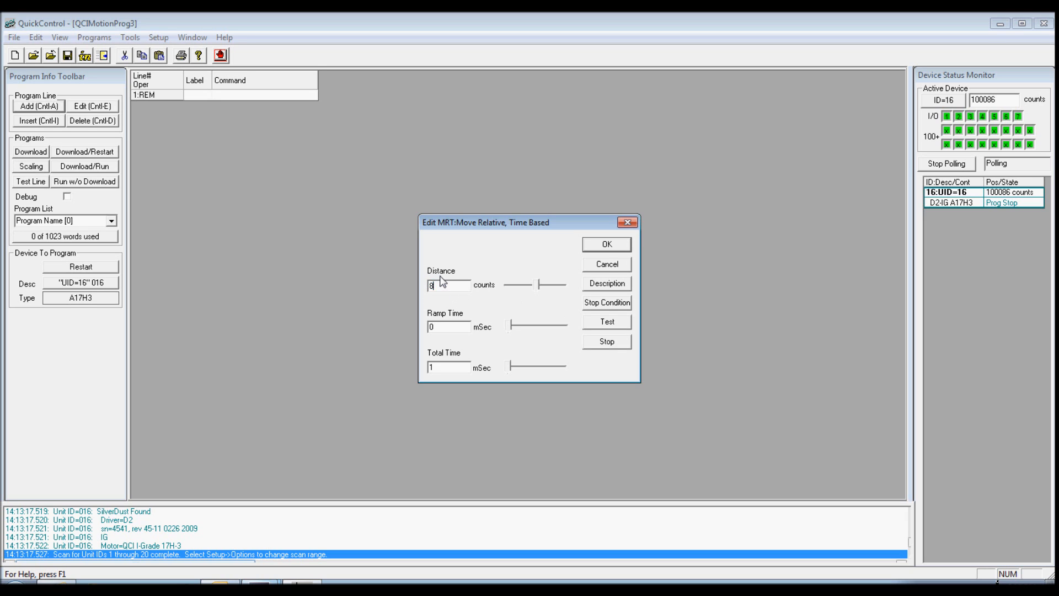
pyautogui.write('000')
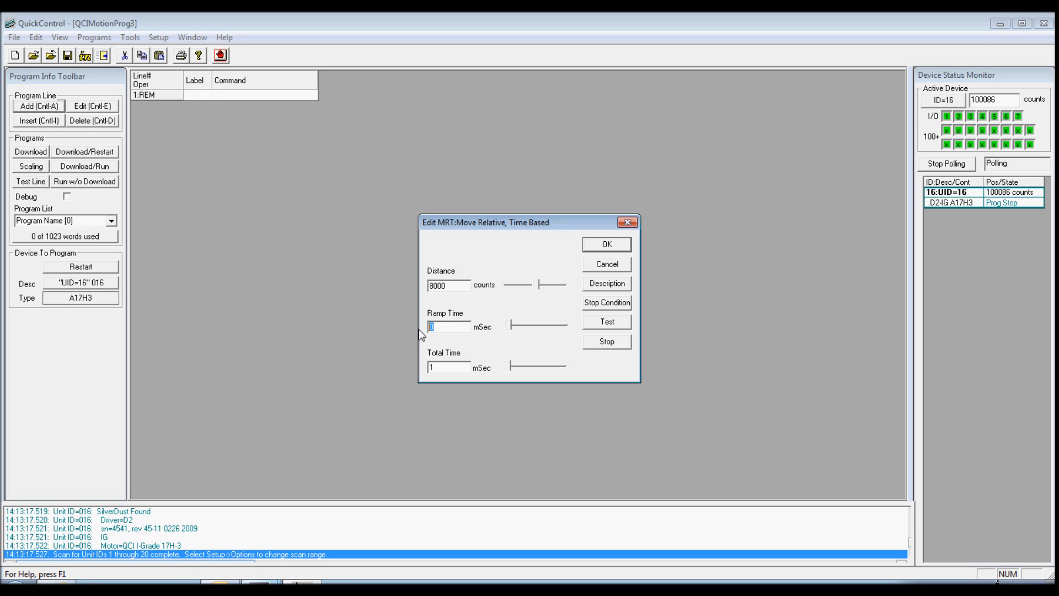
pyautogui.write('100')
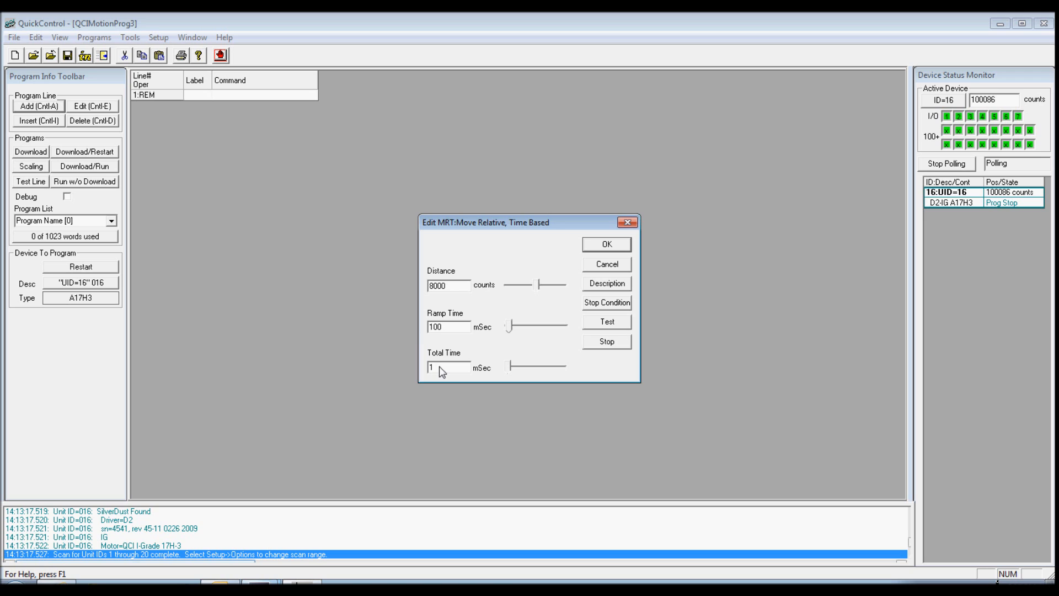
pyautogui.write('000')
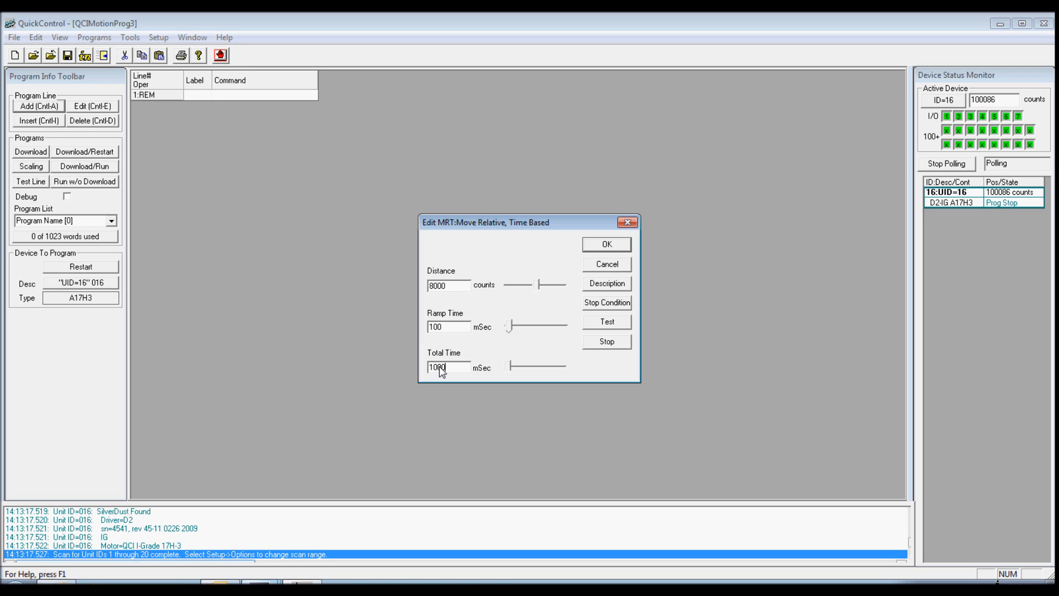
pyautogui.moveTo(594, 325)
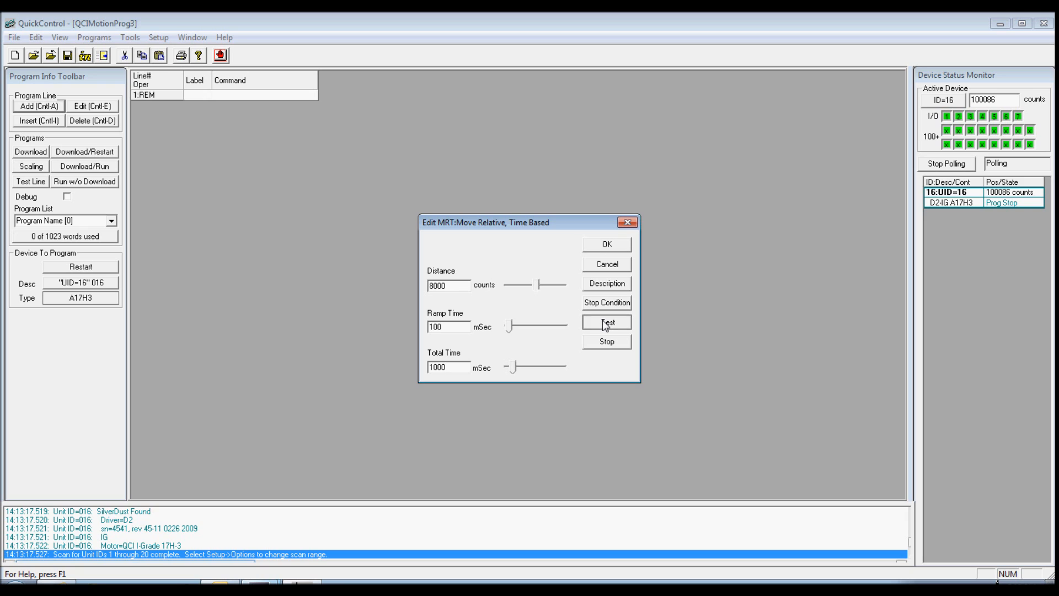
pyautogui.click(606, 321)
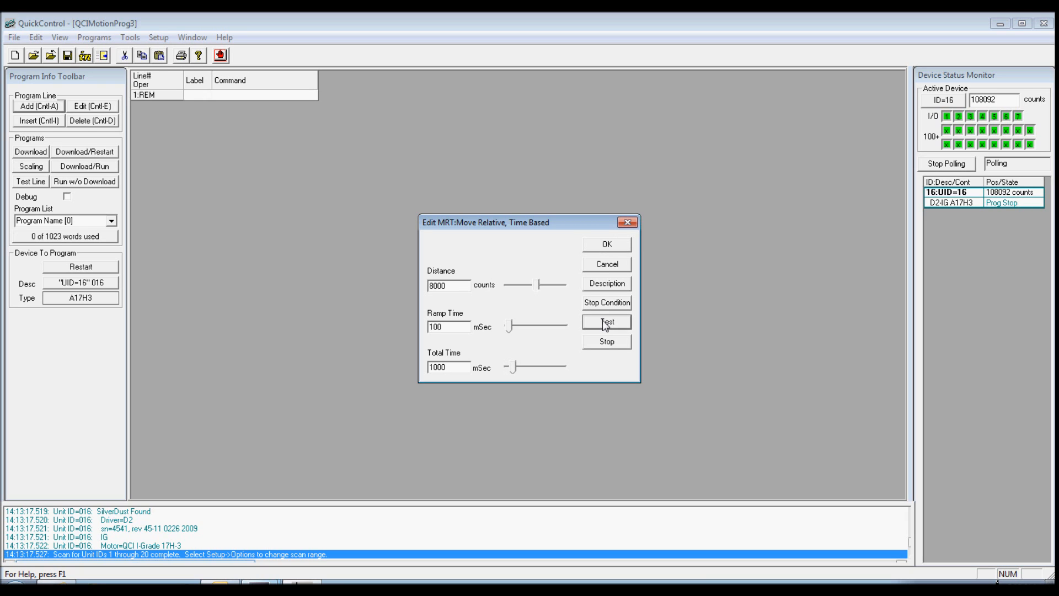
pyautogui.click(606, 244)
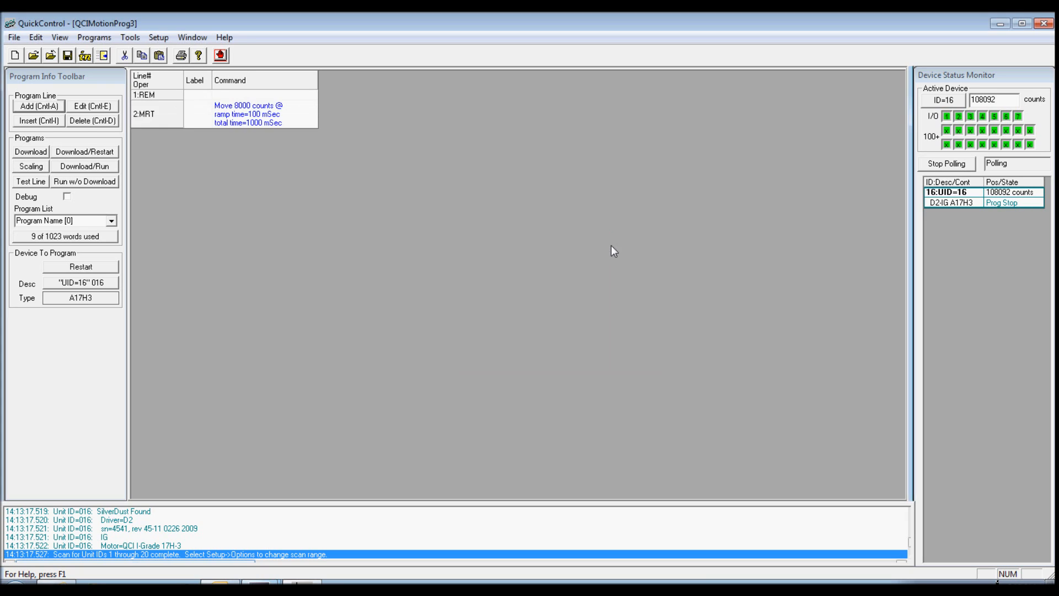
pyautogui.moveTo(394, 175)
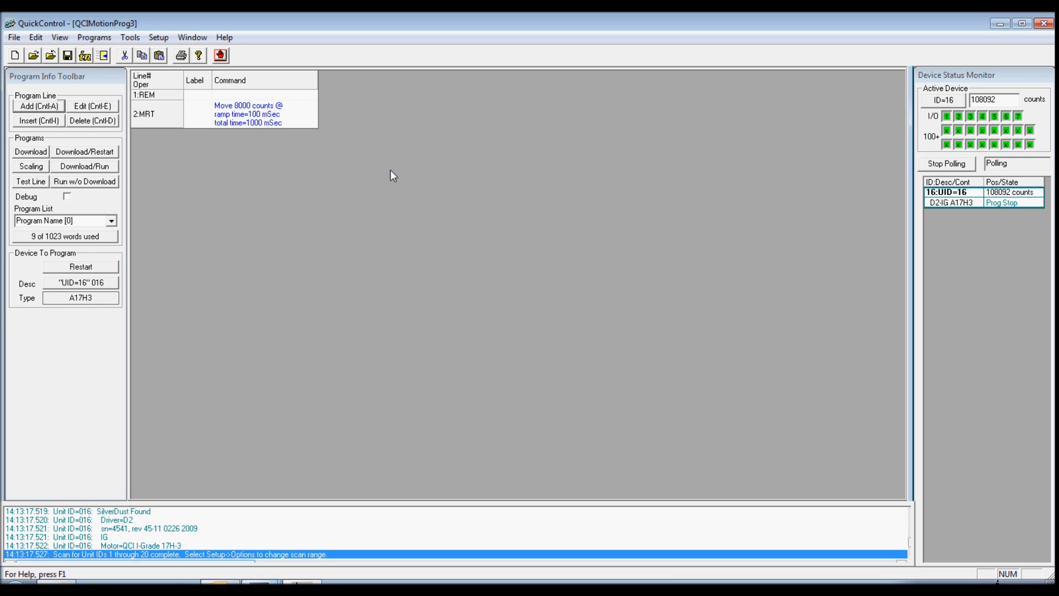
pyautogui.moveTo(283, 221)
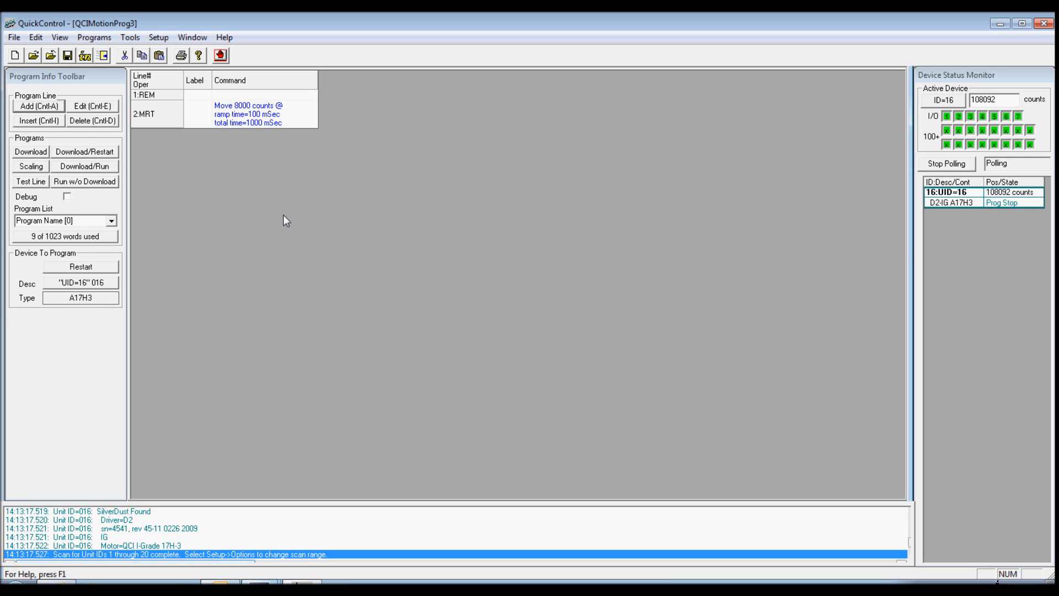
pyautogui.moveTo(63, 76)
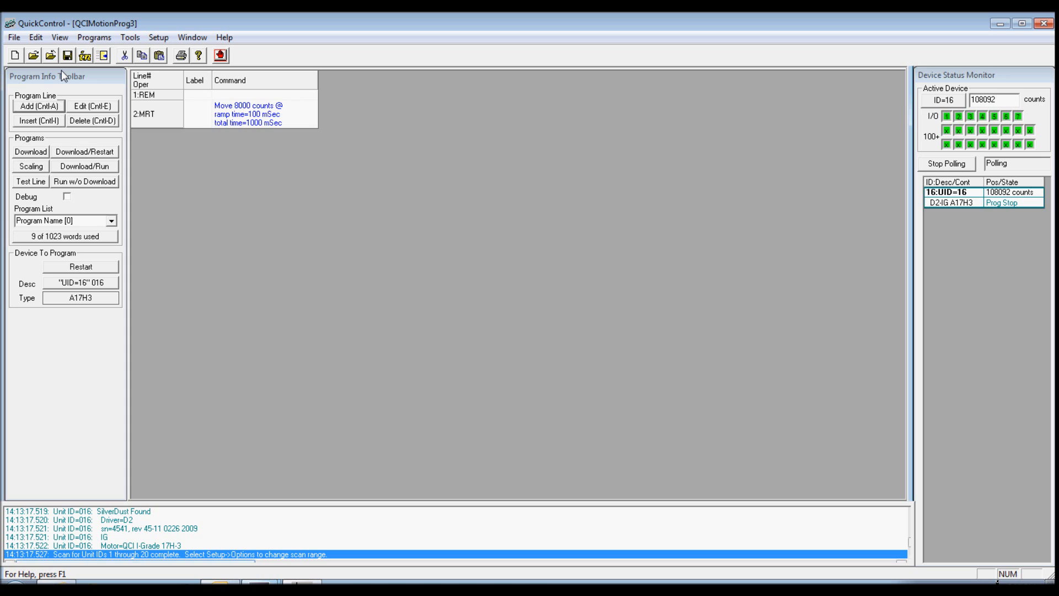
pyautogui.moveTo(90, 104)
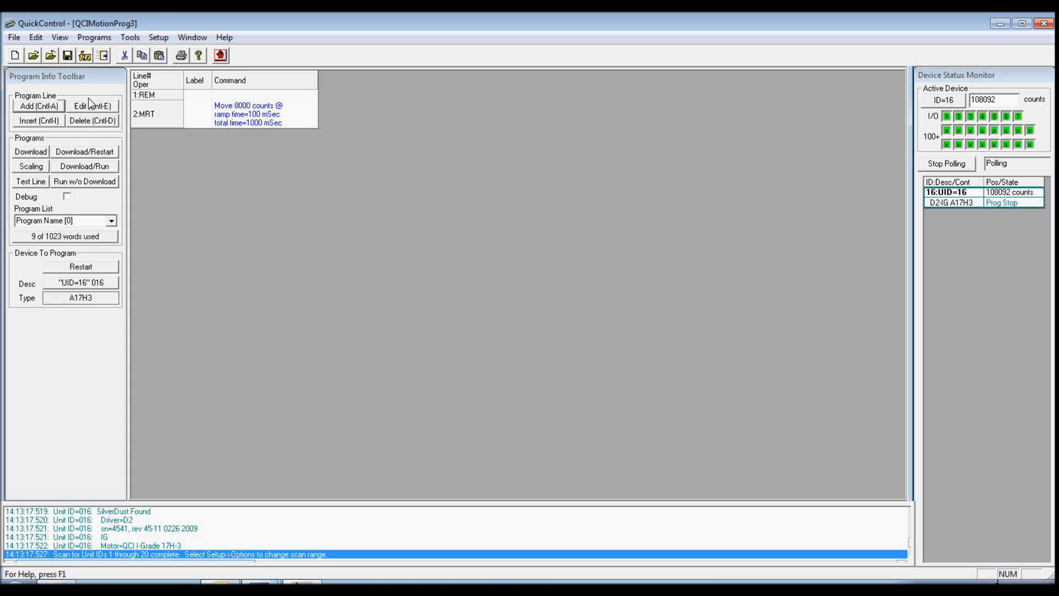
pyautogui.moveTo(86, 155)
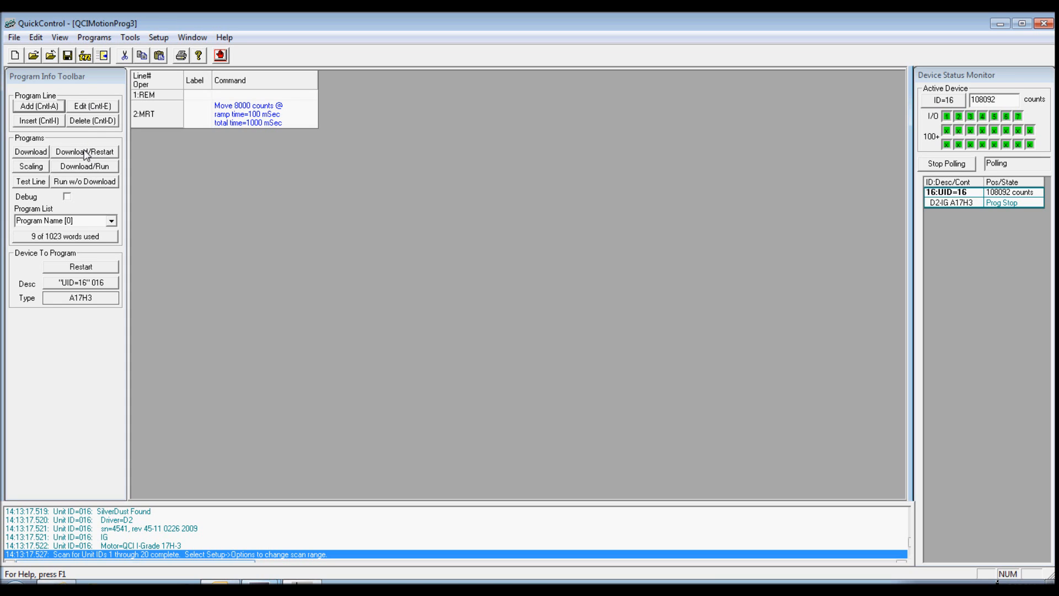
# Download the two-line program to device UID=16 and restart it
pyautogui.click(84, 152)
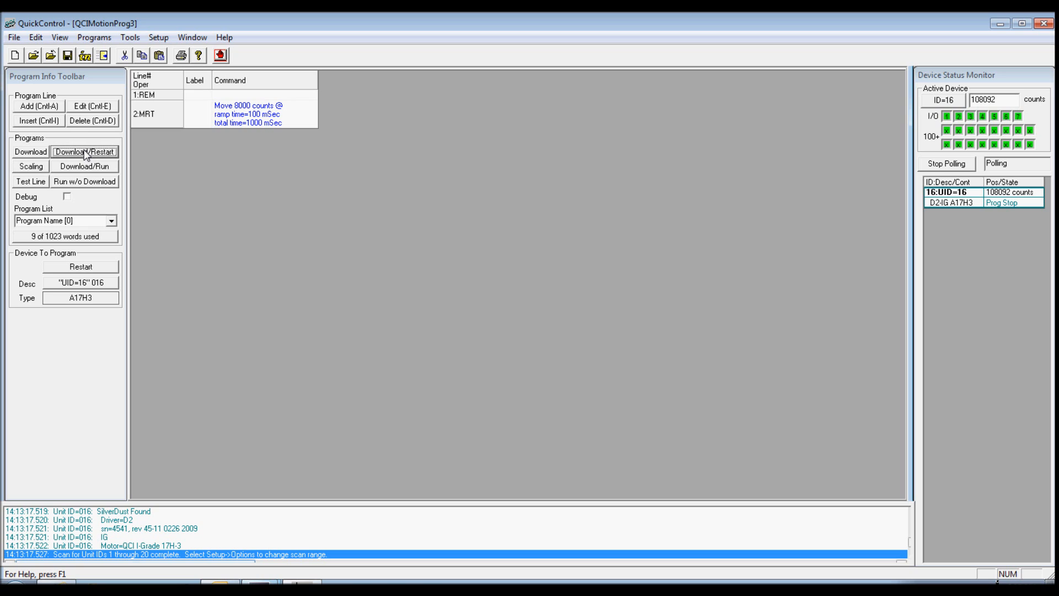
pyautogui.click(84, 151)
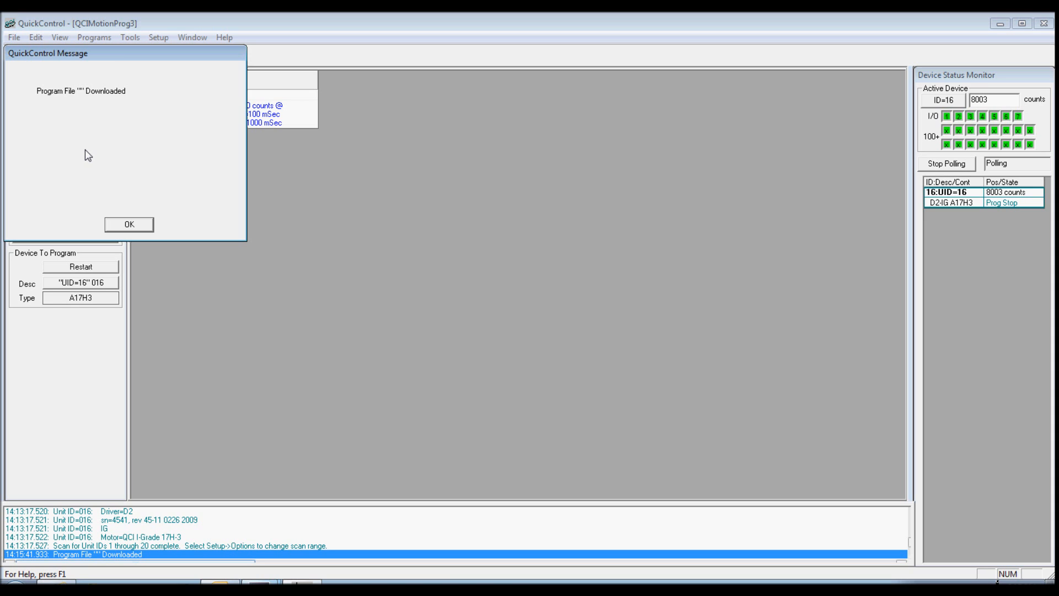
pyautogui.moveTo(86, 176)
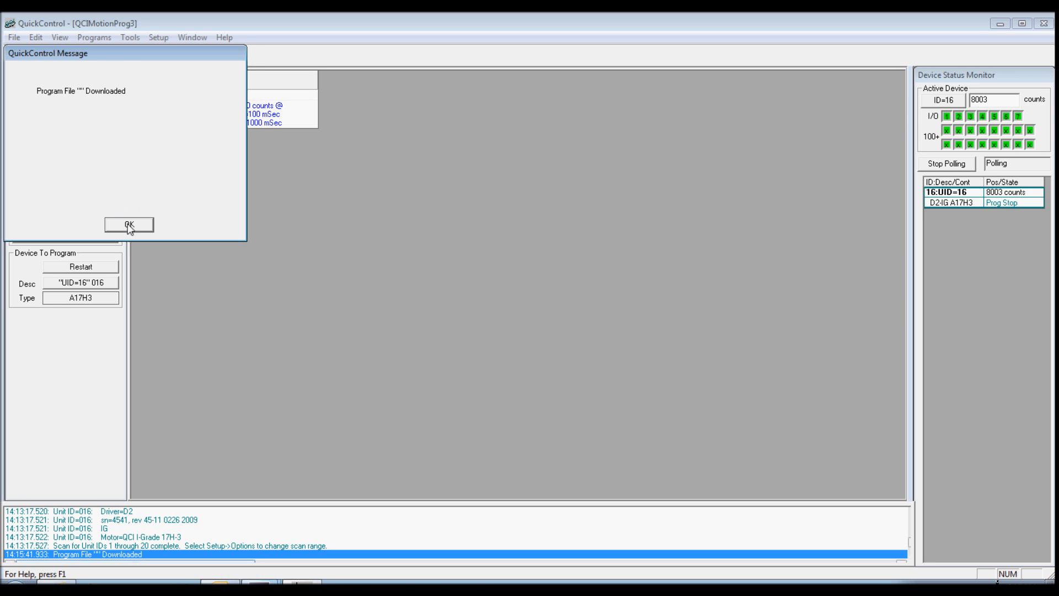
# Dismiss the download message and save the program as QCIMotionProg1 via Save As
pyautogui.click(14, 38)
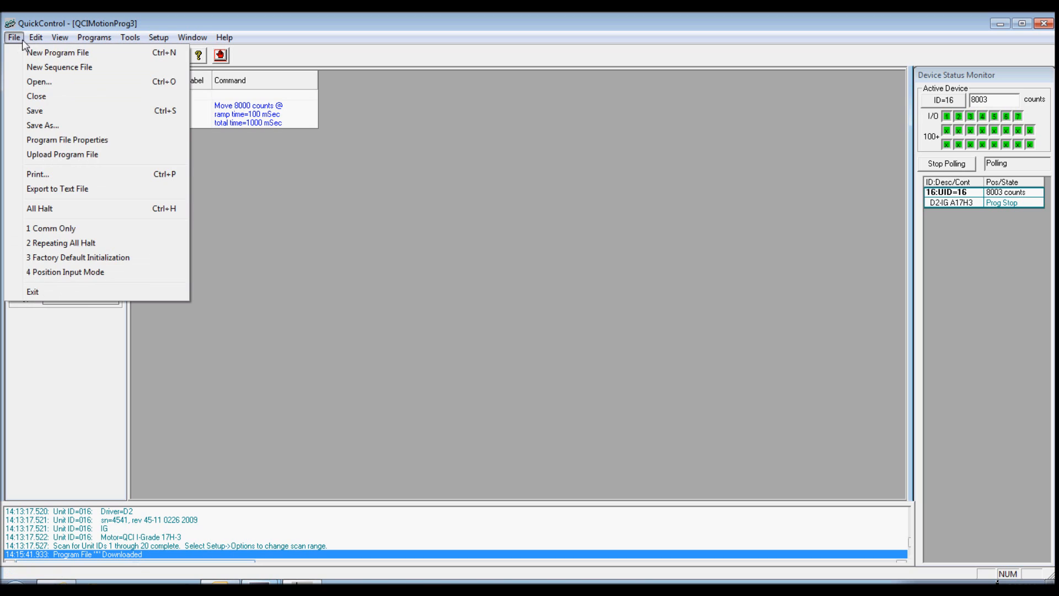
pyautogui.click(43, 124)
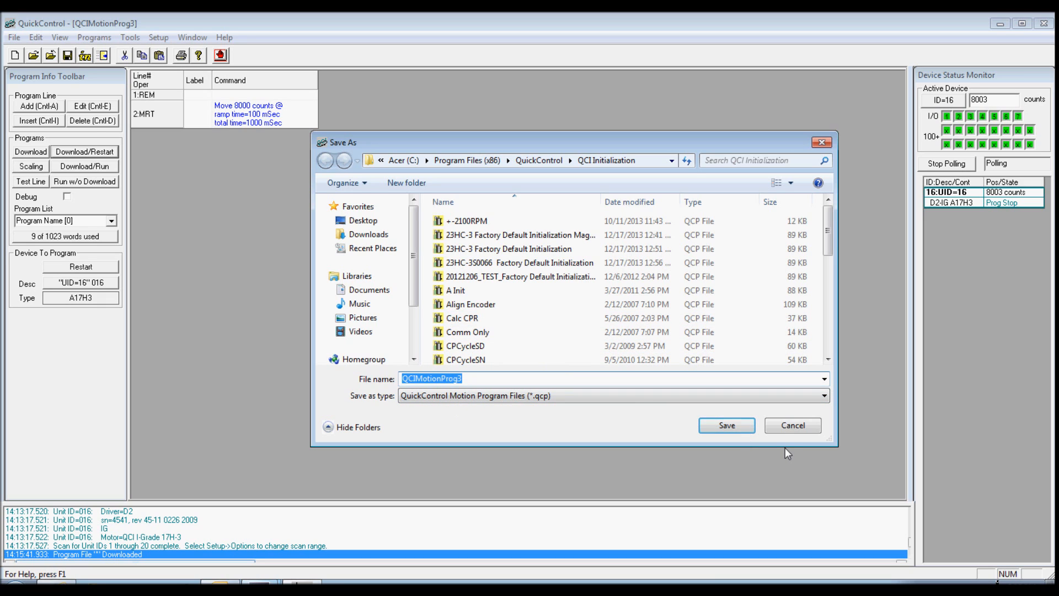
pyautogui.click(726, 425)
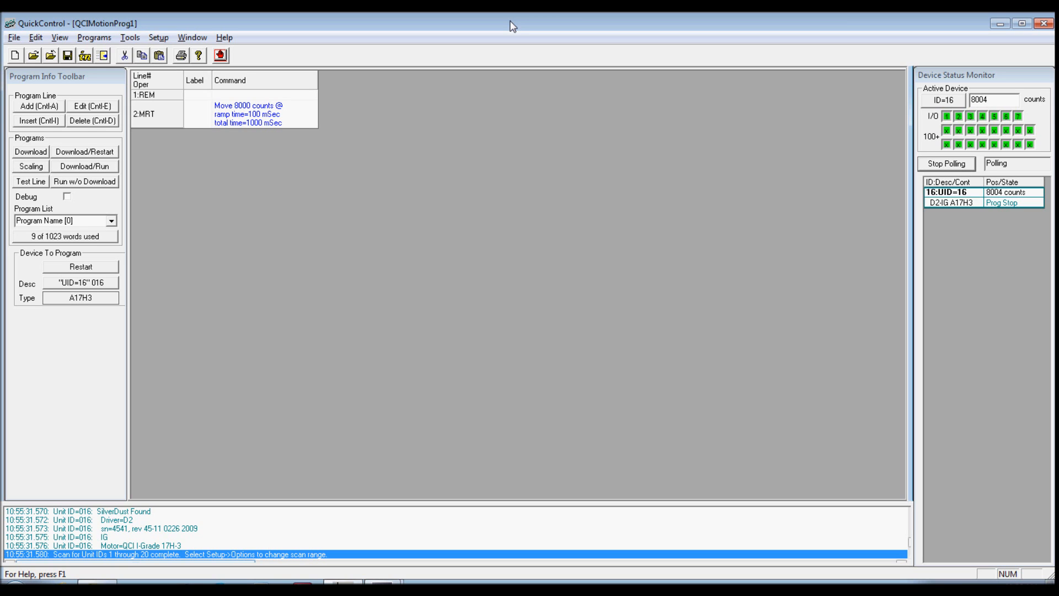
pyautogui.moveTo(487, 26)
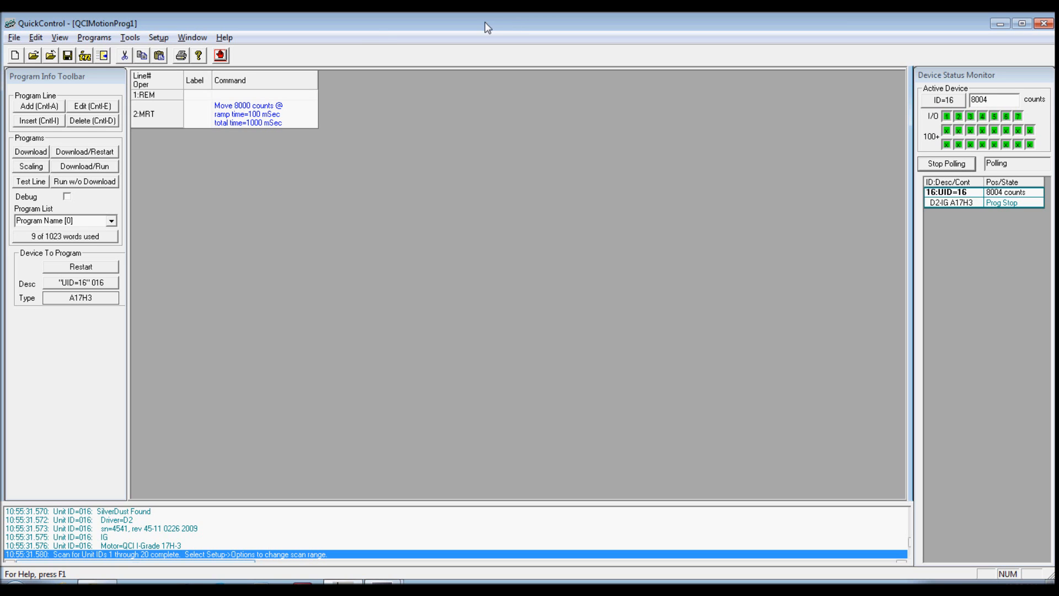
# Show the Control Panel from the Tools menu and drive input I/O 1 low (red)
pyautogui.click(129, 37)
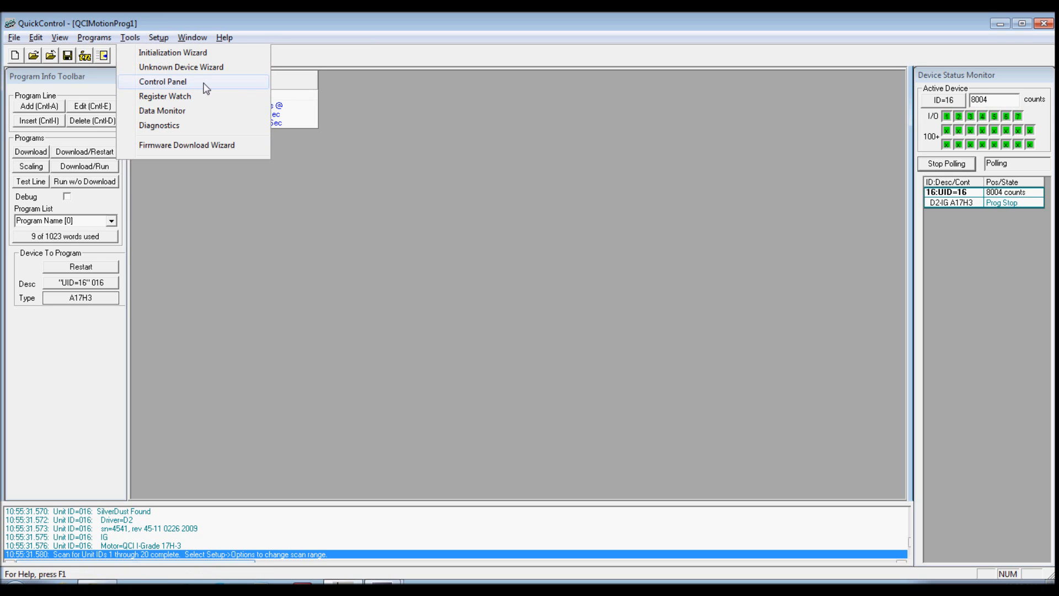
pyautogui.click(161, 81)
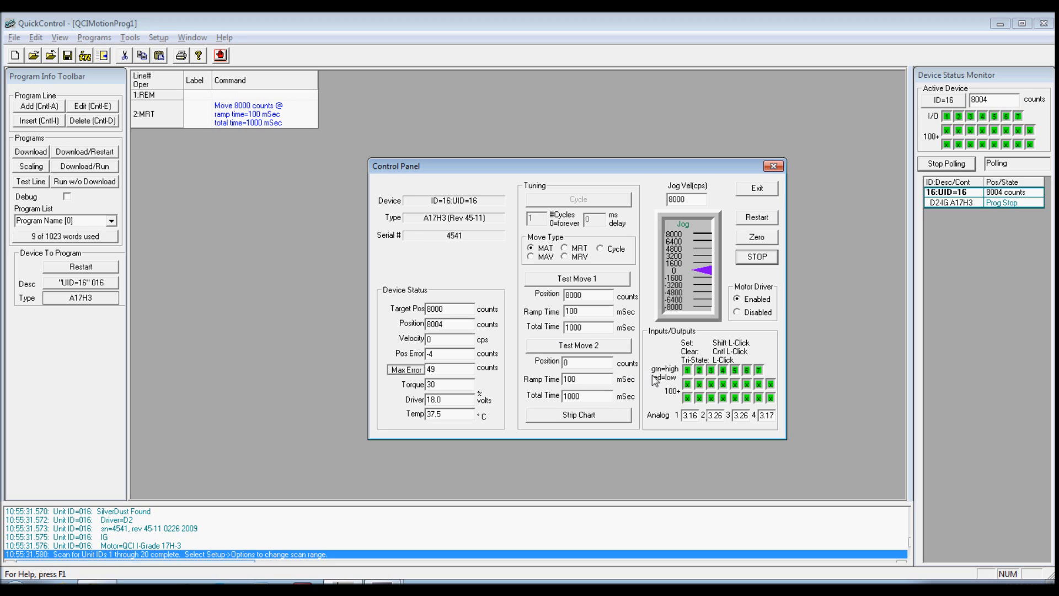
pyautogui.moveTo(682, 377)
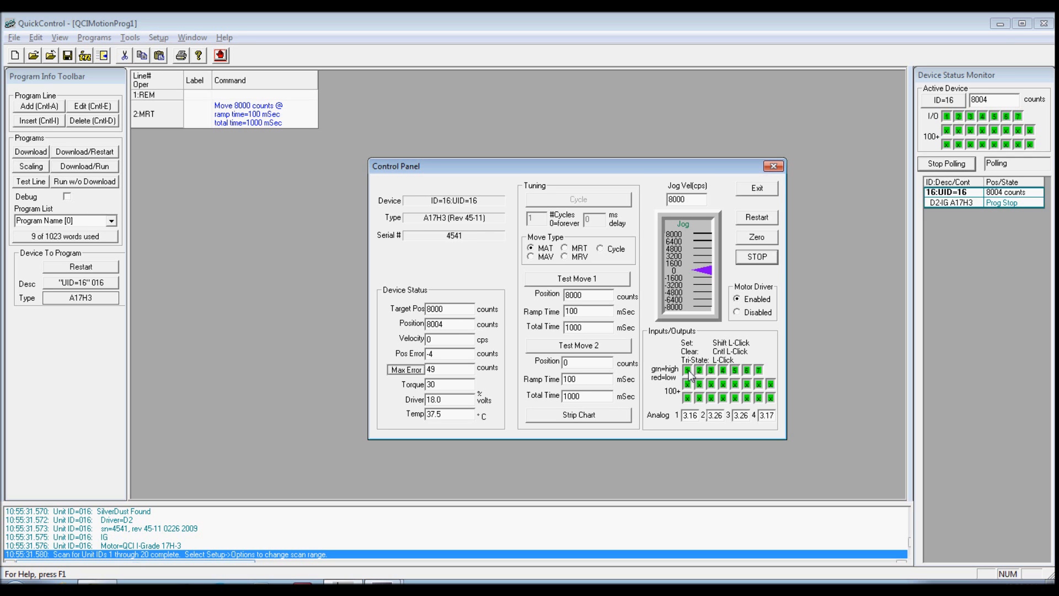
pyautogui.click(686, 369)
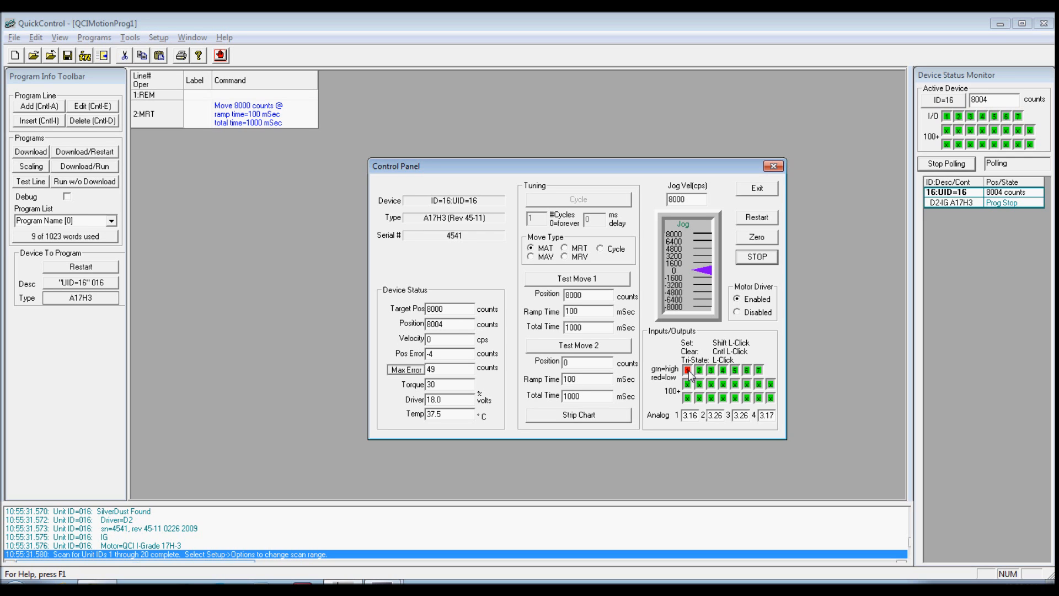
pyautogui.click(685, 369)
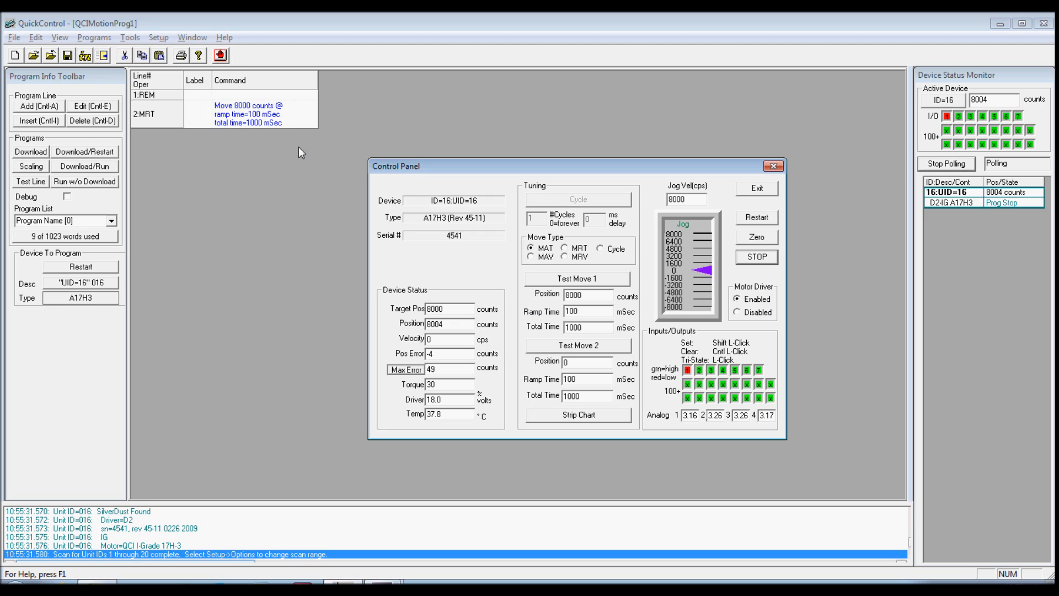
# Give the line 2 MRT move a stop condition of I/O #1 LOW/FALSE
pyautogui.doubleClick(247, 113)
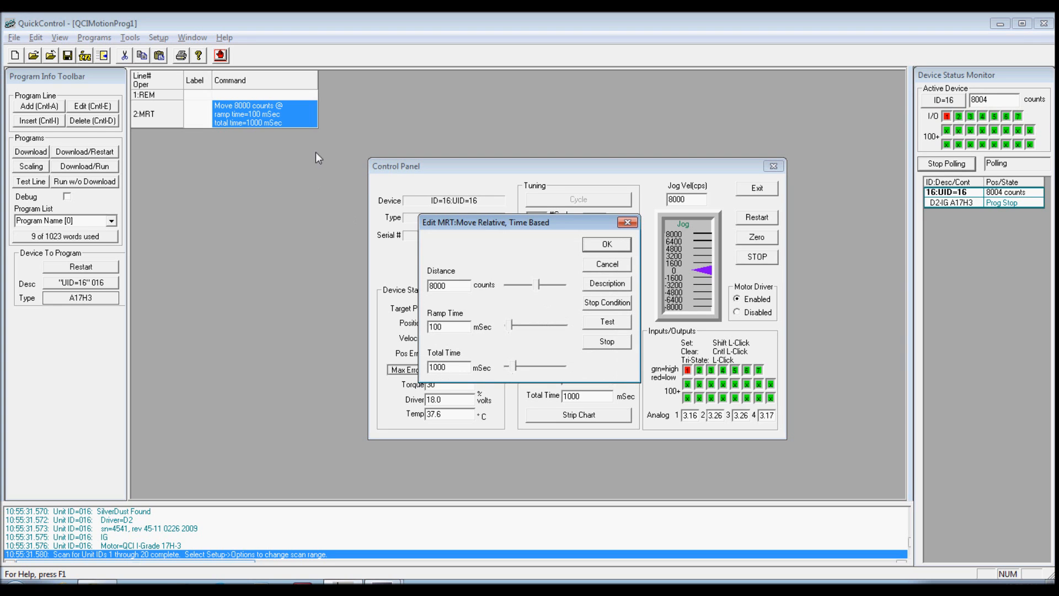
pyautogui.moveTo(622, 308)
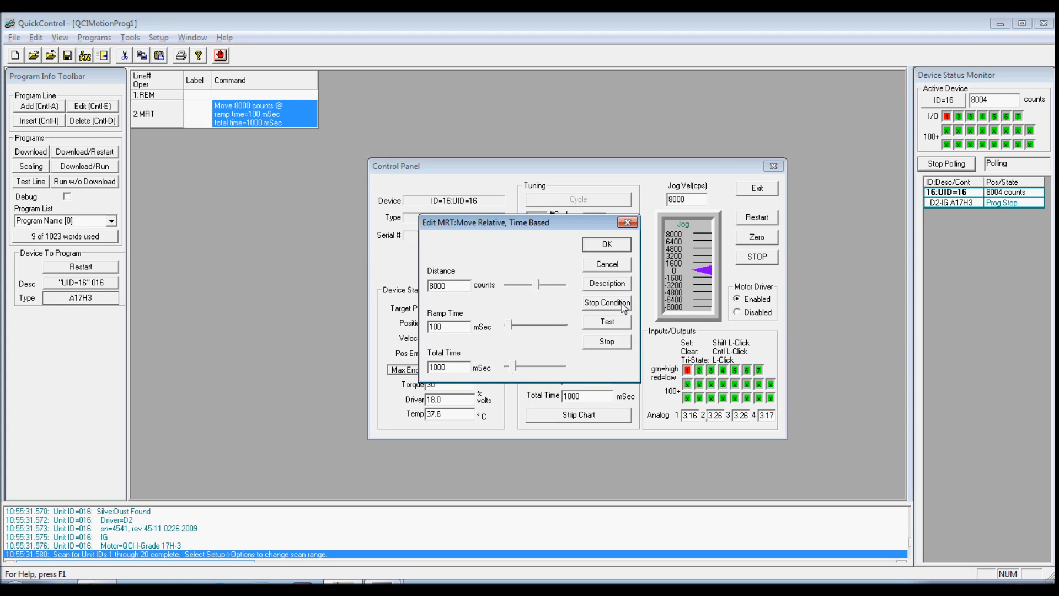
pyautogui.click(605, 302)
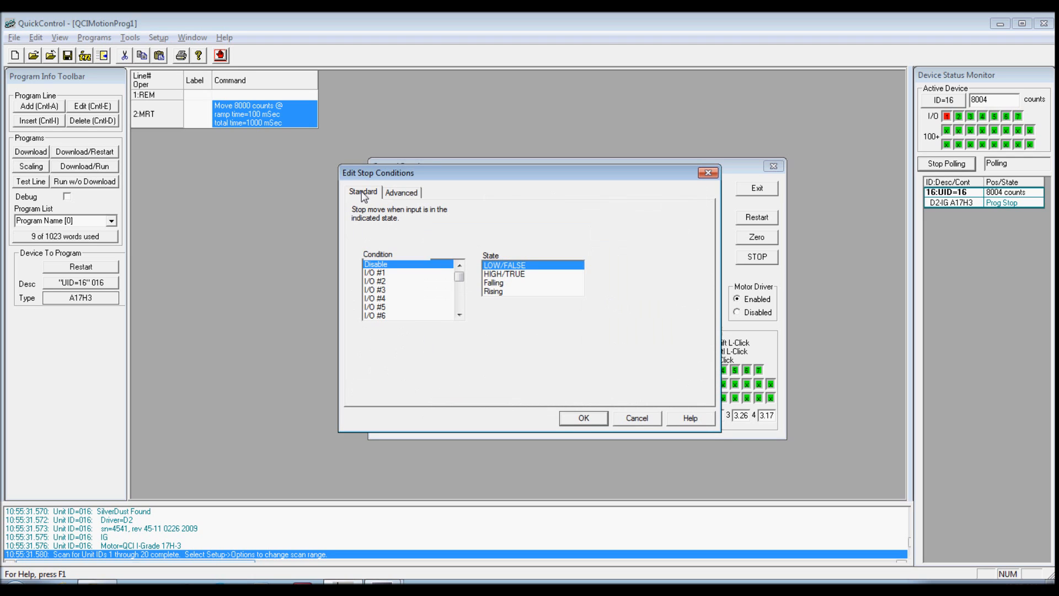
pyautogui.moveTo(400, 259)
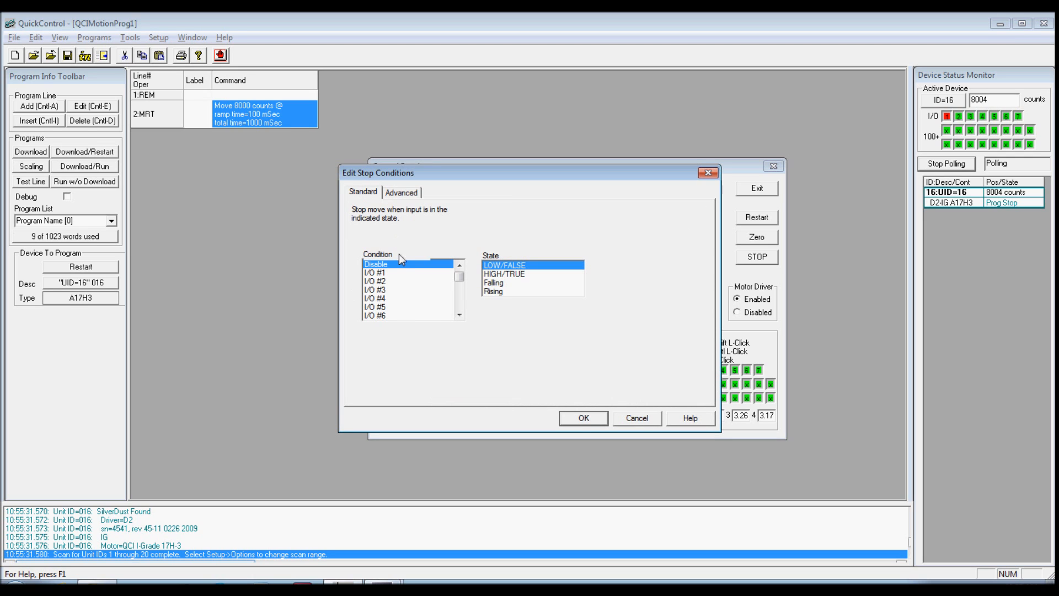
pyautogui.click(378, 272)
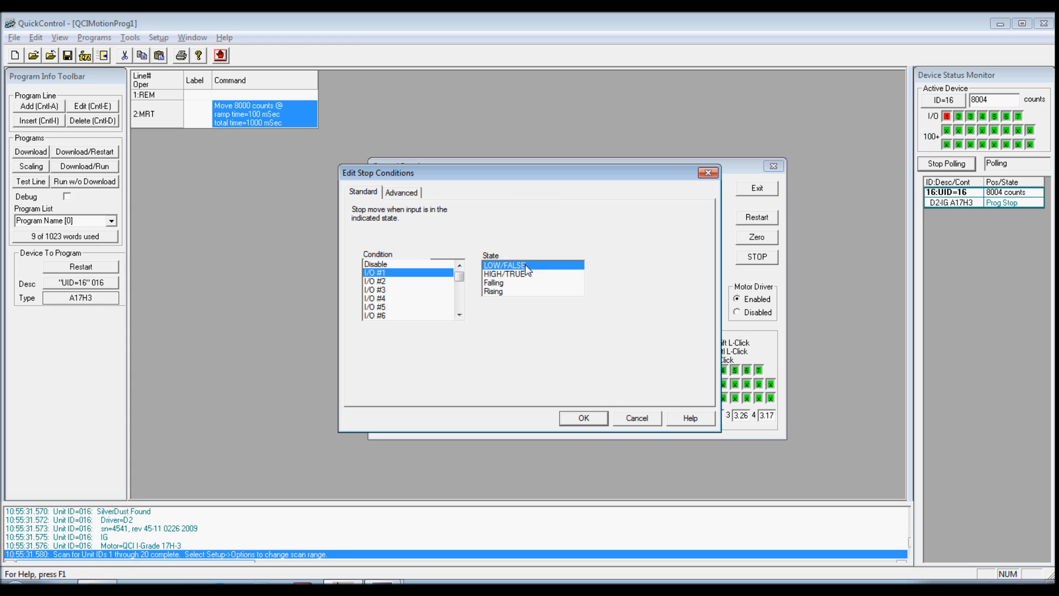
pyautogui.moveTo(584, 327)
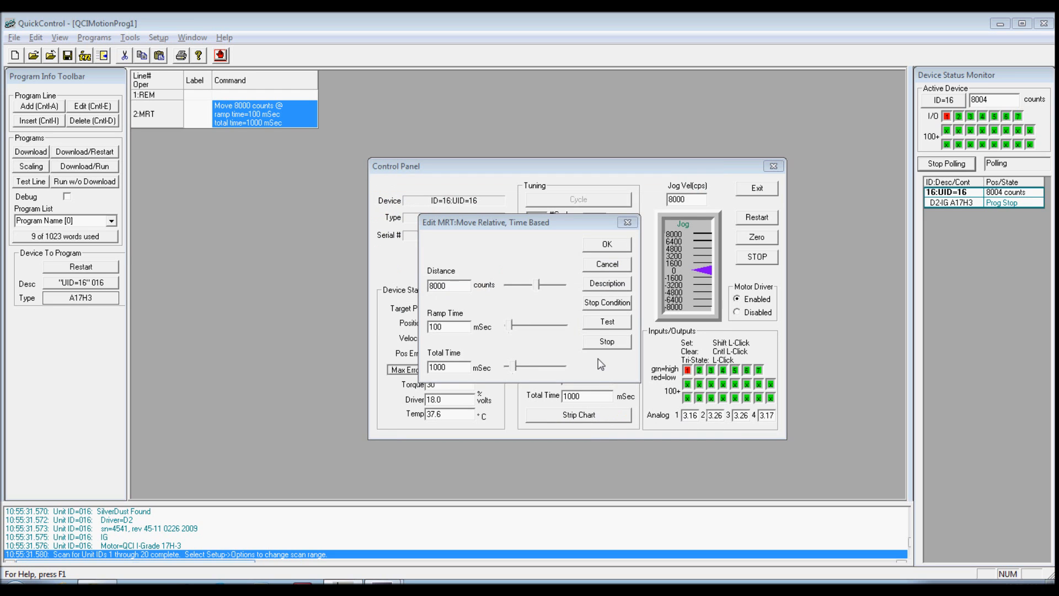
pyautogui.click(605, 244)
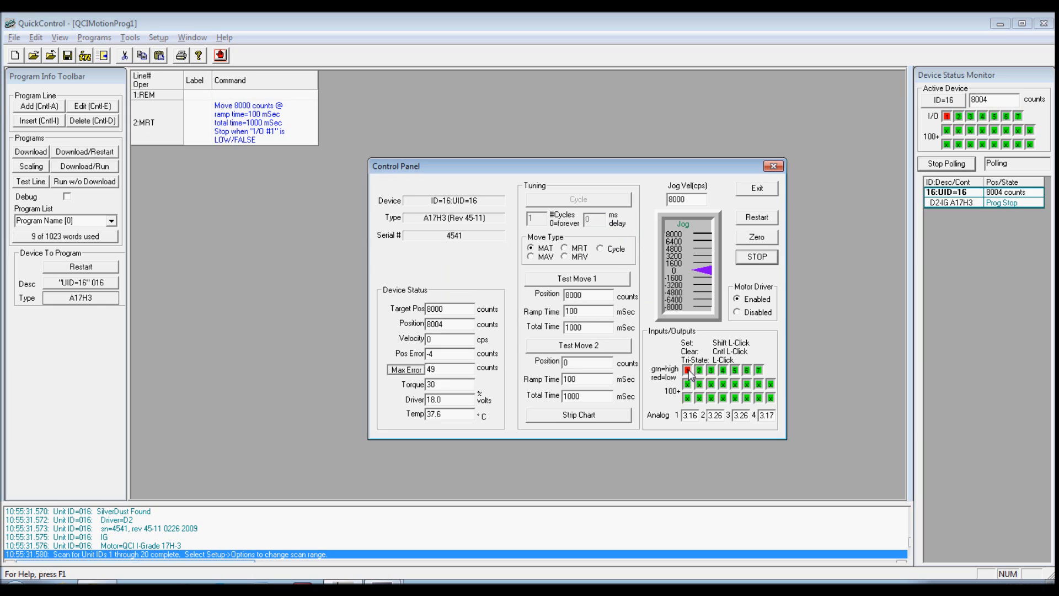
# Reset I/O 1 high, then download the updated program and restart it on the drive
pyautogui.click(689, 371)
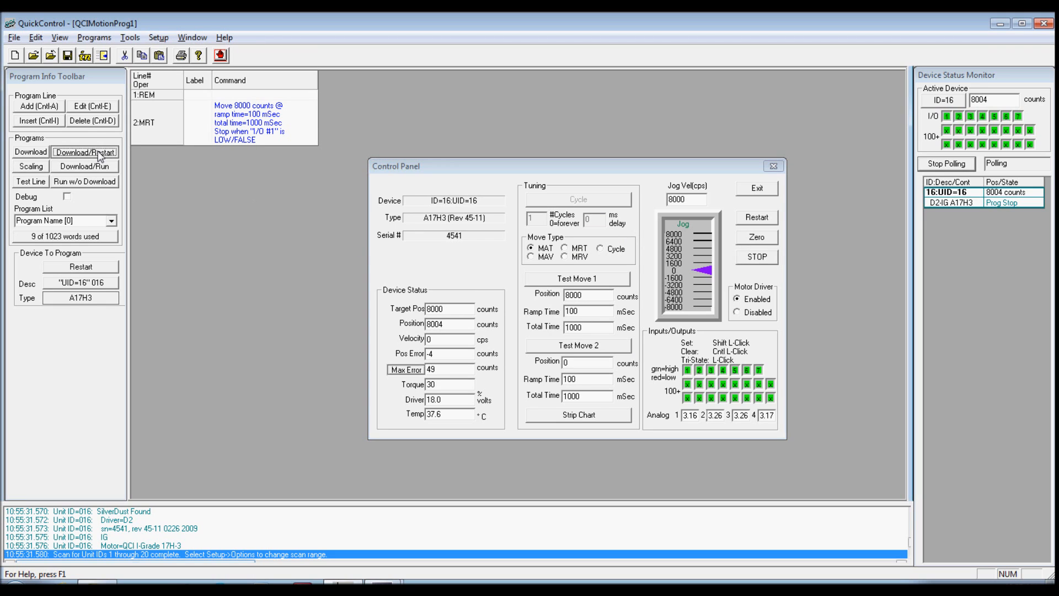
pyautogui.click(85, 151)
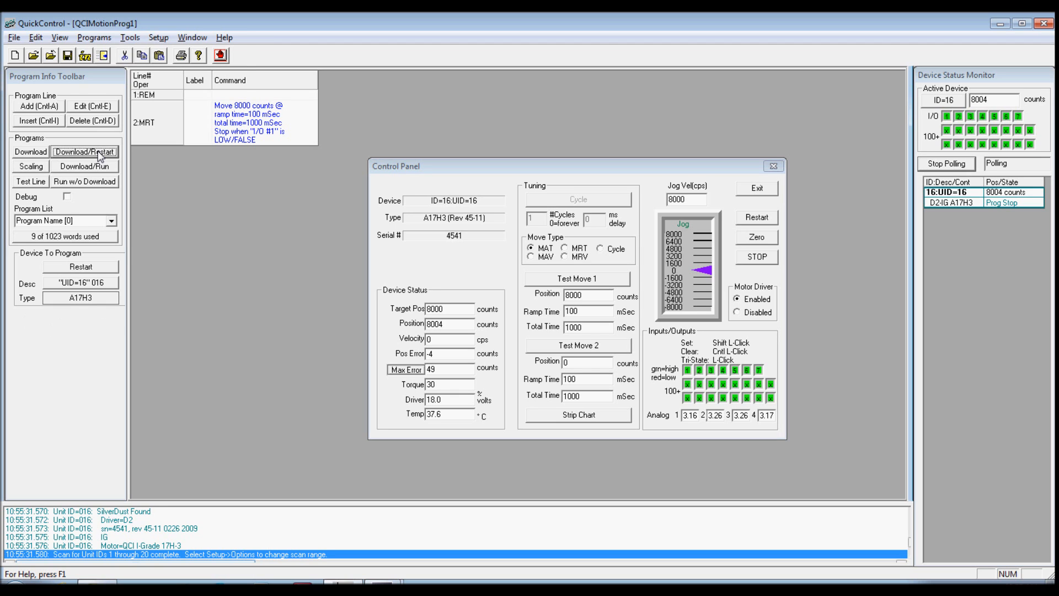
pyautogui.click(84, 151)
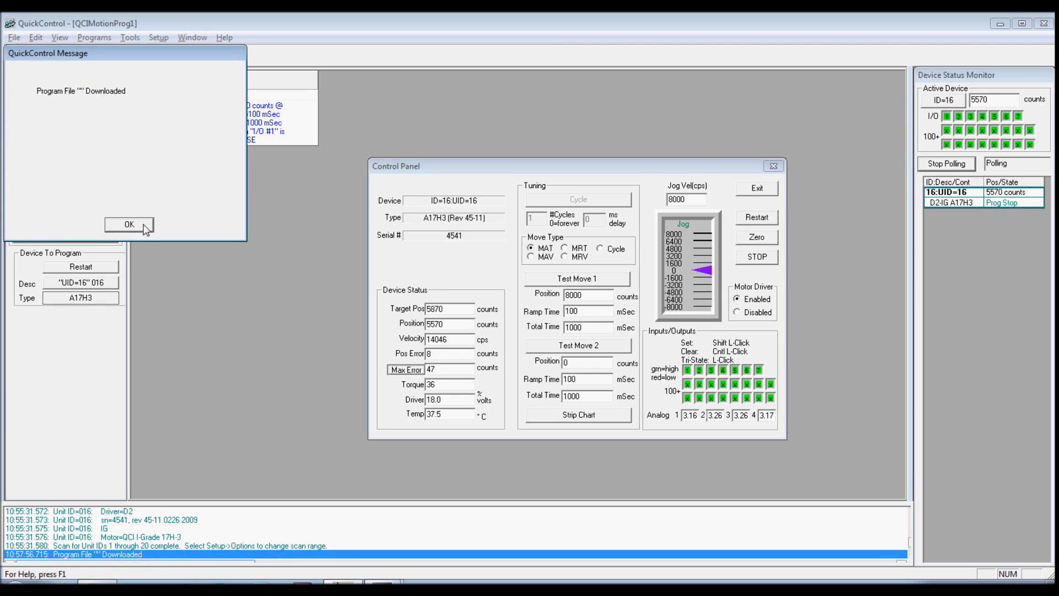
pyautogui.click(128, 224)
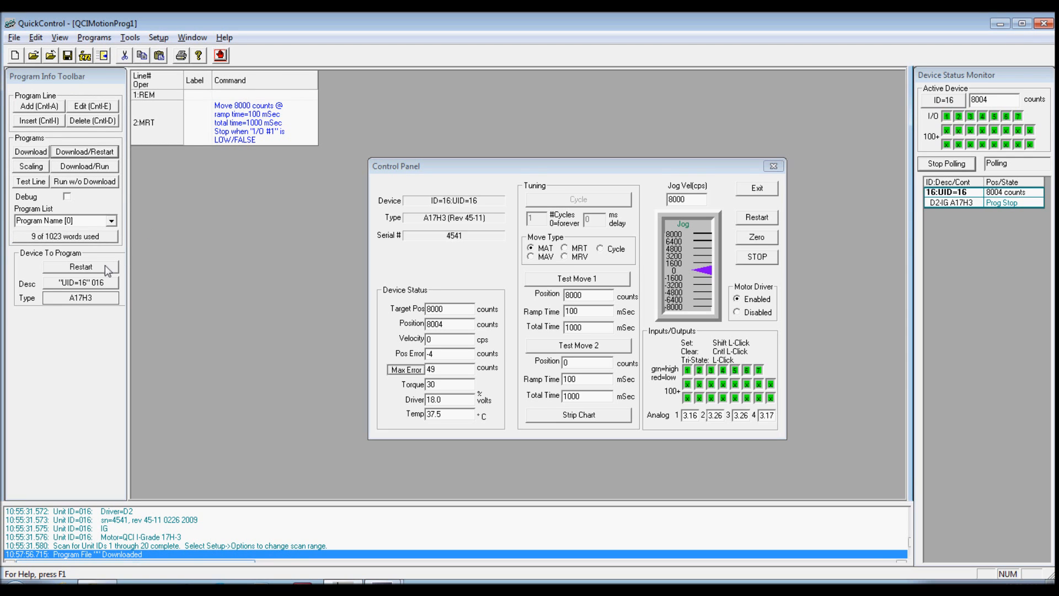
pyautogui.click(81, 267)
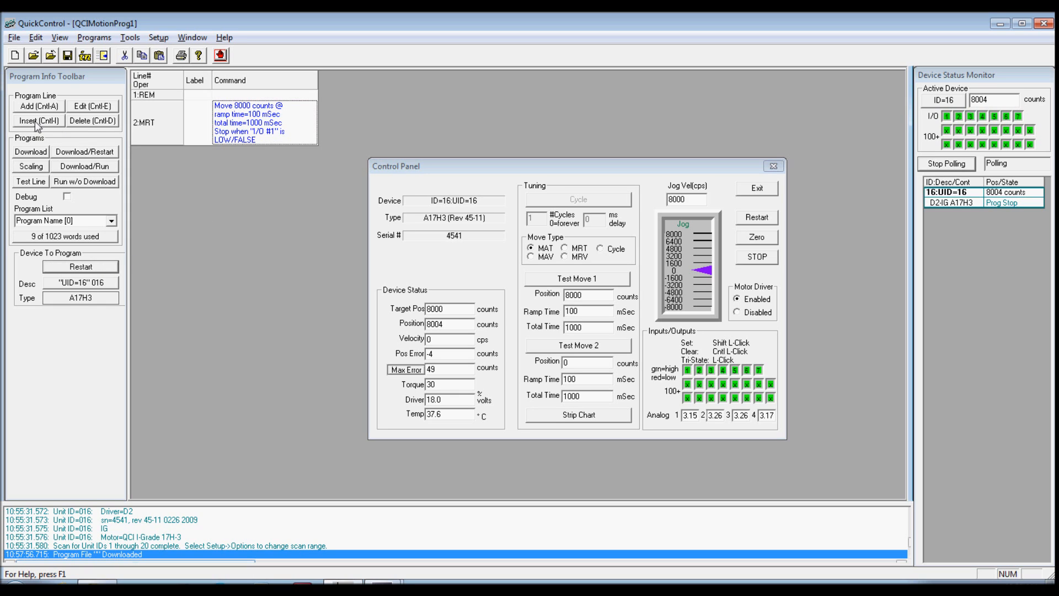
# Insert a WBS line before the move waiting for I/O #5 Low/FALSE
pyautogui.click(37, 120)
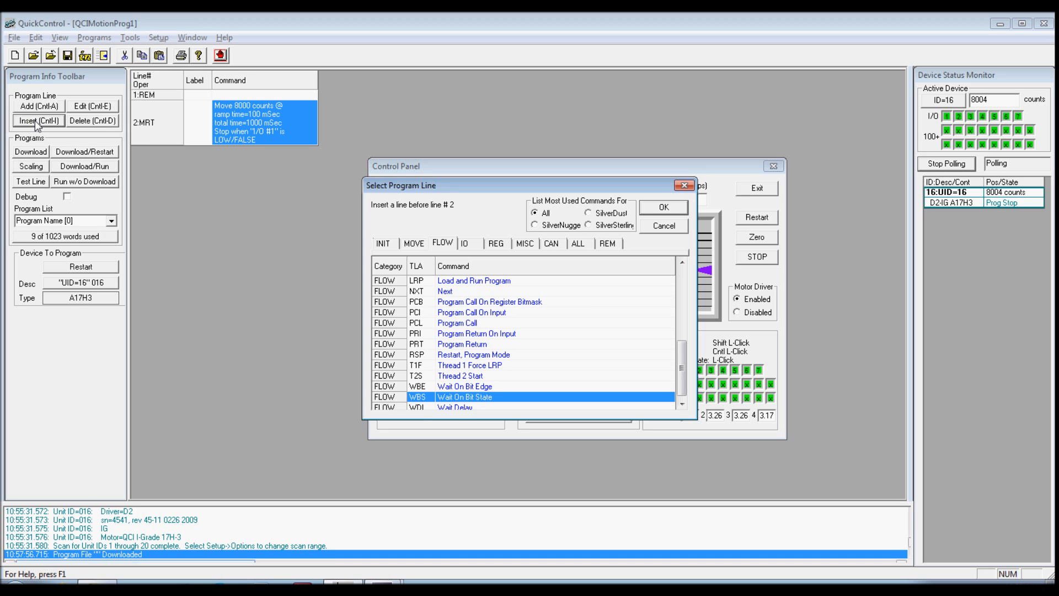
pyautogui.moveTo(445, 245)
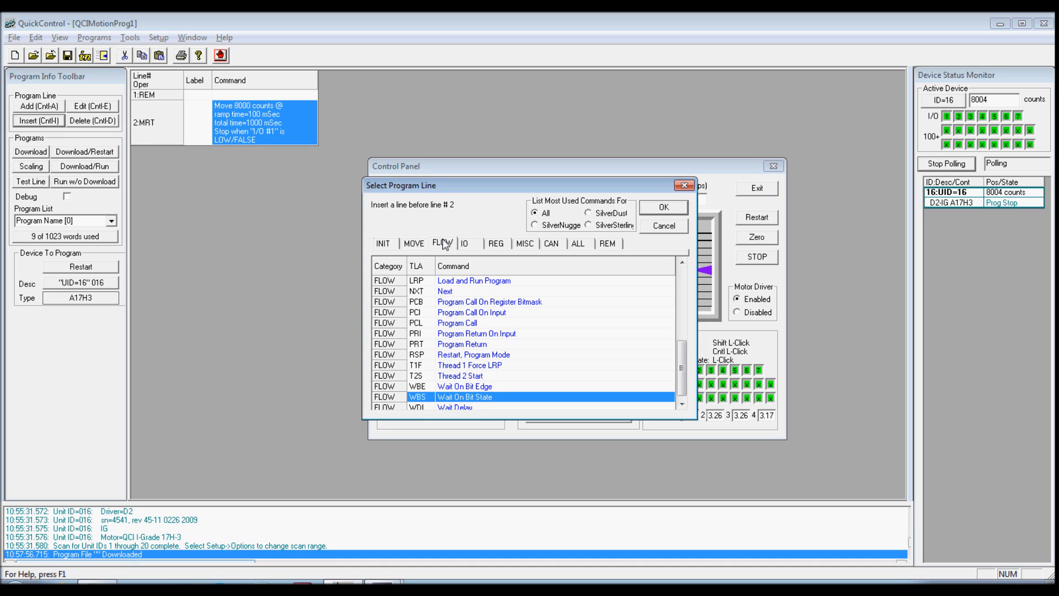
pyautogui.moveTo(505, 386)
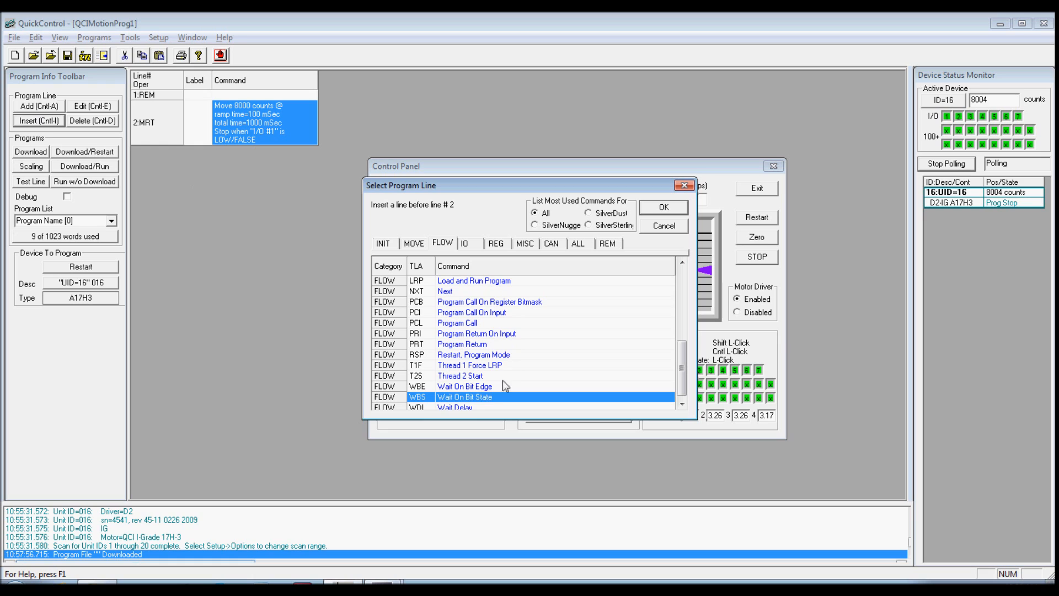
pyautogui.click(662, 206)
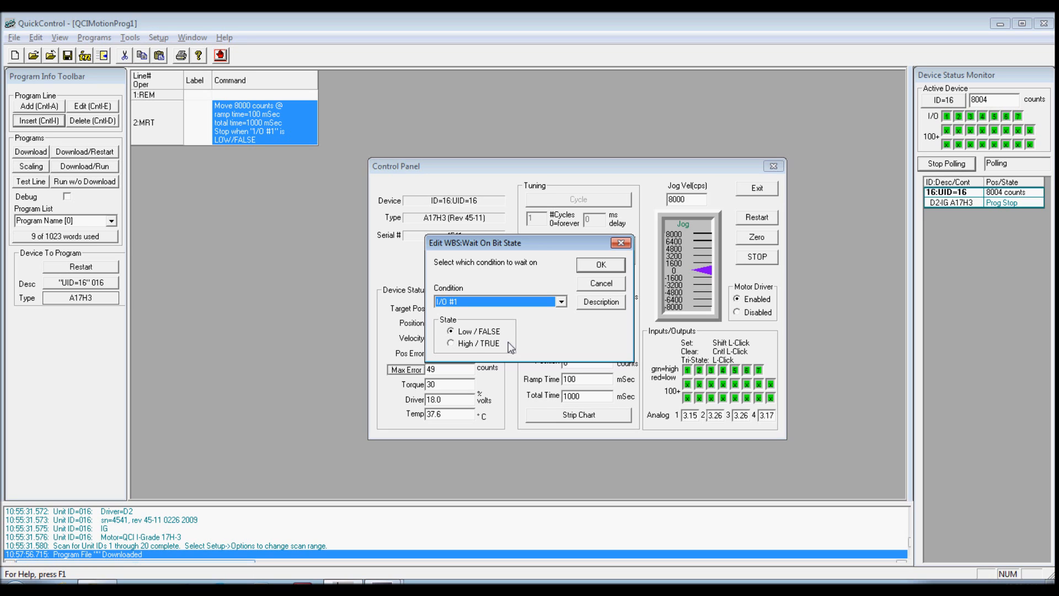
pyautogui.click(560, 301)
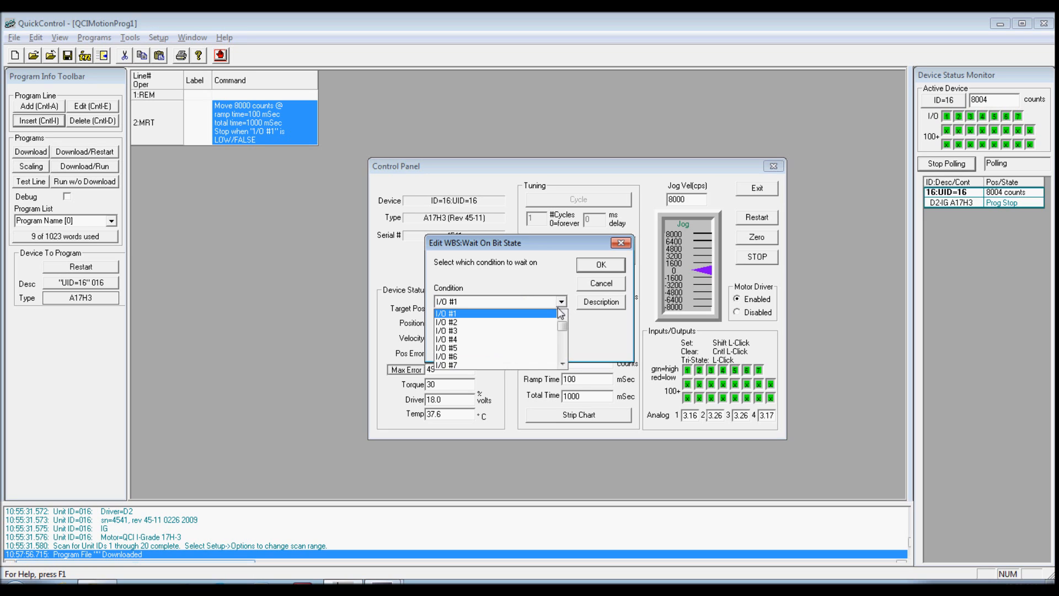
pyautogui.click(447, 347)
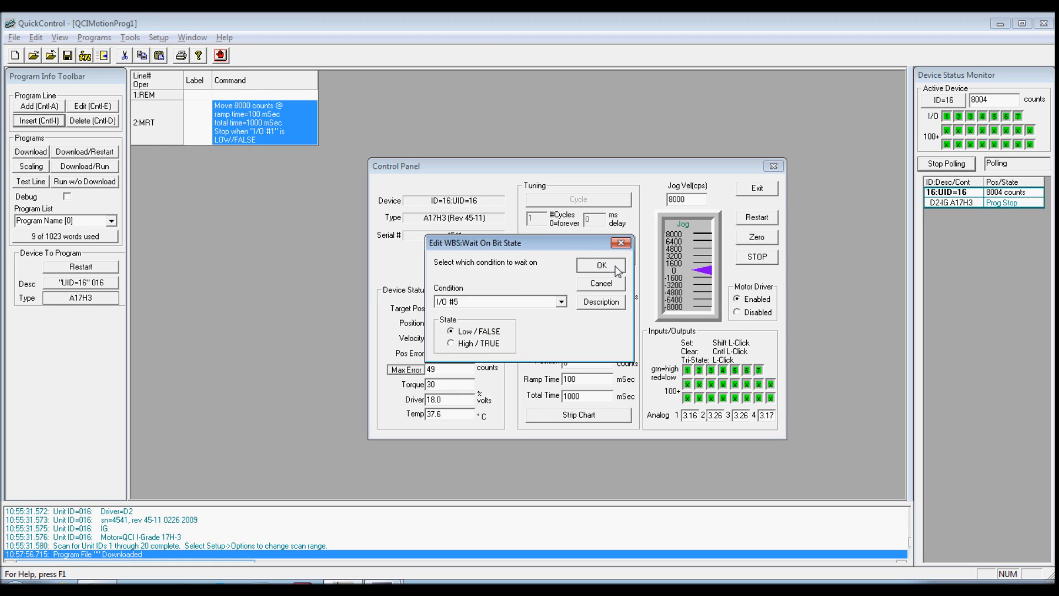
pyautogui.click(598, 265)
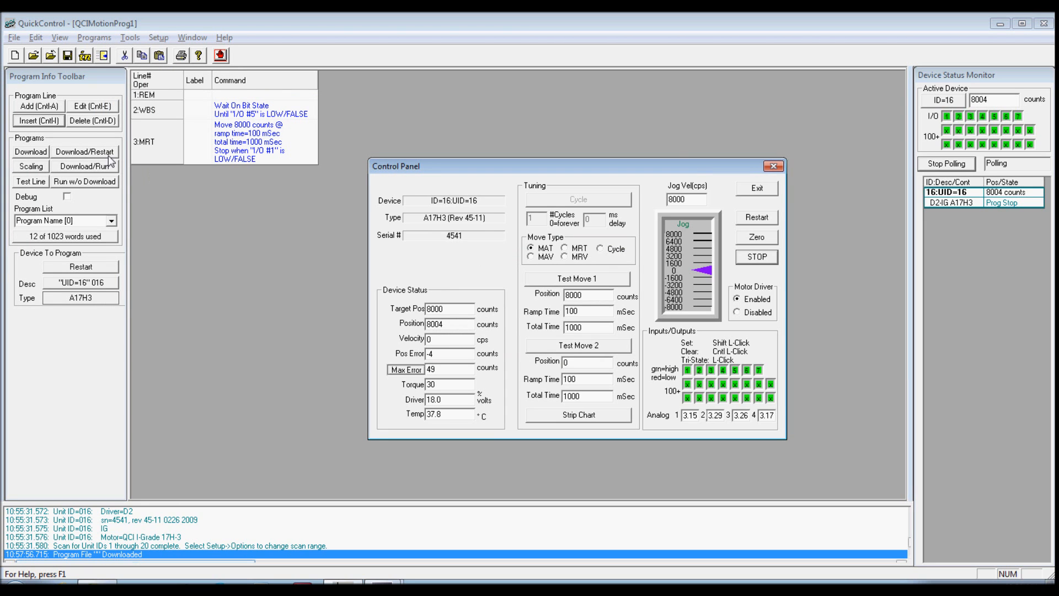
# Download and restart the three-line program, then pull I/O 5 low to release the wait
pyautogui.click(84, 152)
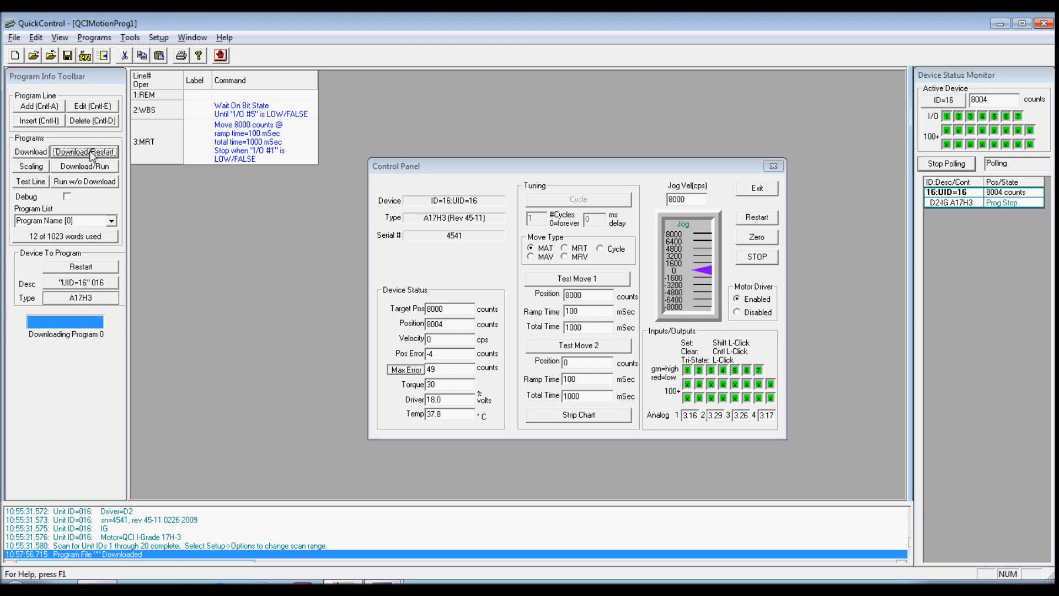
pyautogui.click(85, 151)
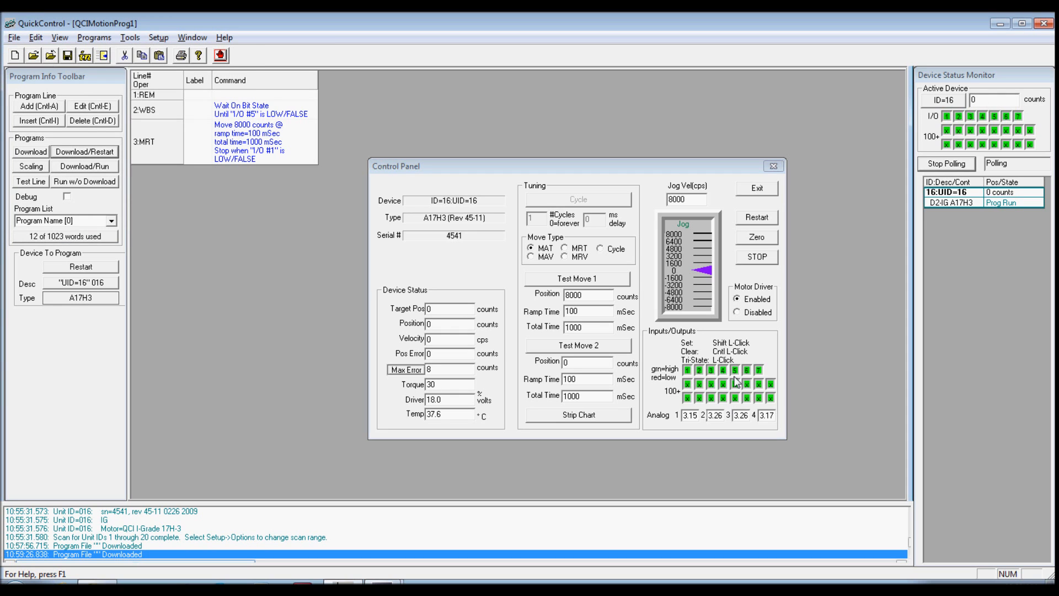
pyautogui.click(735, 372)
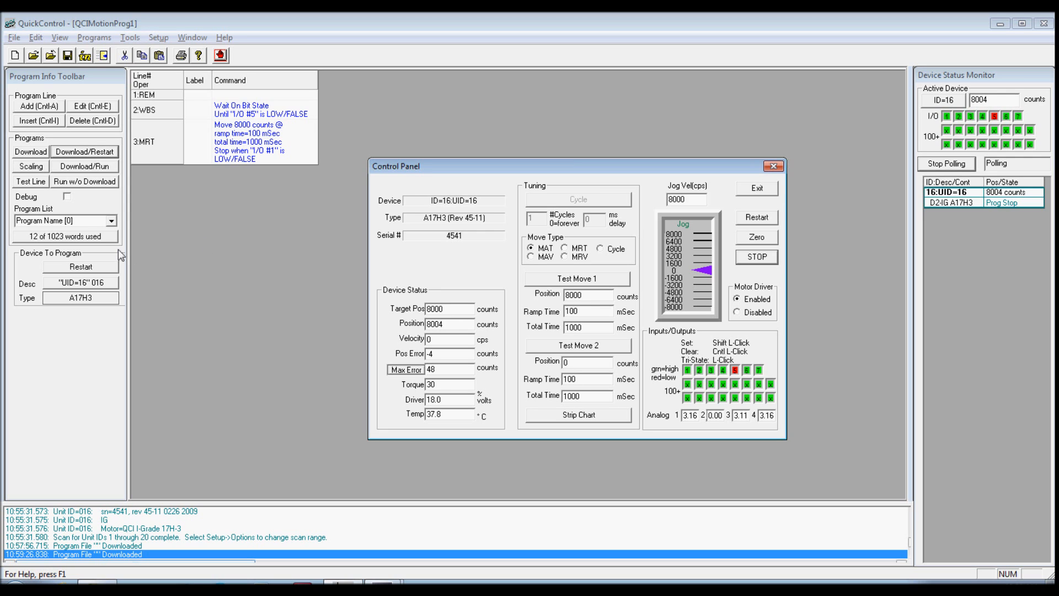
pyautogui.moveTo(147, 255)
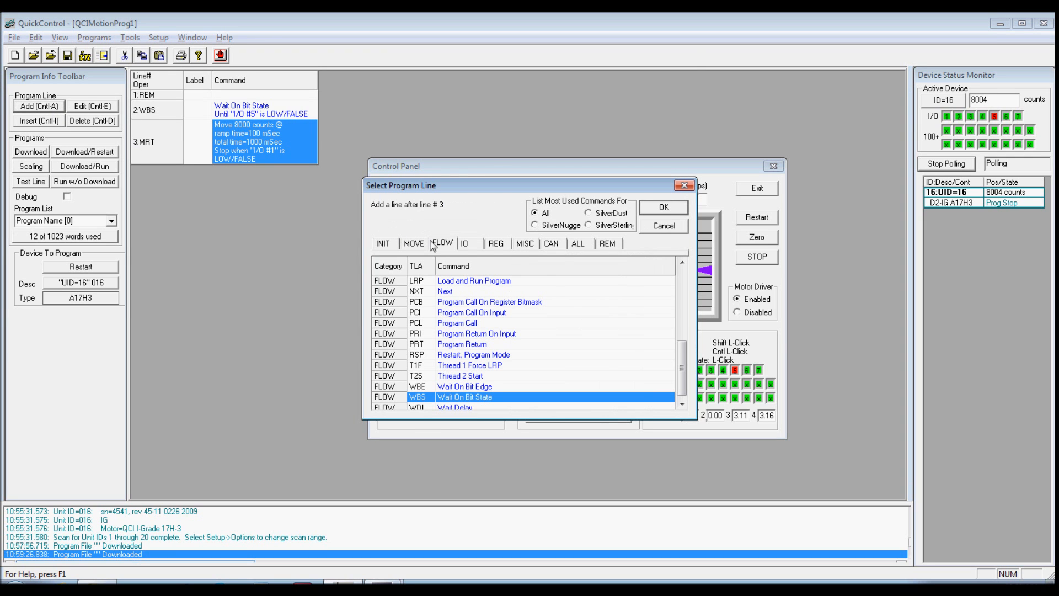
# Add a fourth line: a FLOW JMP to the START label
pyautogui.click(487, 333)
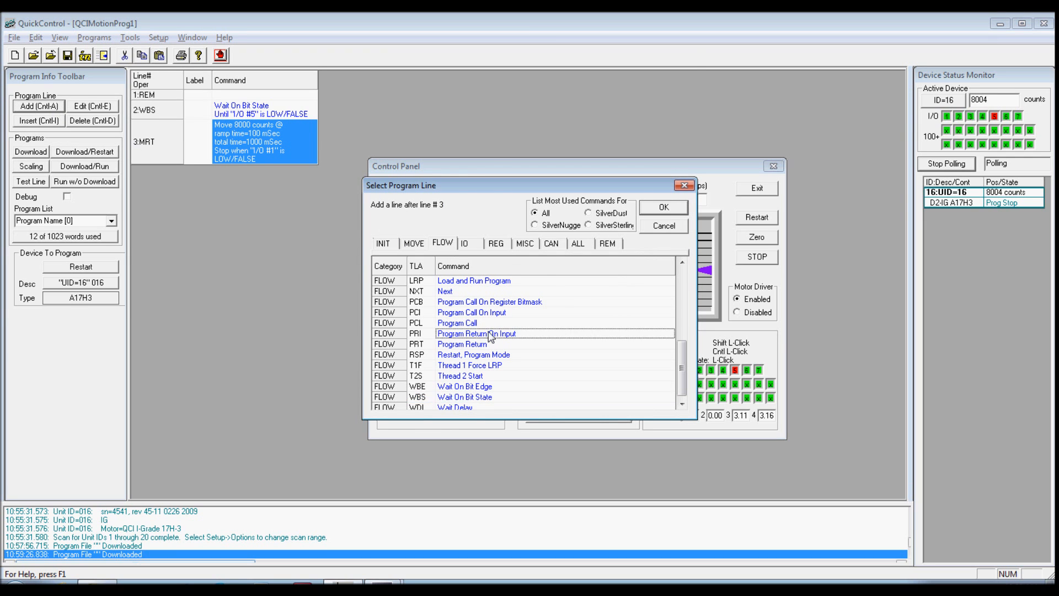
pyautogui.scroll(-3)
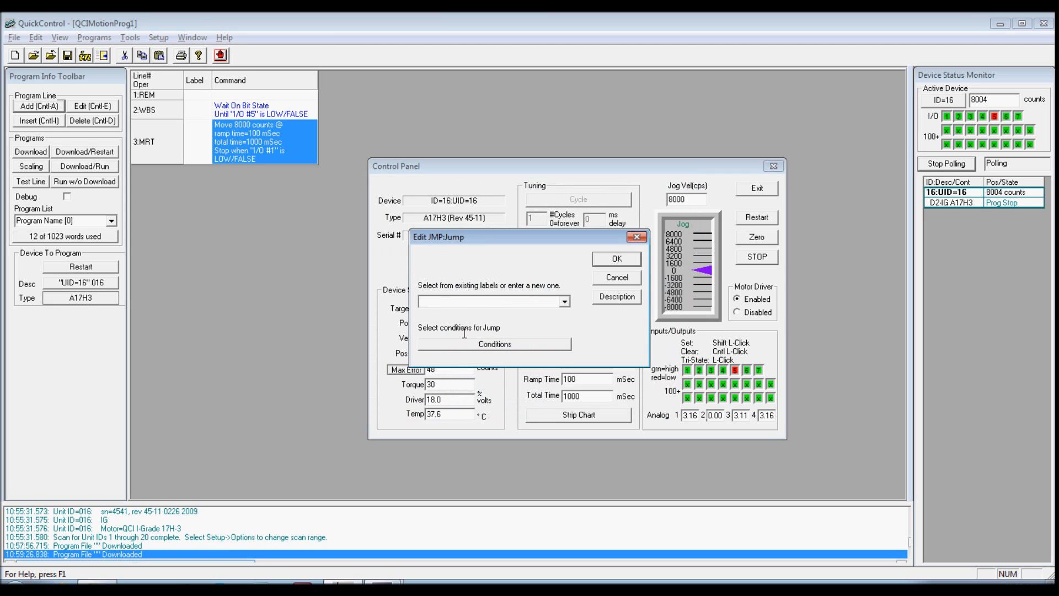
pyautogui.write('START')
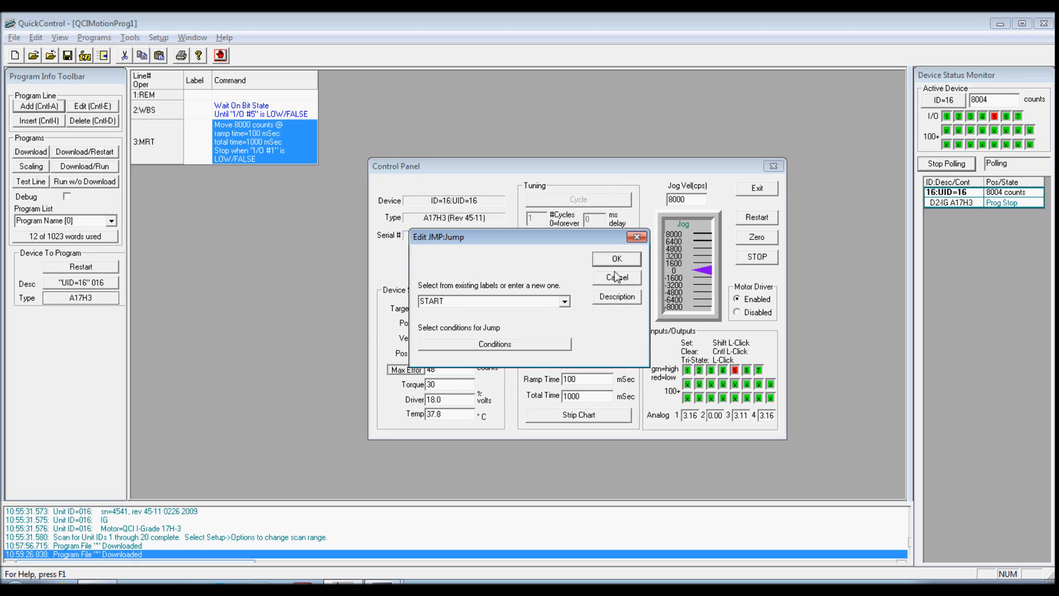
pyautogui.click(615, 258)
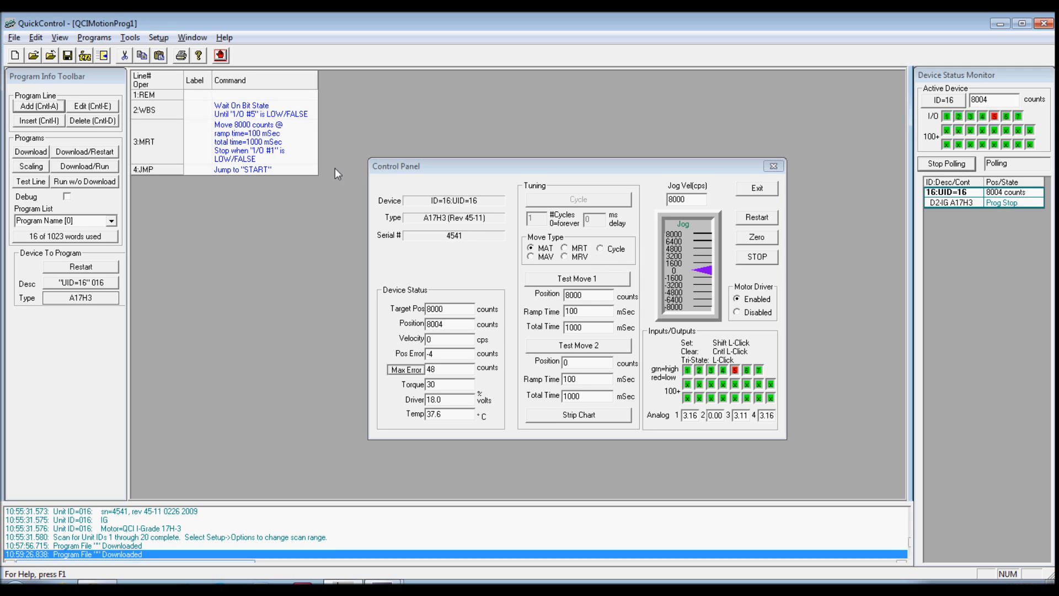
pyautogui.moveTo(281, 175)
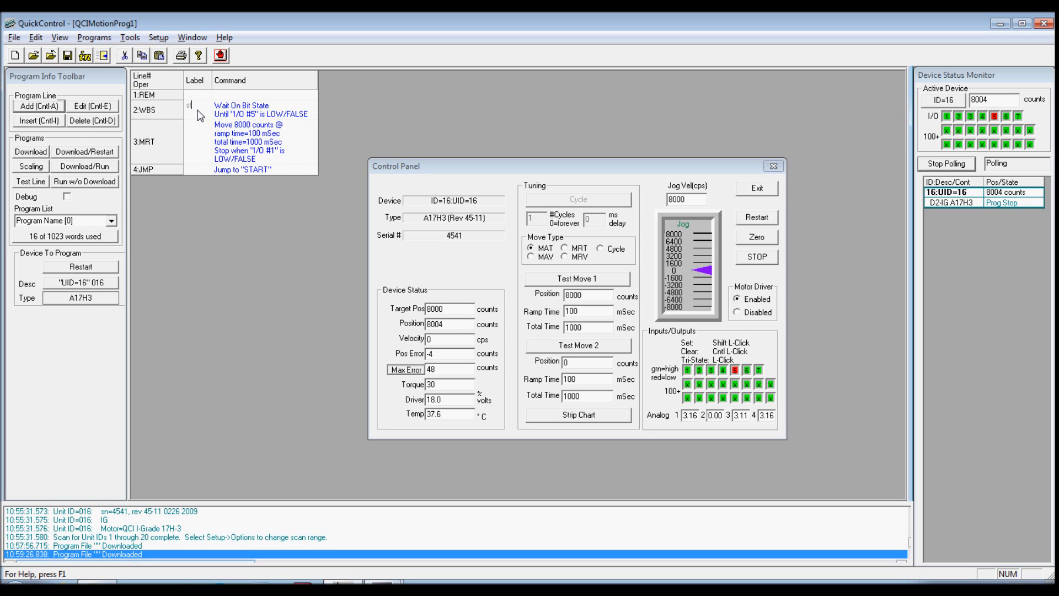
# Enter 'start' in line 2's Label column so the jump targets the WBS line
pyautogui.write('start')
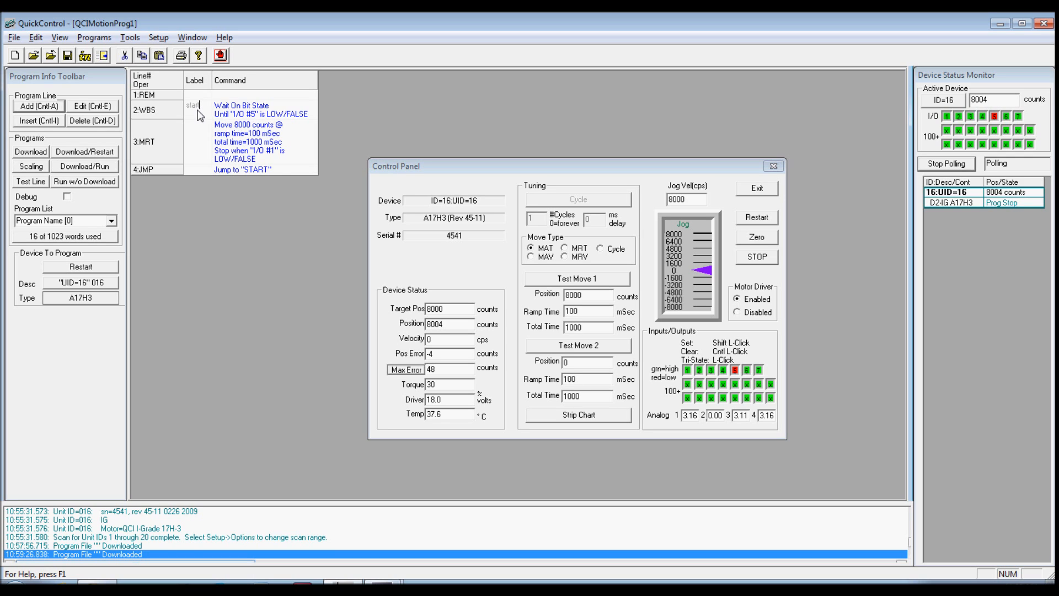
pyautogui.click(197, 109)
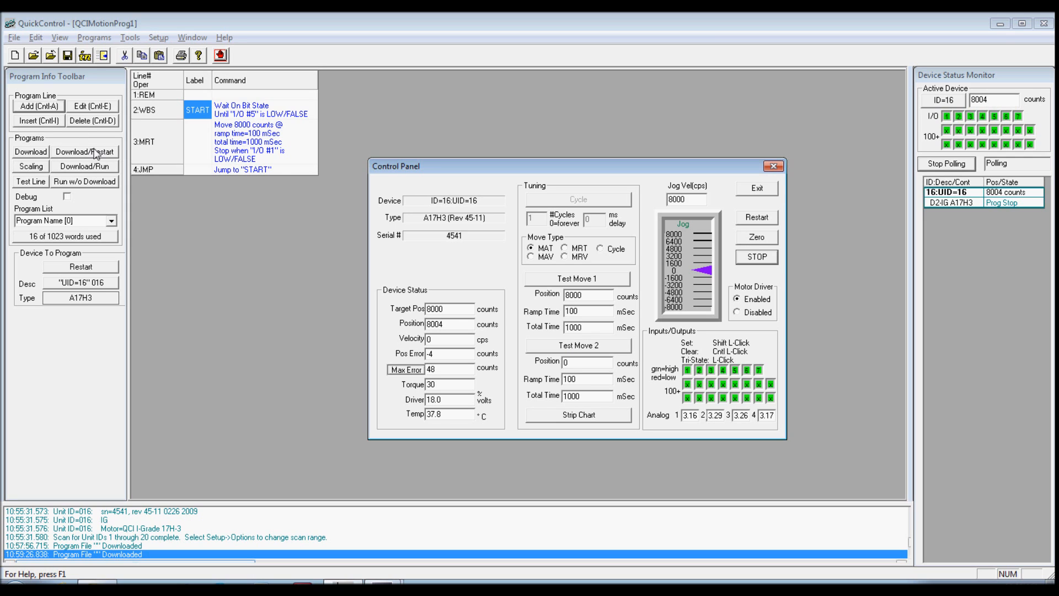
# Download the four-line looping program and confirm it is running
pyautogui.click(83, 151)
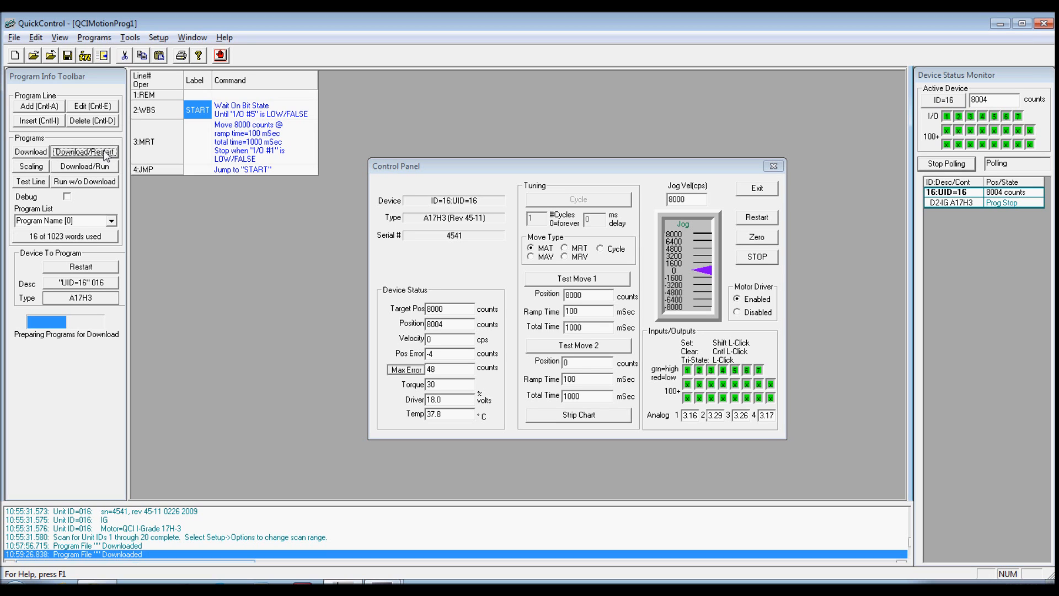
pyautogui.click(84, 151)
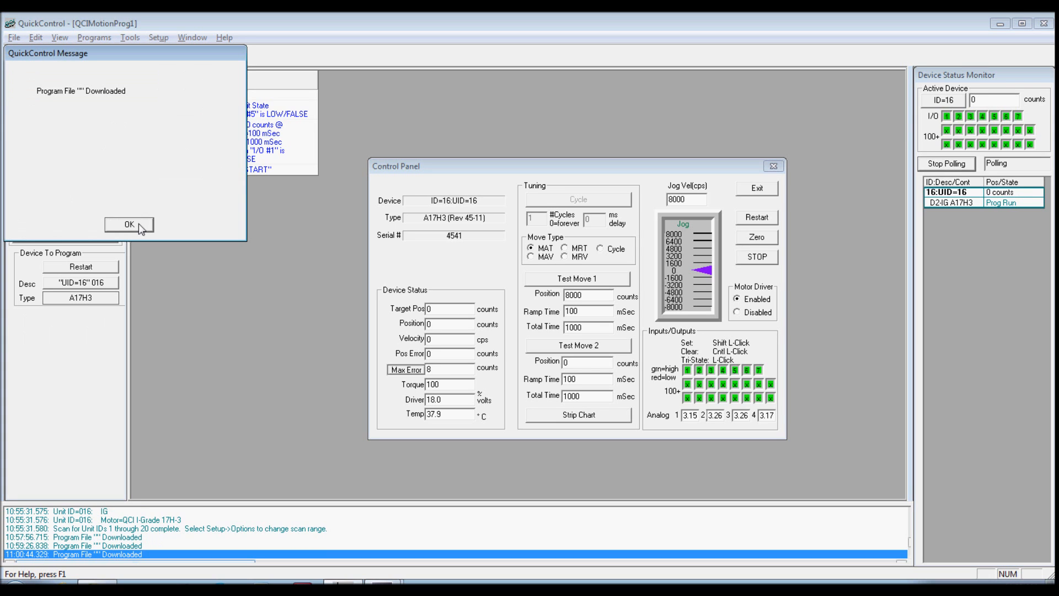
pyautogui.click(128, 225)
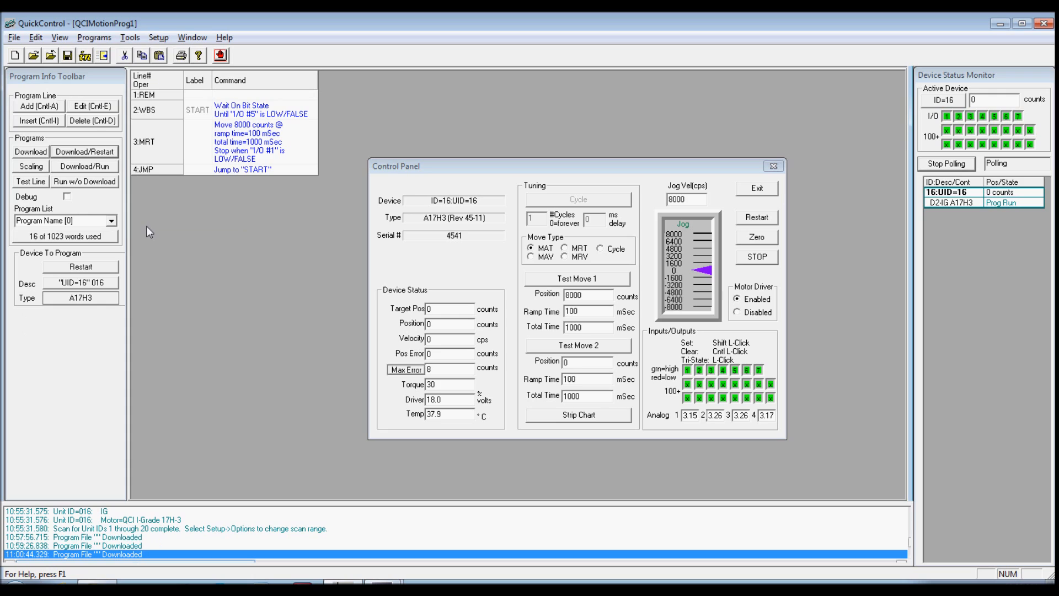